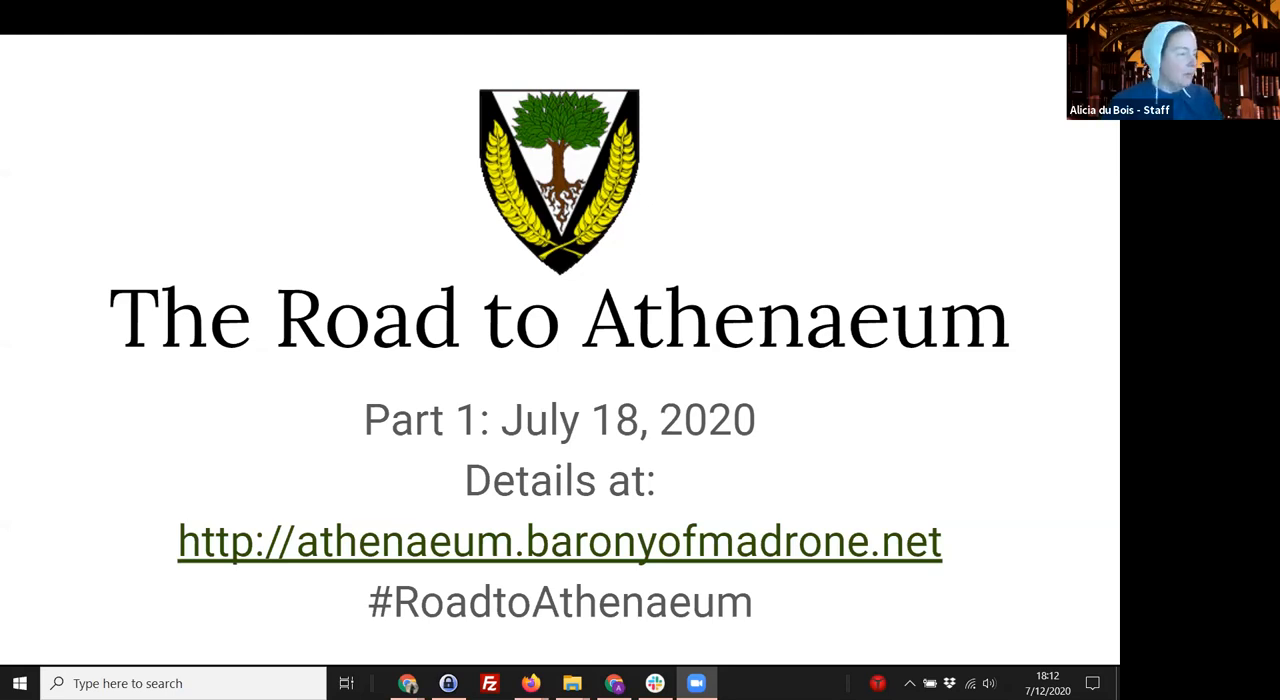
pyautogui.moveTo(740, 516)
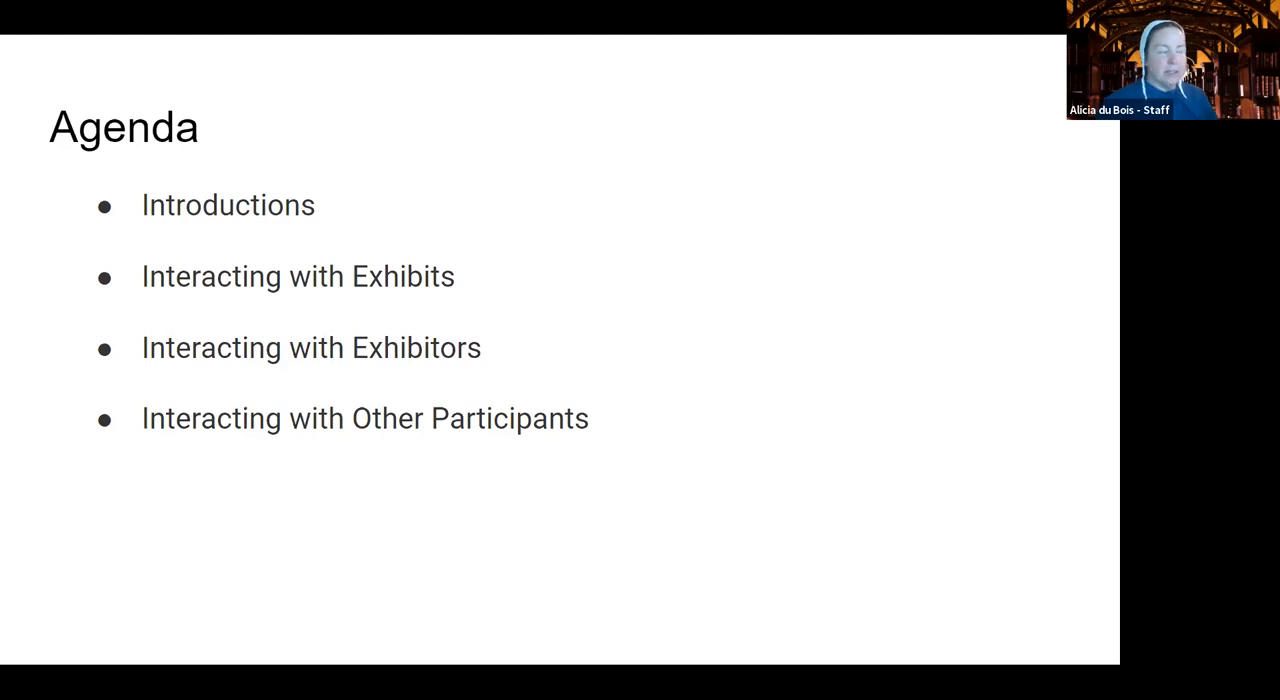
pyautogui.moveTo(452, 304)
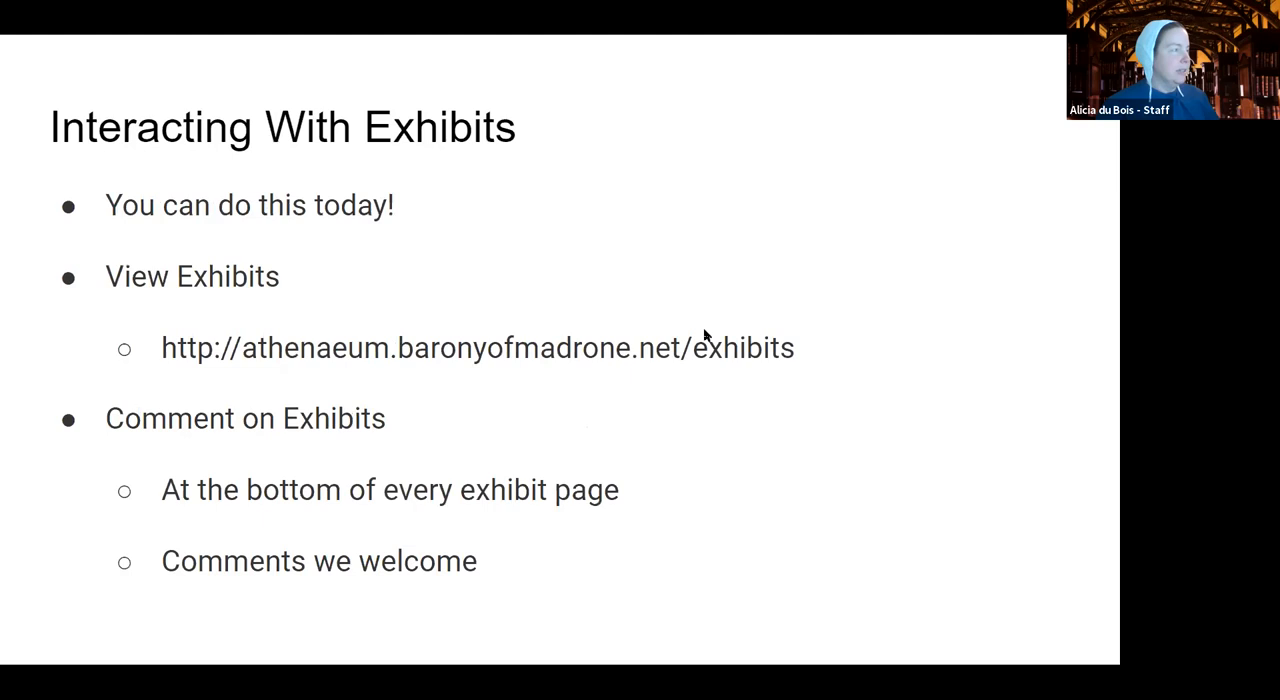
pyautogui.moveTo(560, 278)
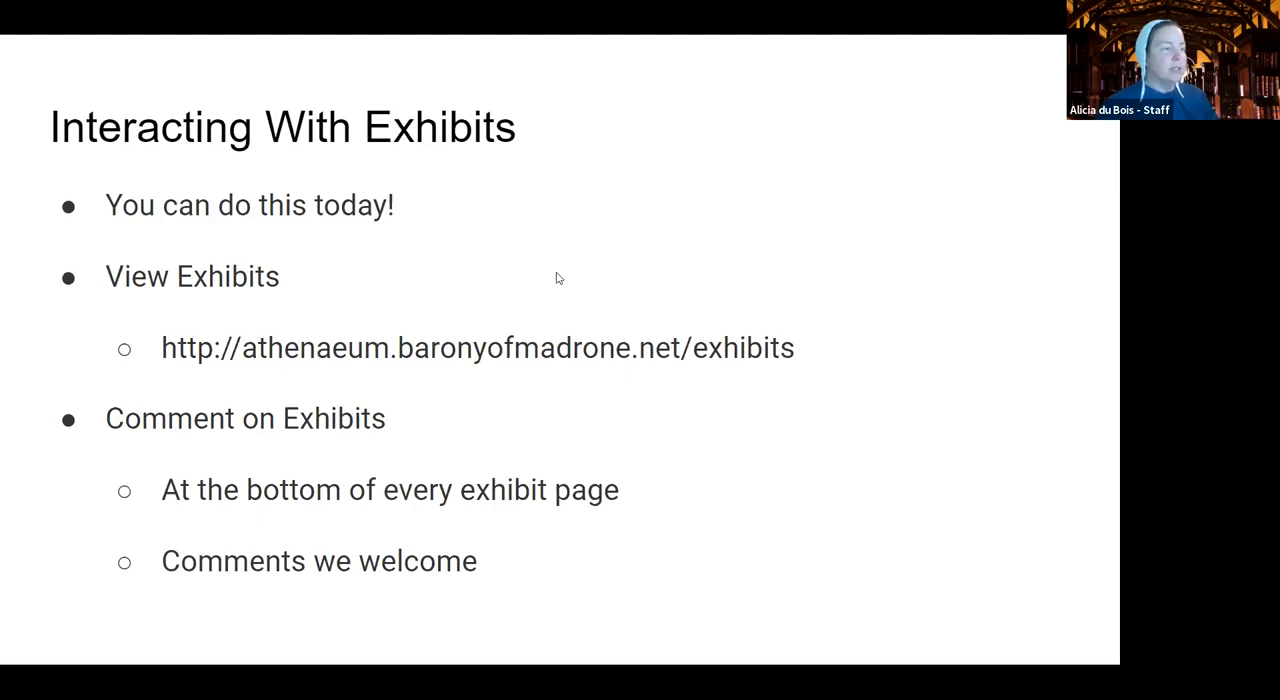
pyautogui.moveTo(192, 578)
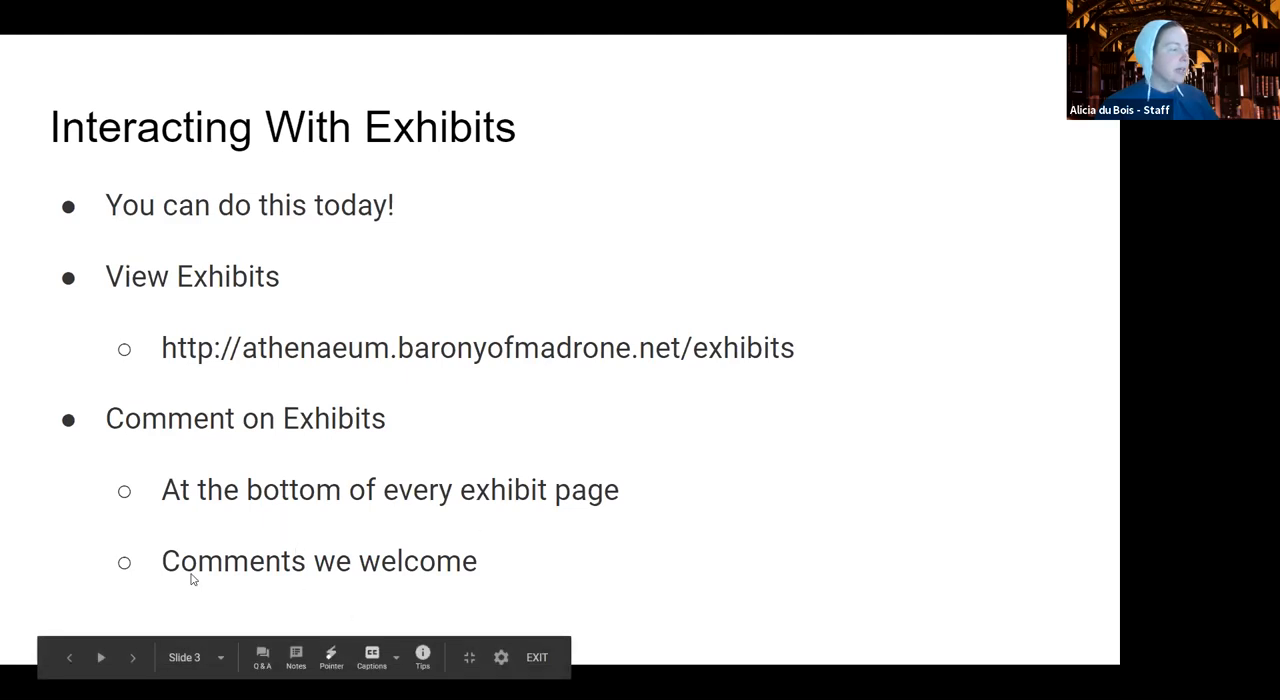
pyautogui.moveTo(838, 222)
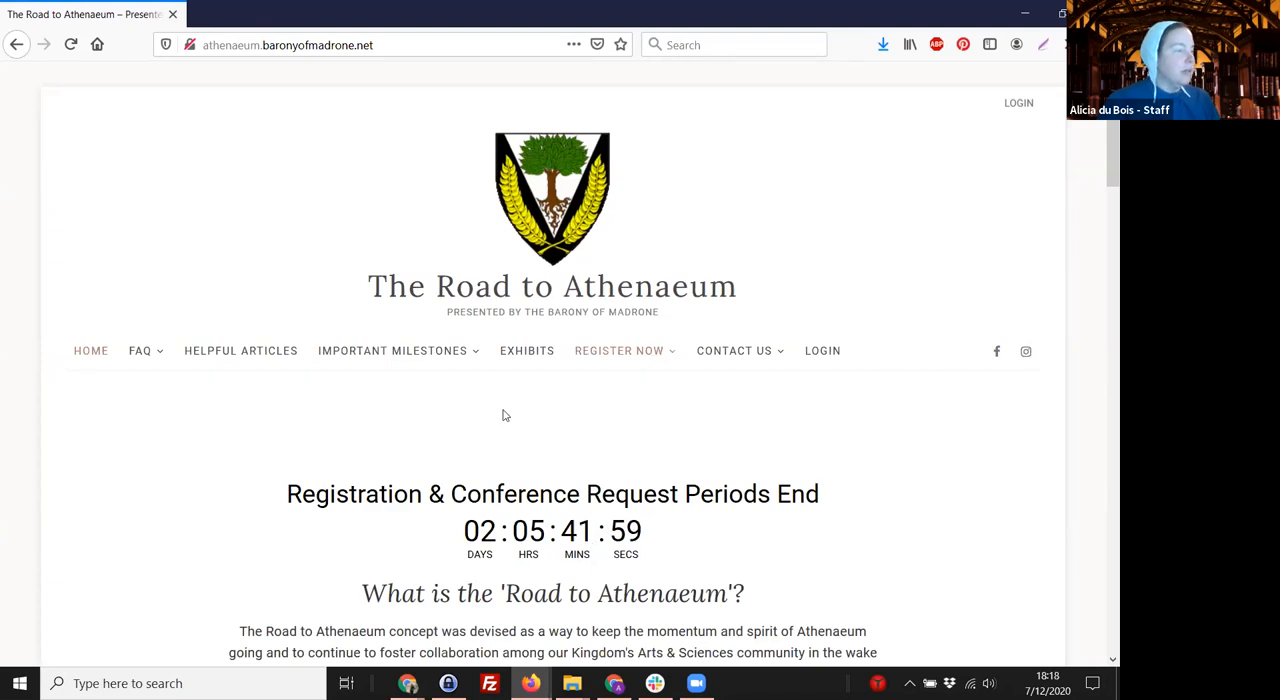
# Focus the Road to Athenaeum home page showing the registration countdown
pyautogui.click(526, 350)
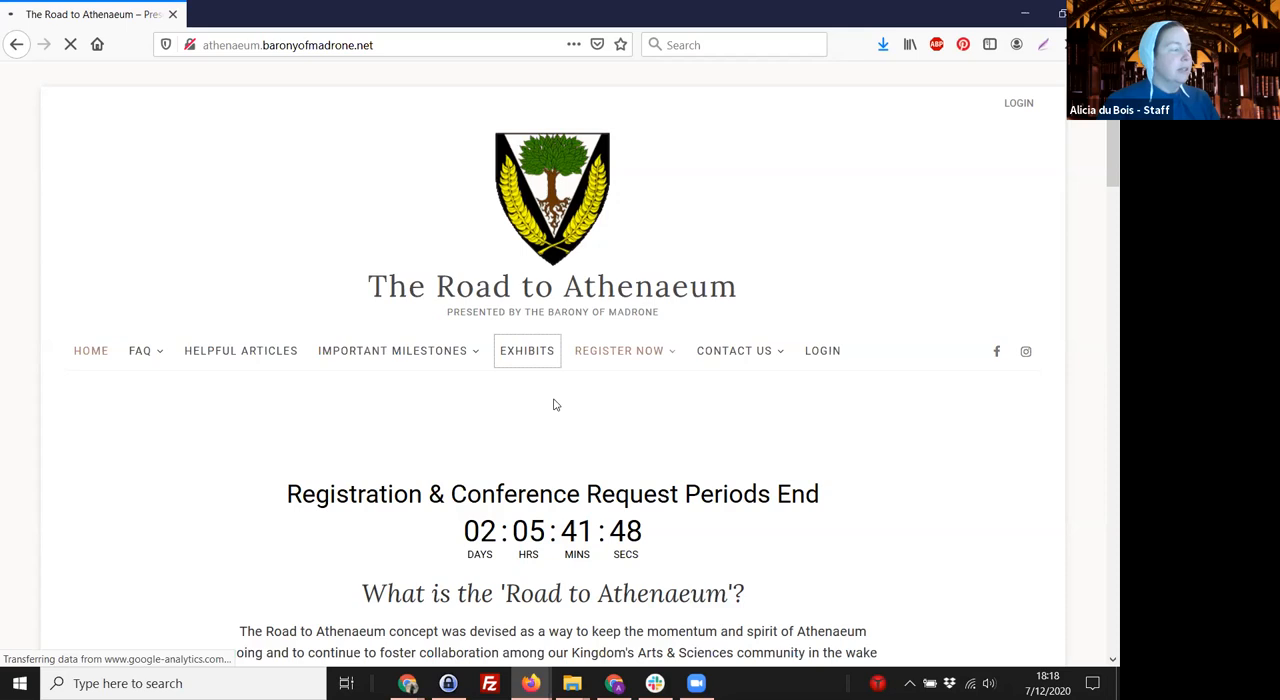
# Show the Exhibits page and browse its exhibit posts and topic list
pyautogui.click(528, 350)
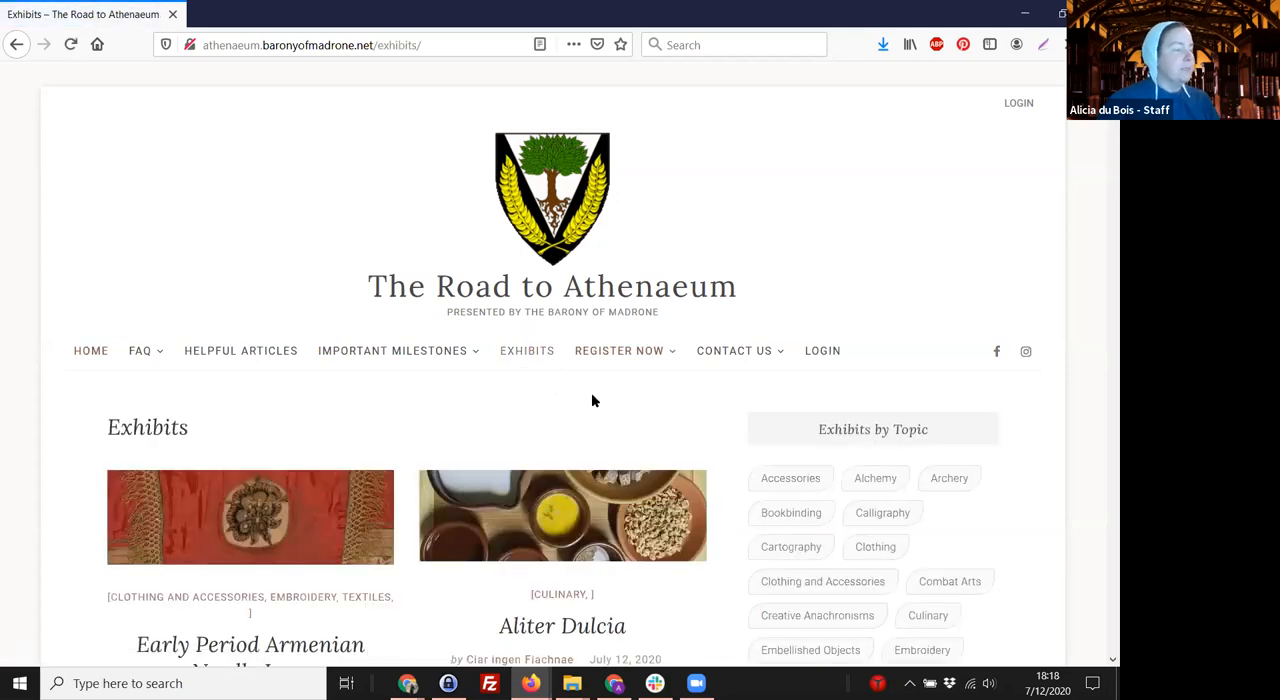
pyautogui.scroll(-3)
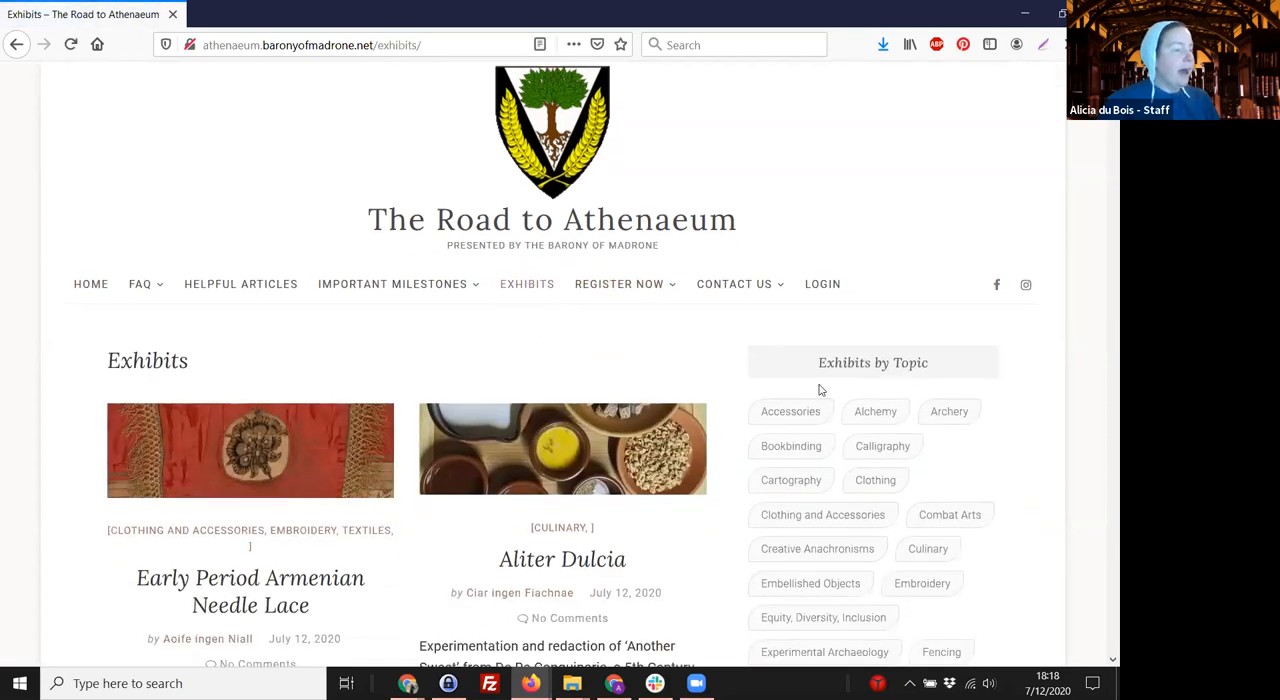
pyautogui.moveTo(868, 400)
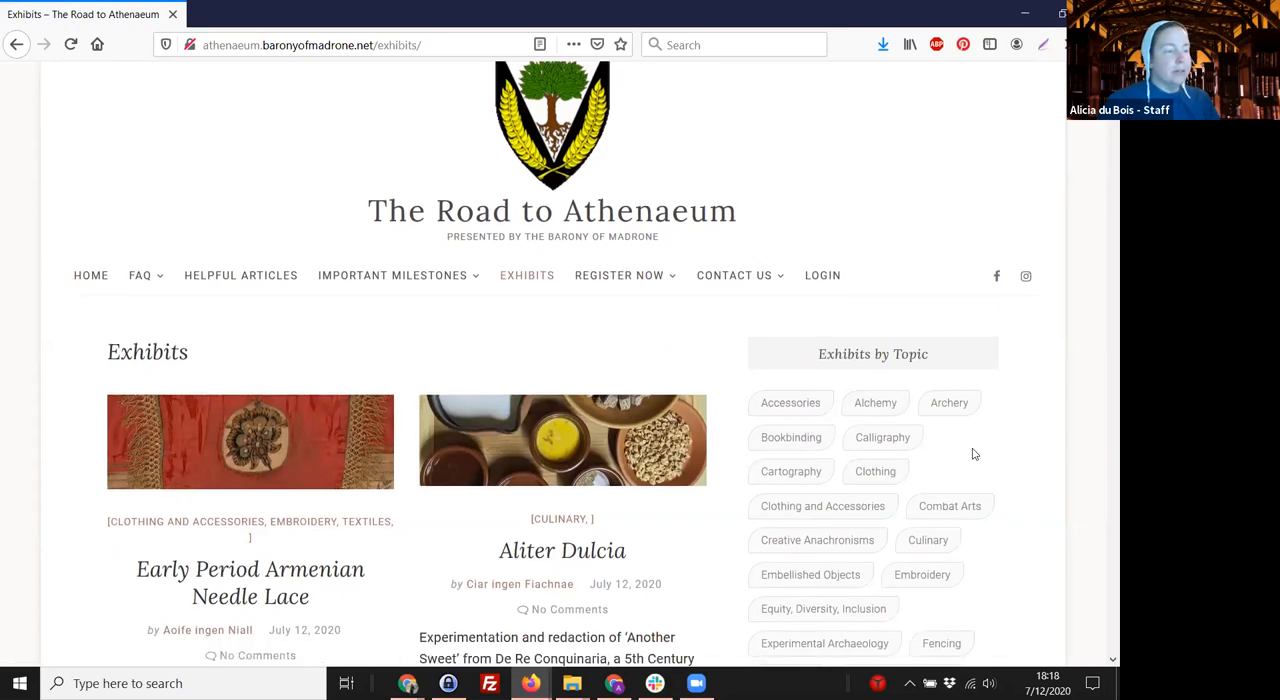
pyautogui.scroll(-3)
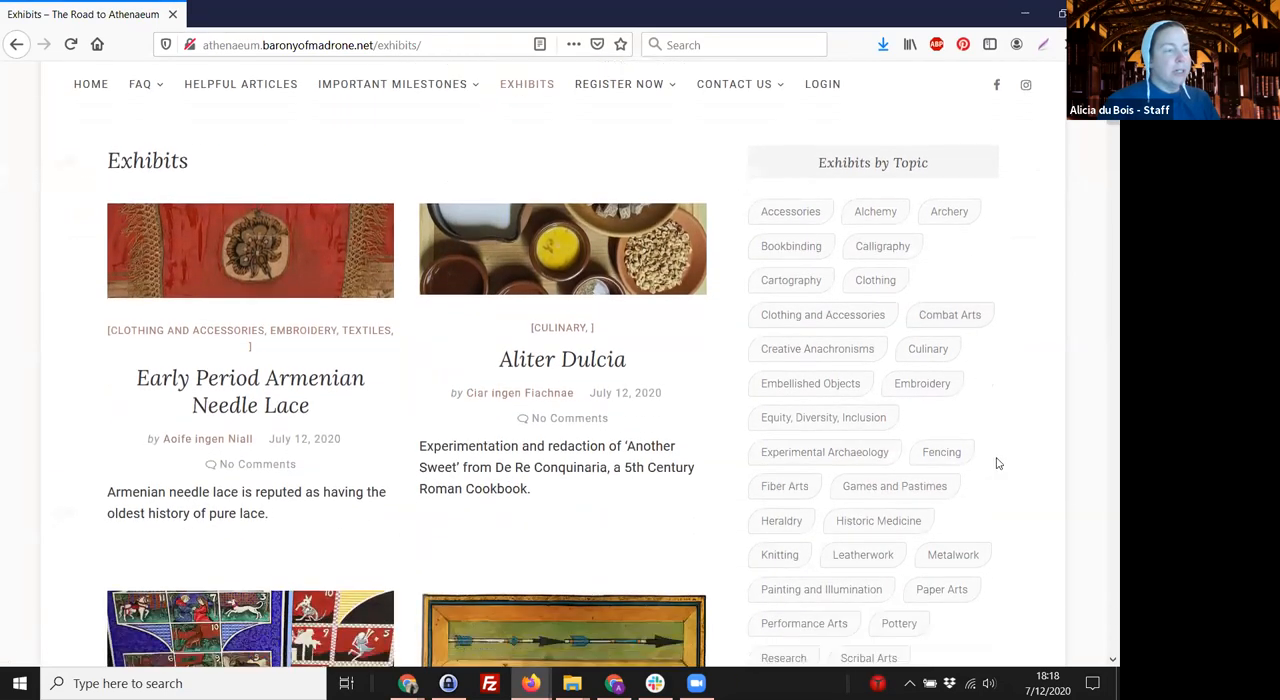
pyautogui.moveTo(986, 476)
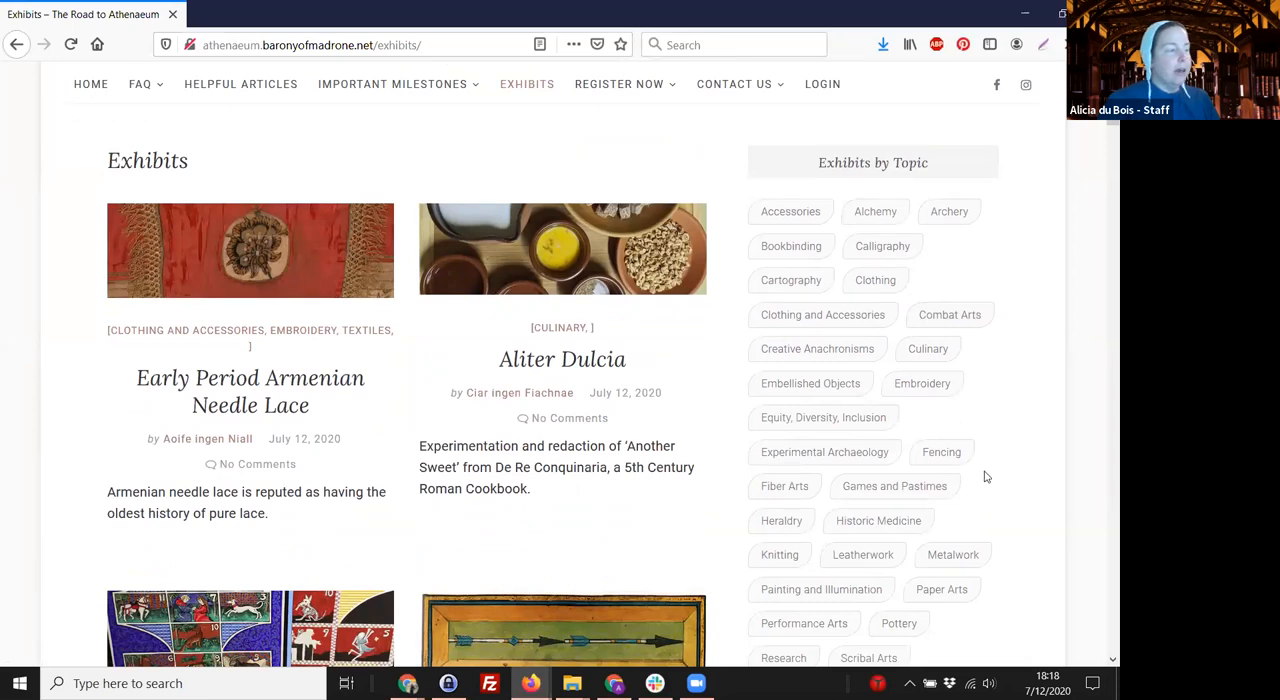
pyautogui.moveTo(422, 348)
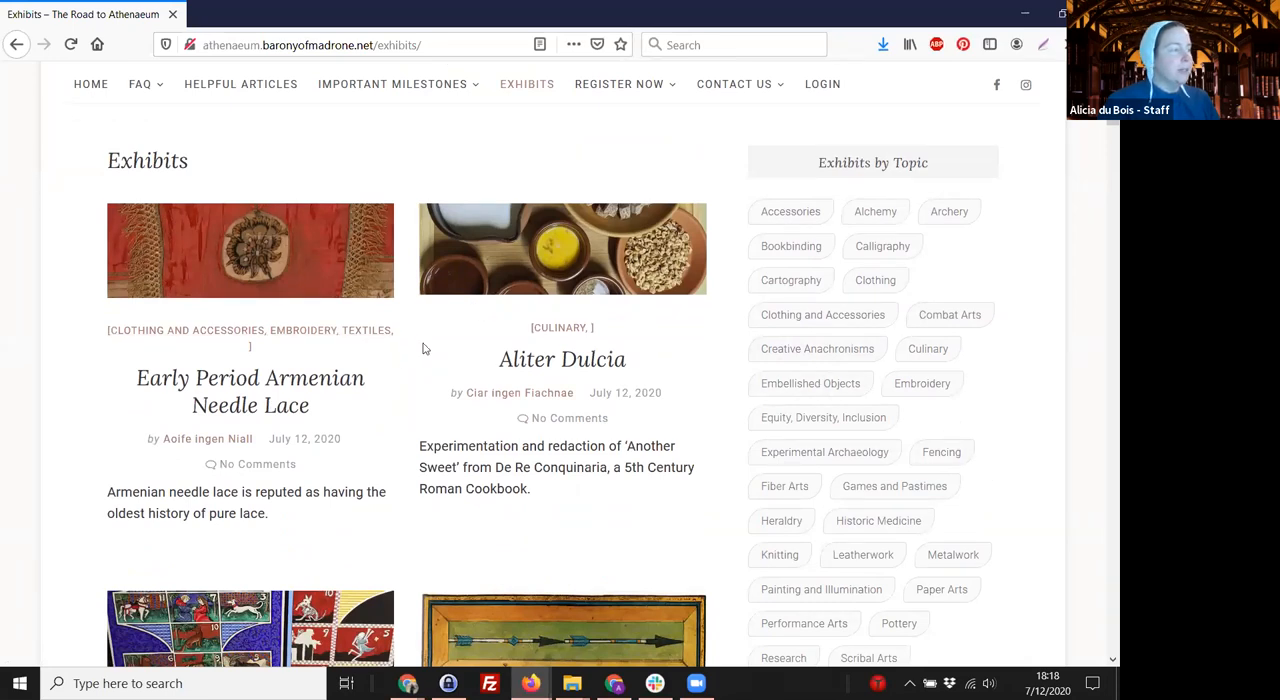
pyautogui.moveTo(504, 556)
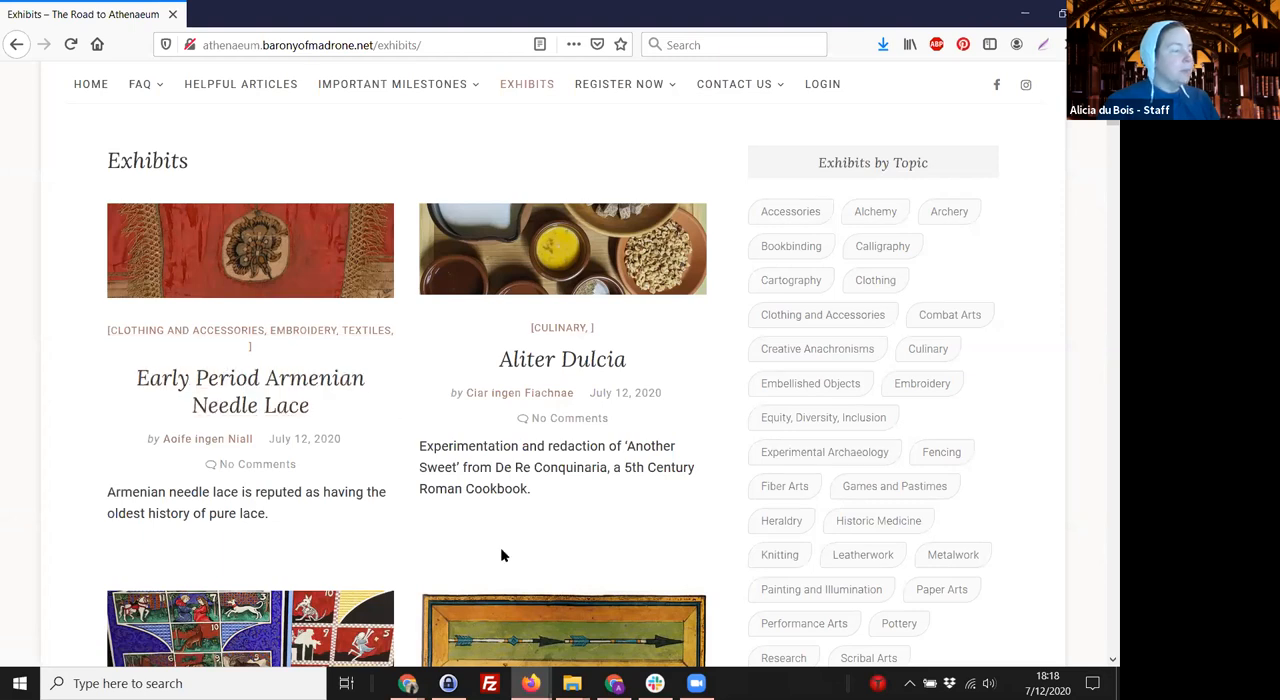
pyautogui.scroll(-3)
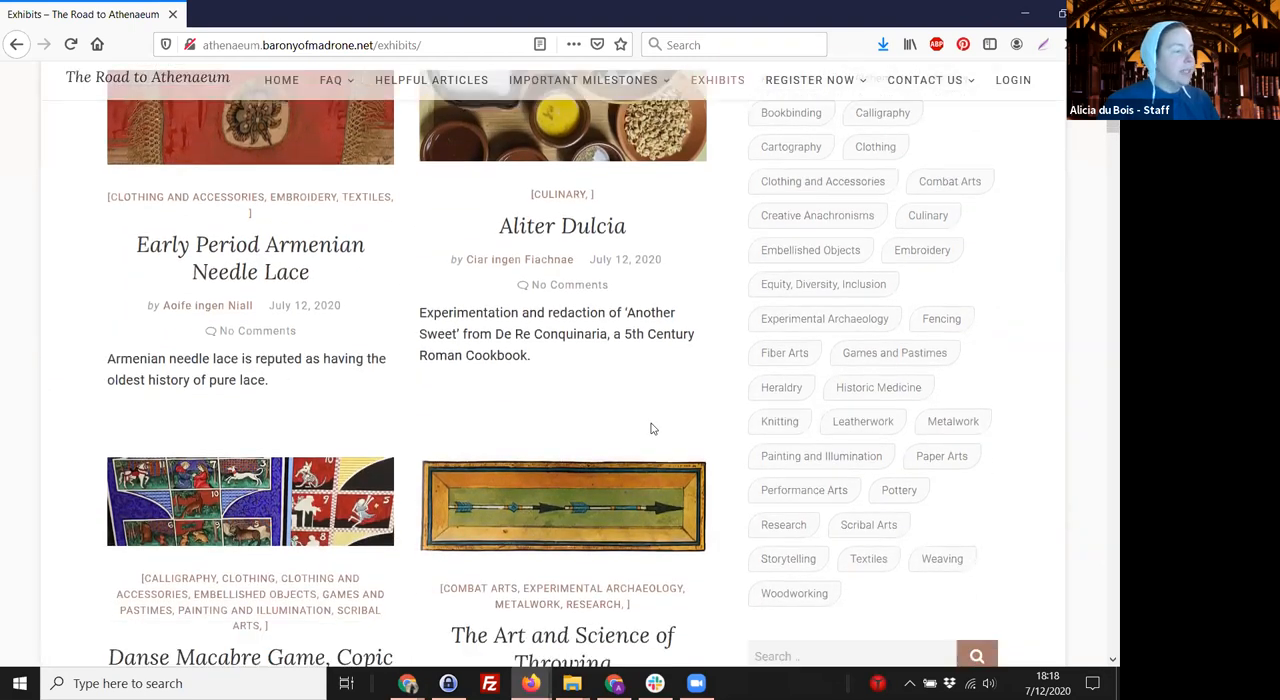
pyautogui.scroll(-3)
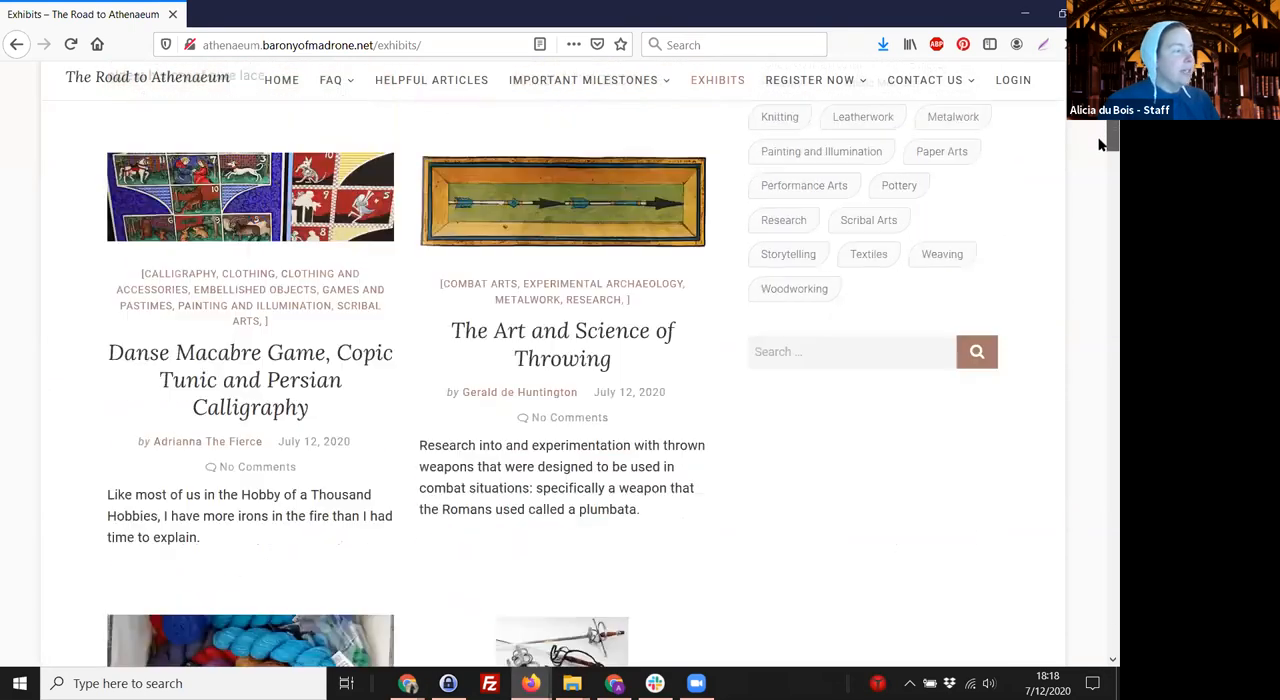
pyautogui.scroll(3)
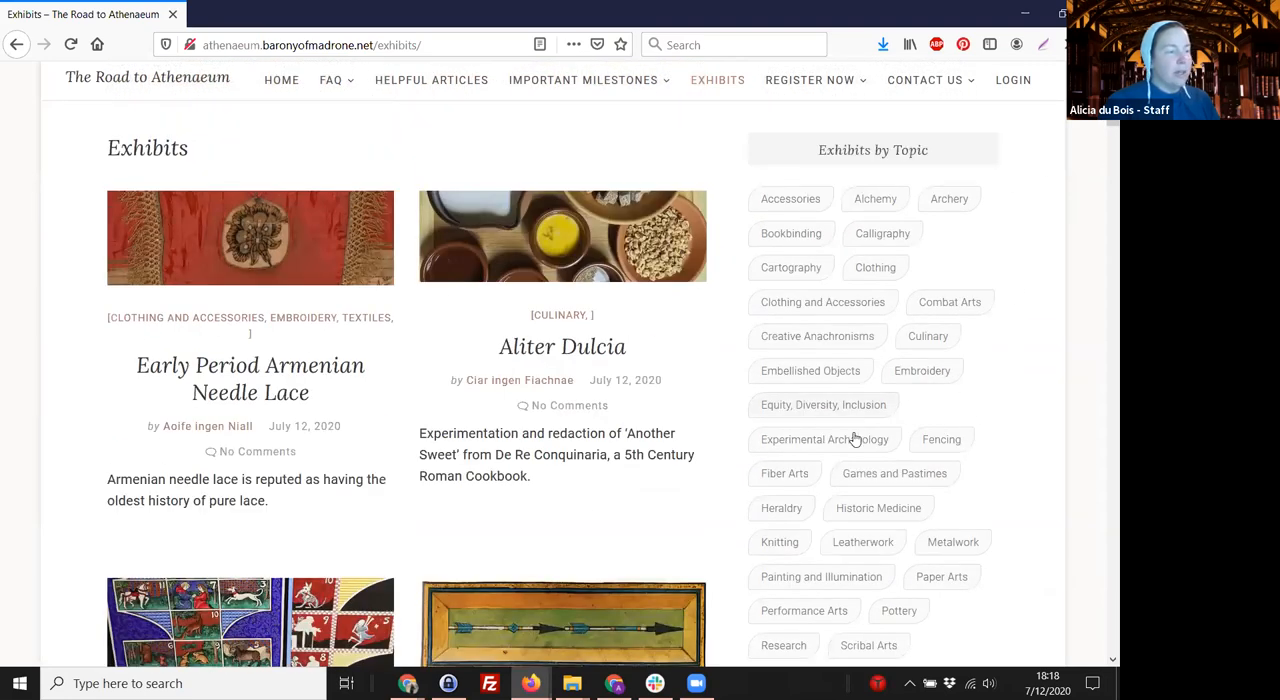
pyautogui.moveTo(1024, 392)
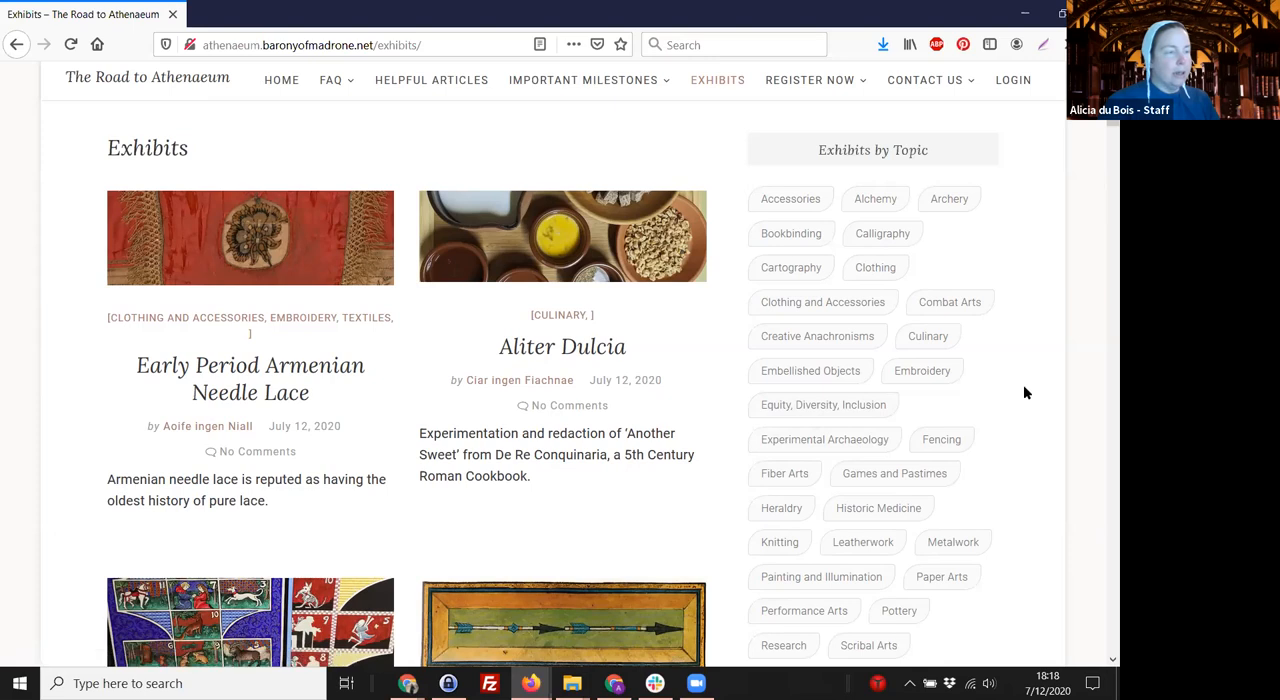
pyautogui.moveTo(824, 440)
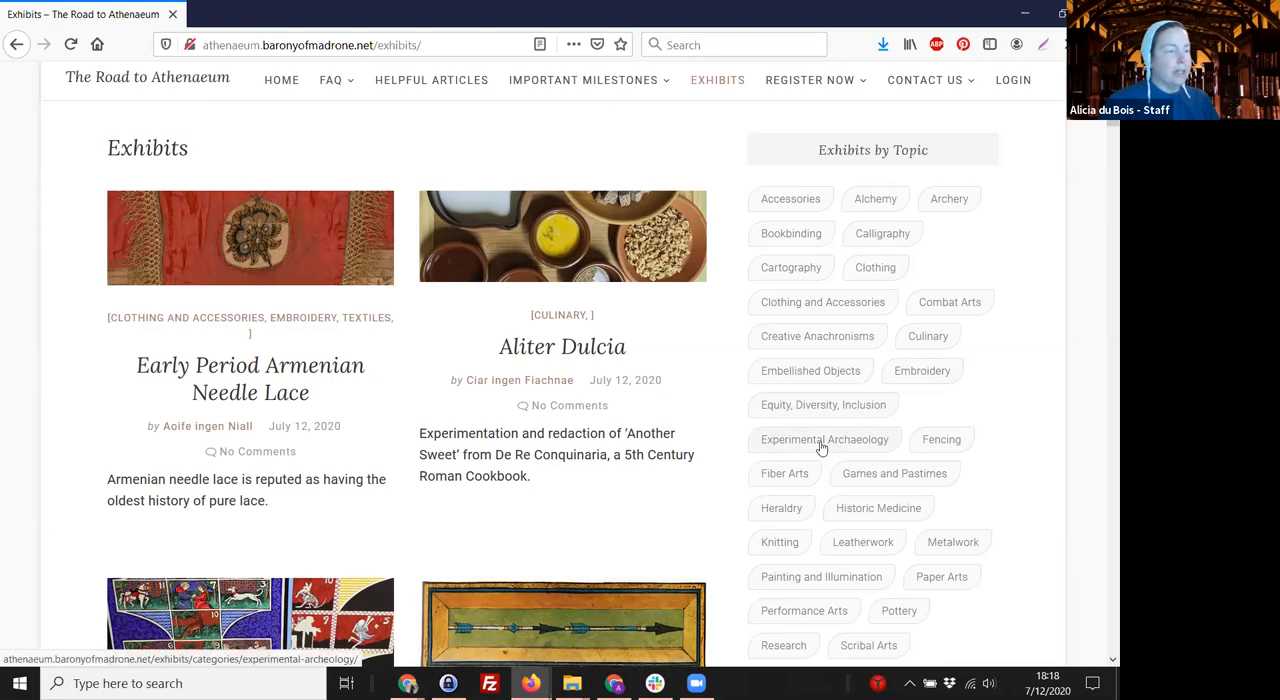
# List the Experimental Archaeology exhibits and browse down to 'Reconstructing a Roman Dish'
pyautogui.click(824, 440)
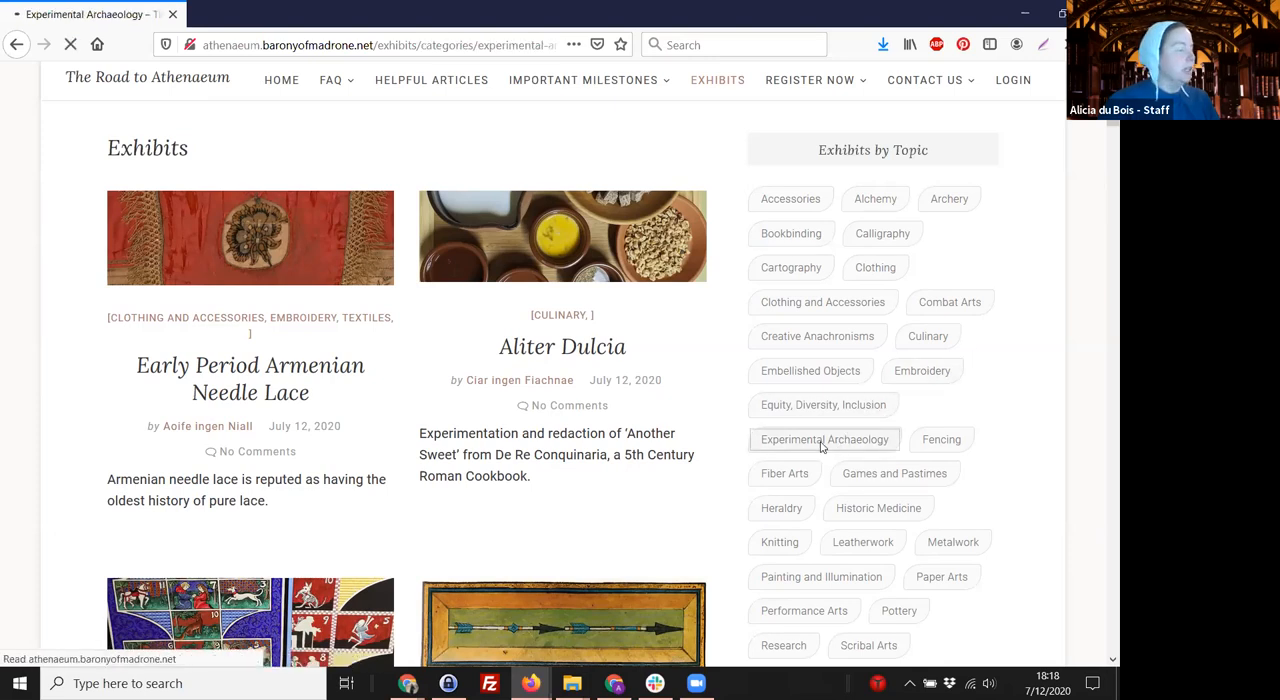
pyautogui.click(824, 440)
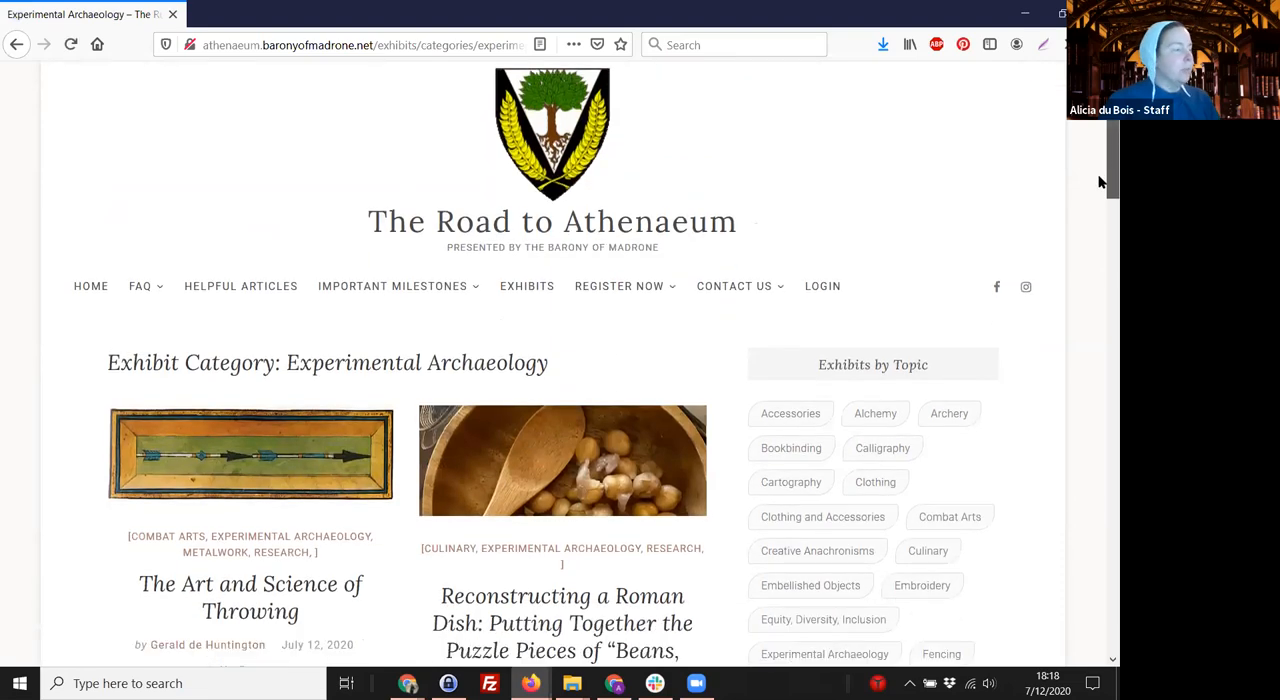
pyautogui.scroll(-3)
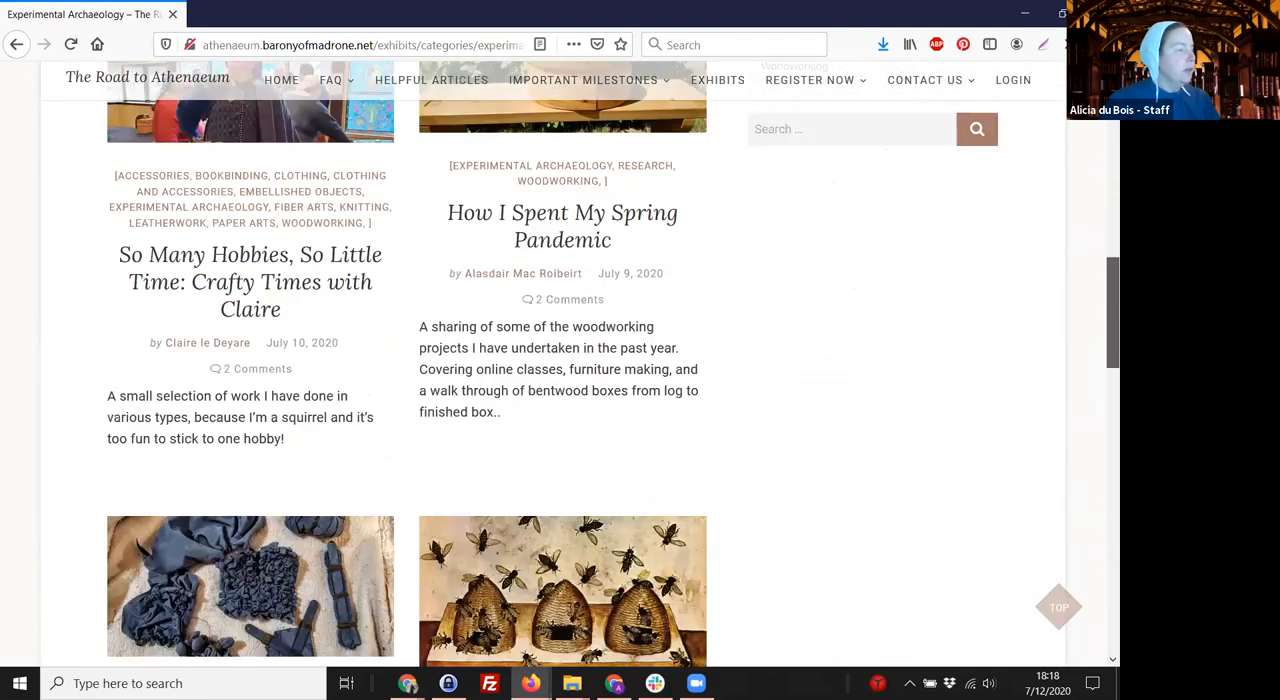
pyautogui.scroll(-3)
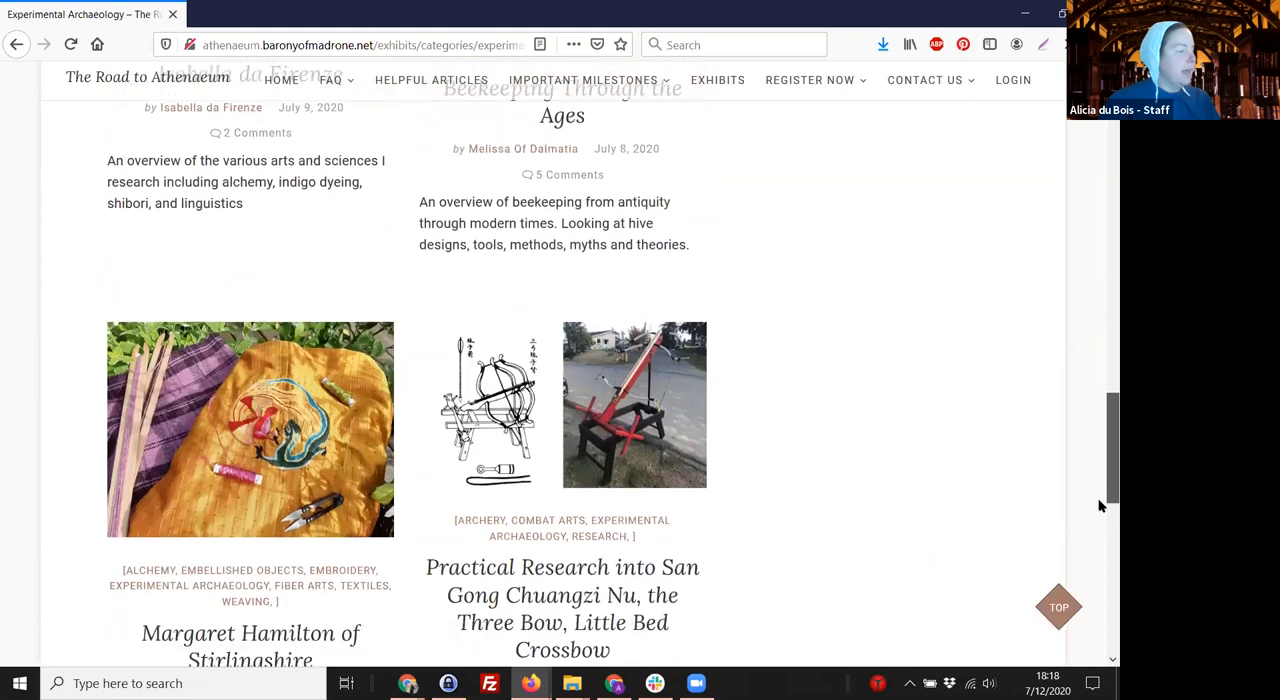
pyautogui.scroll(3)
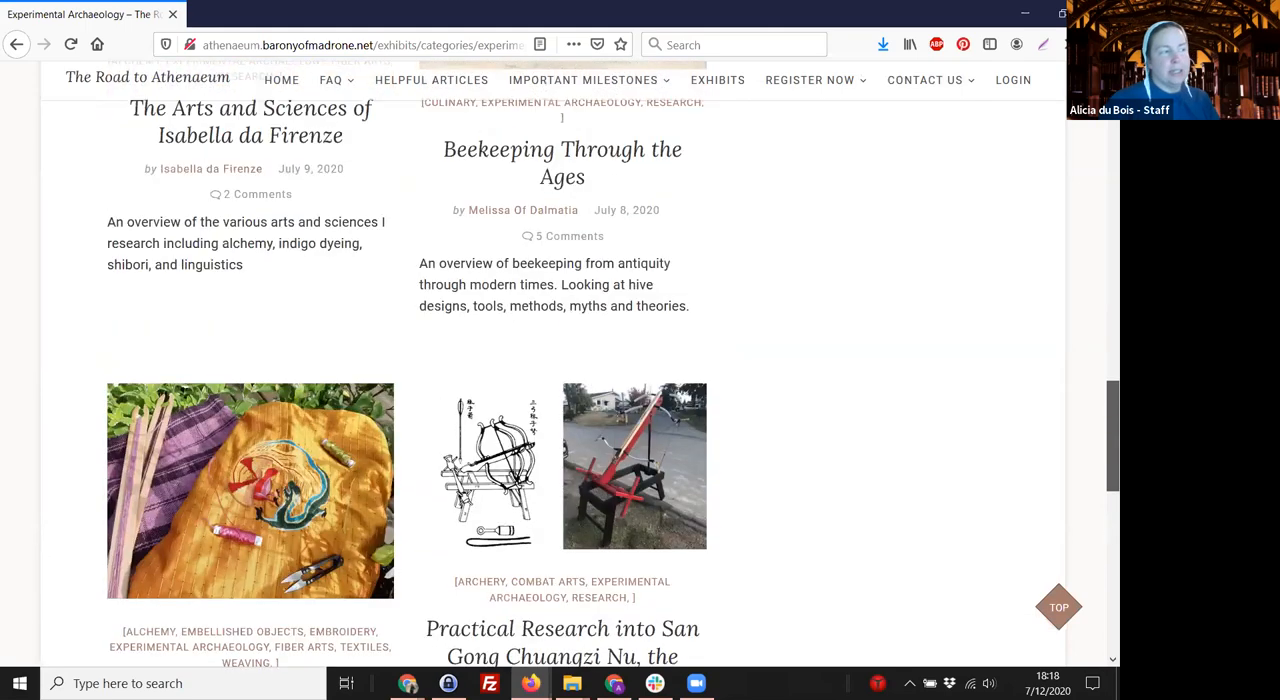
pyautogui.scroll(3)
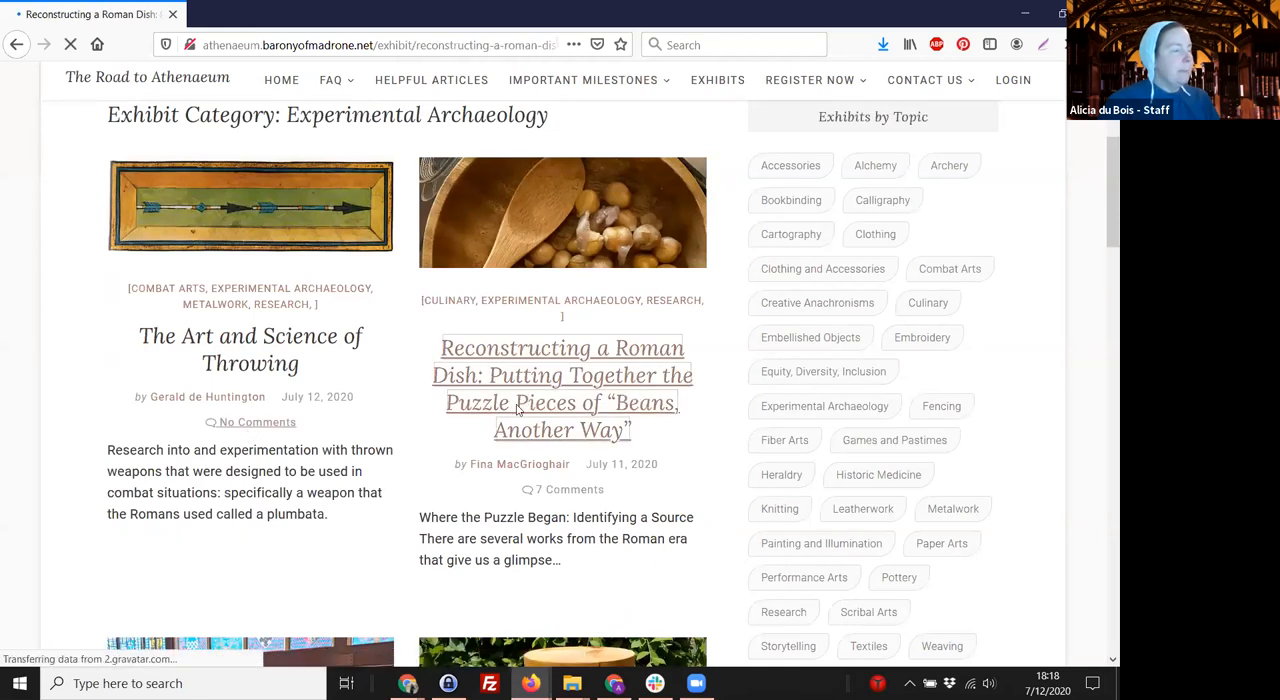
# Read the Roman dish article past its table of contents into 'Searching for the Pieces: The Ingredients'
pyautogui.click(560, 388)
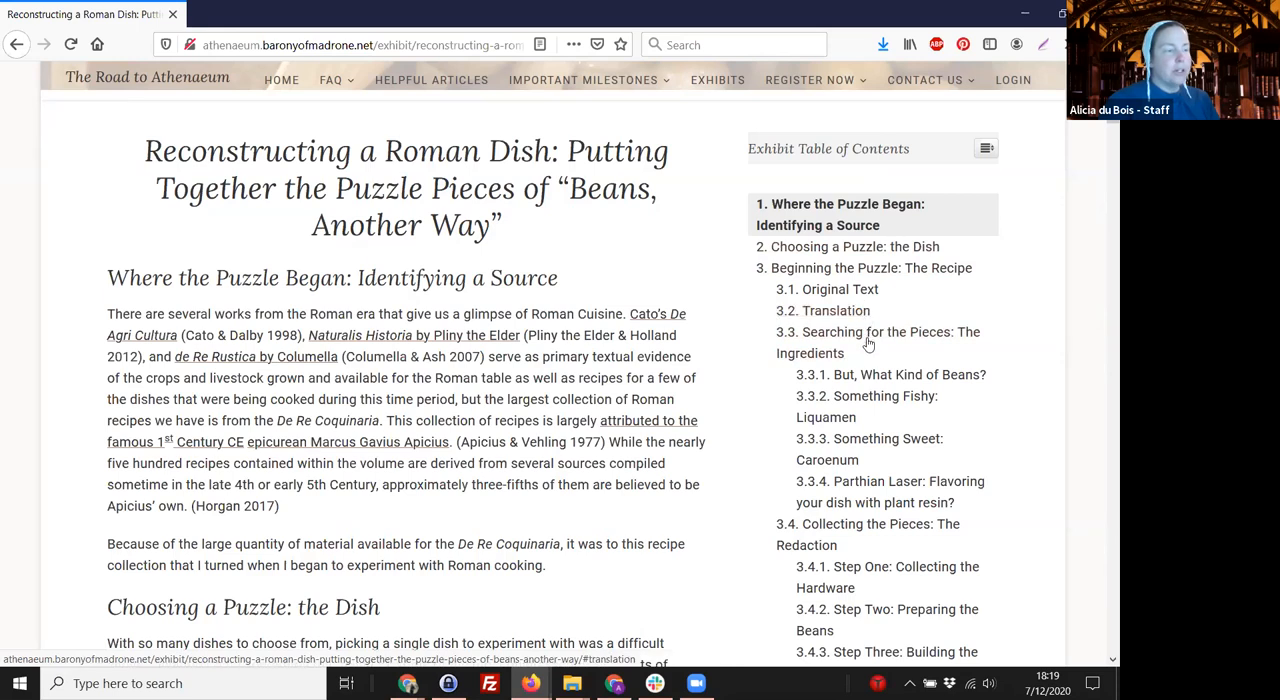
pyautogui.moveTo(844, 536)
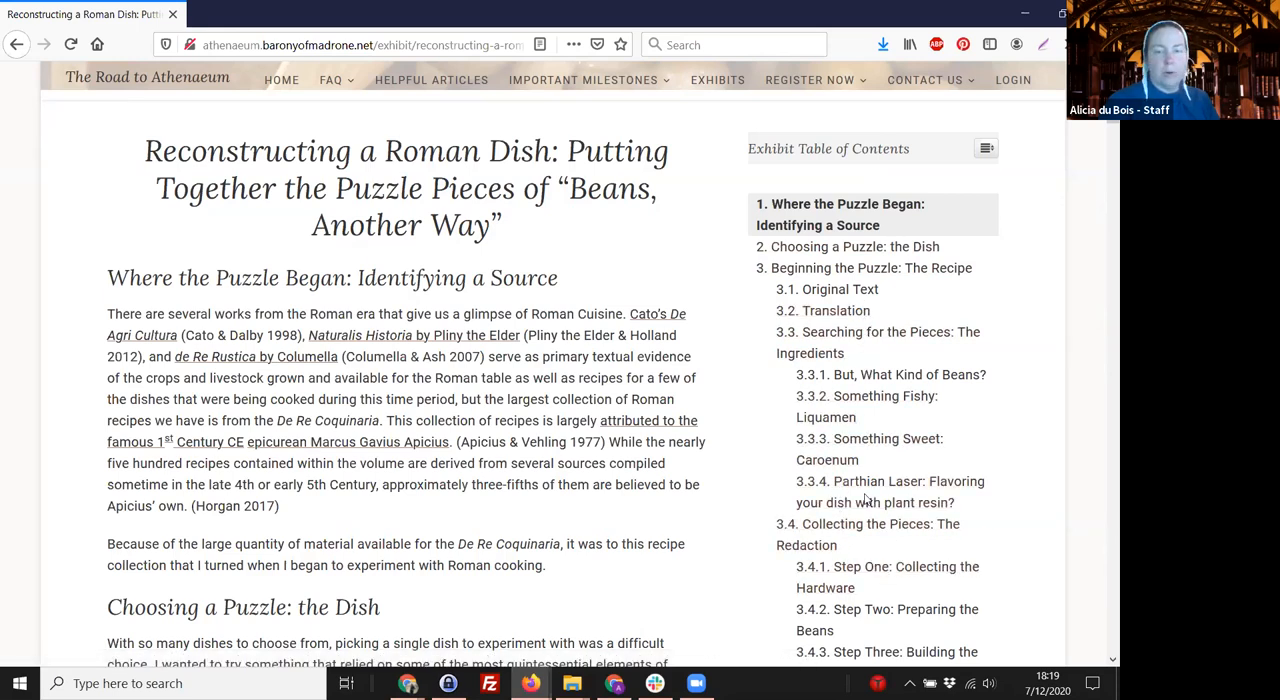
pyautogui.scroll(-3)
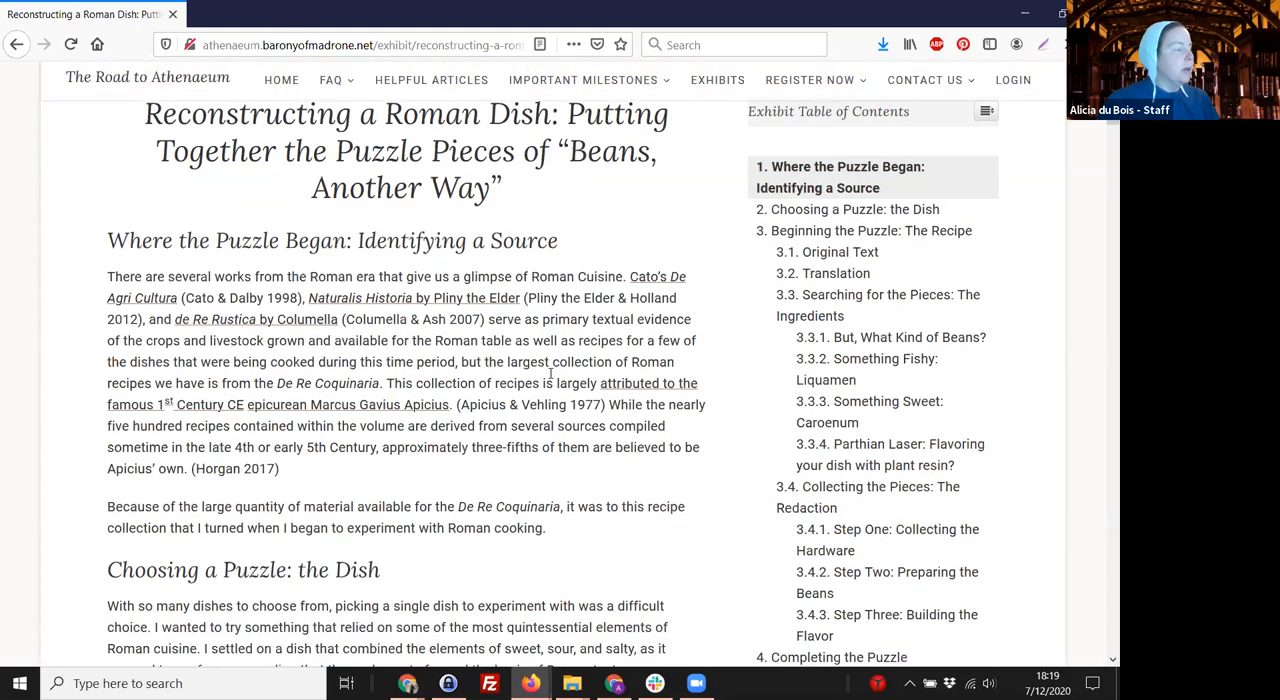
pyautogui.scroll(-3)
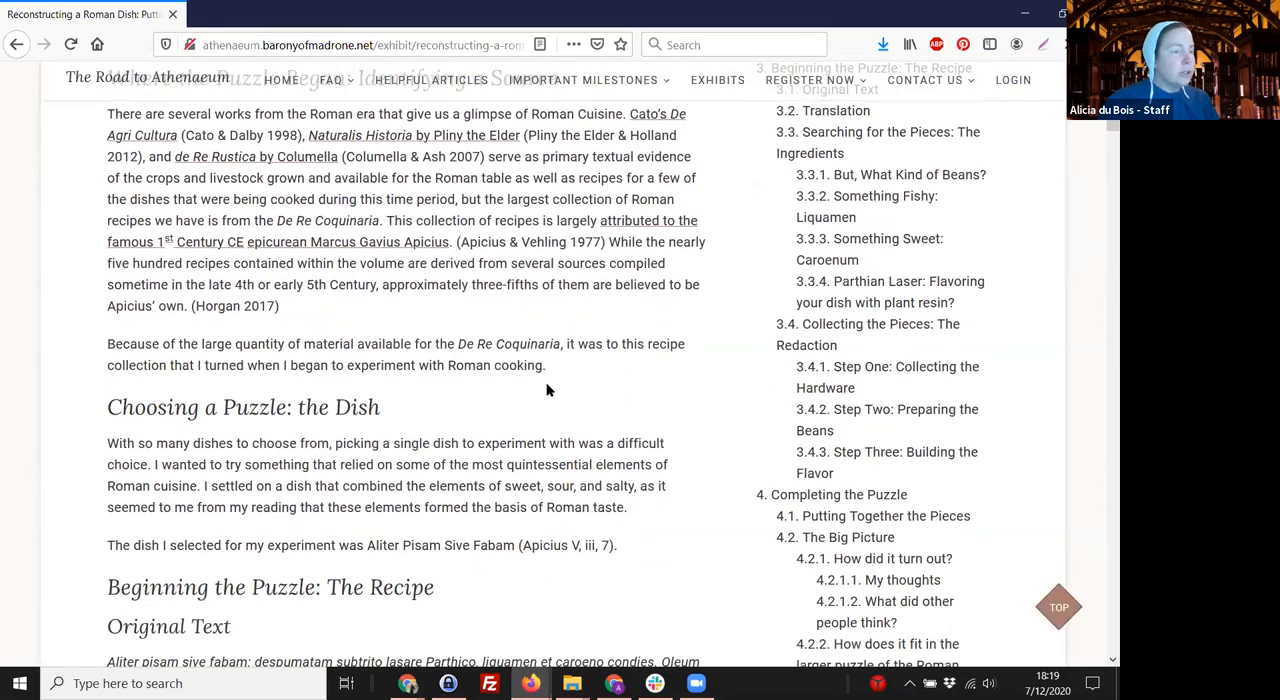
pyautogui.scroll(-3)
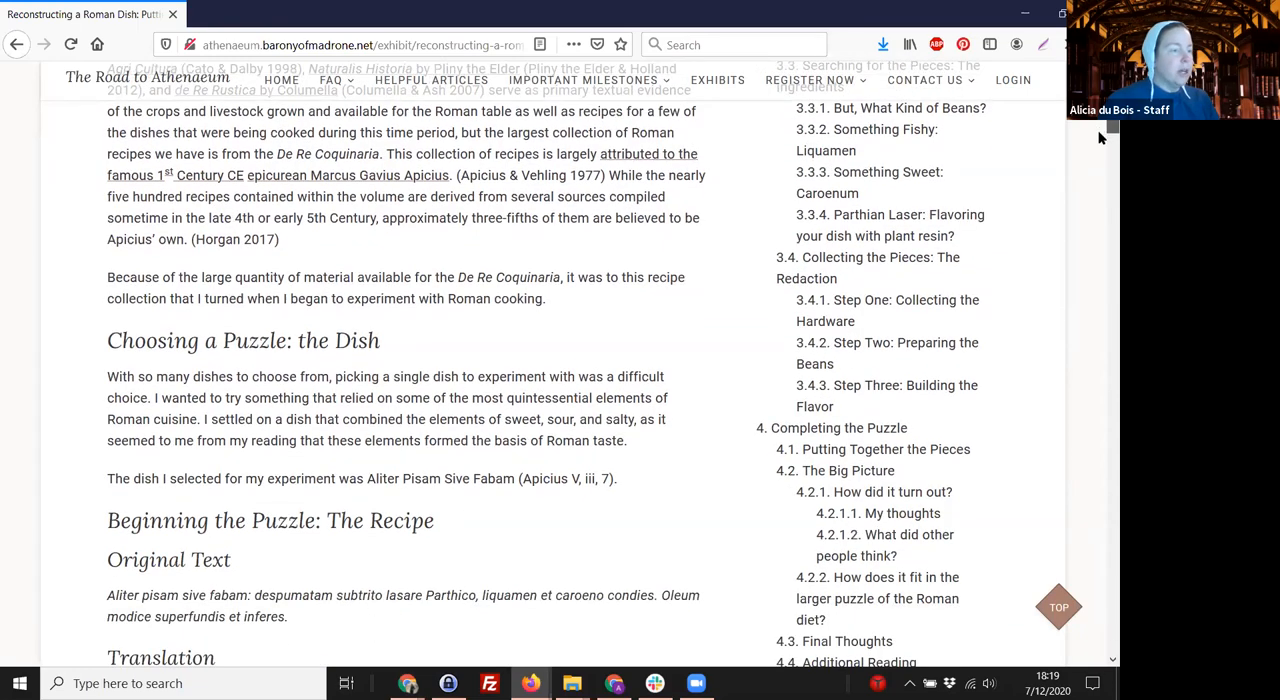
pyautogui.scroll(-3)
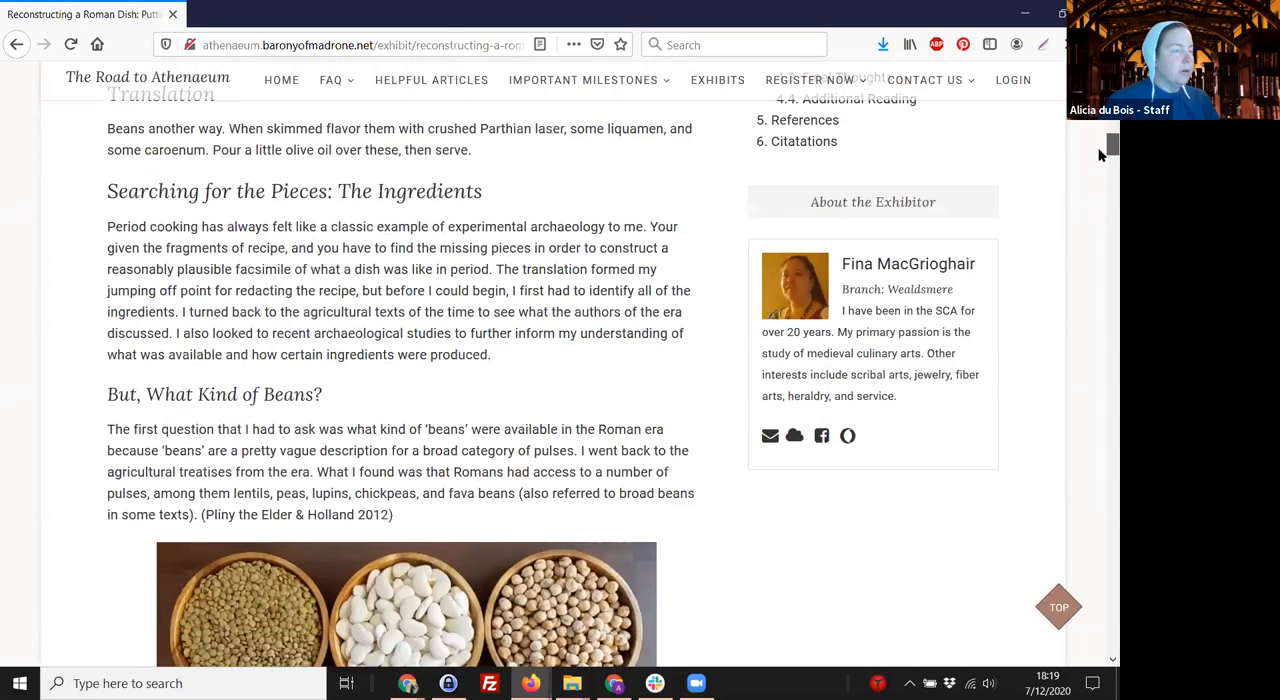
pyautogui.scroll(-3)
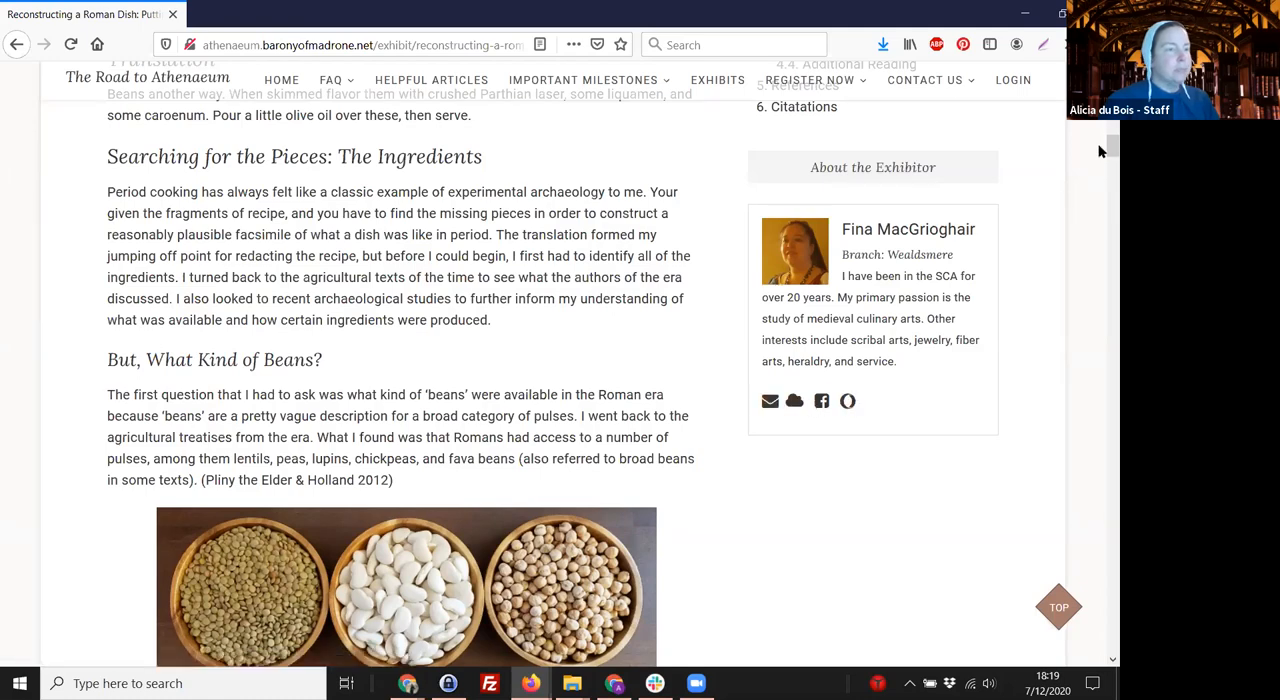
pyautogui.scroll(-3)
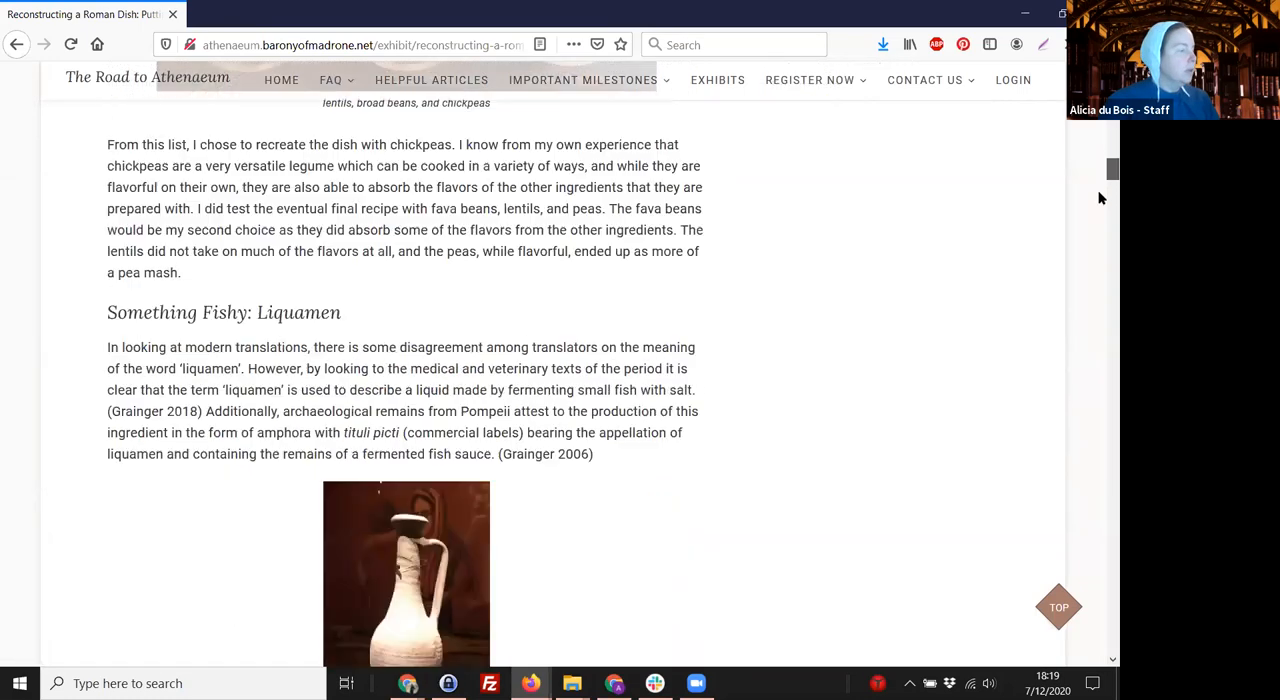
pyautogui.scroll(-3)
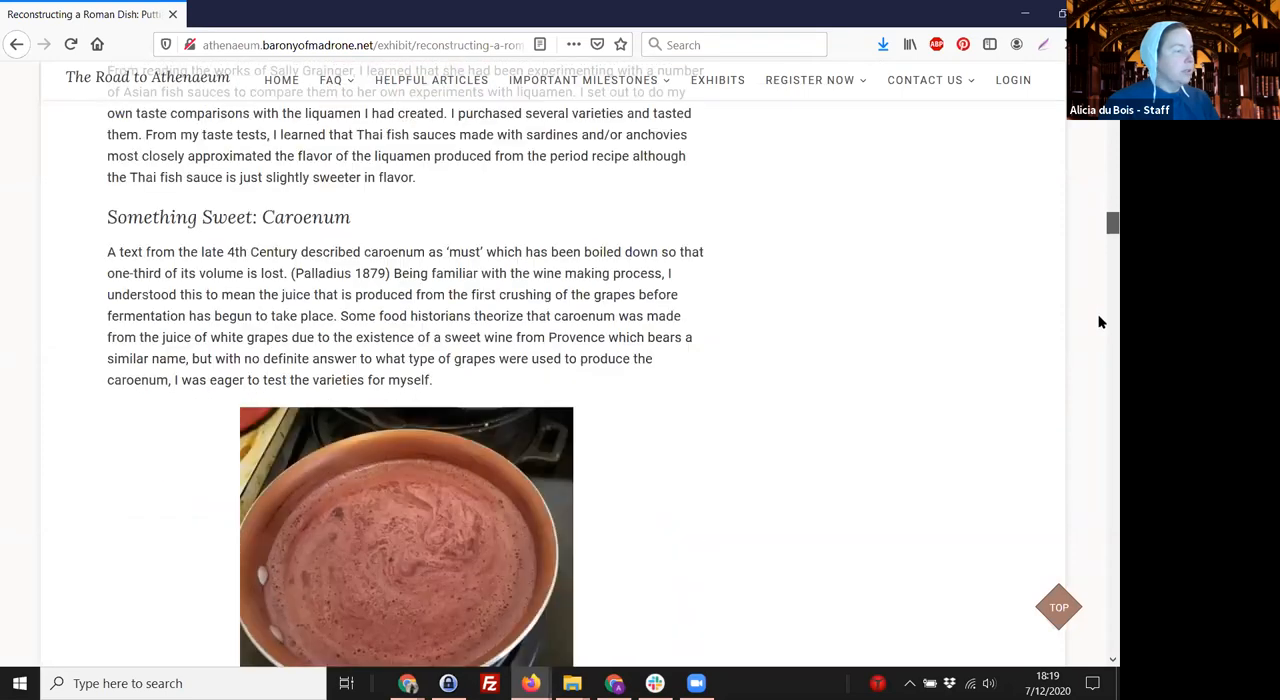
pyautogui.scroll(-3)
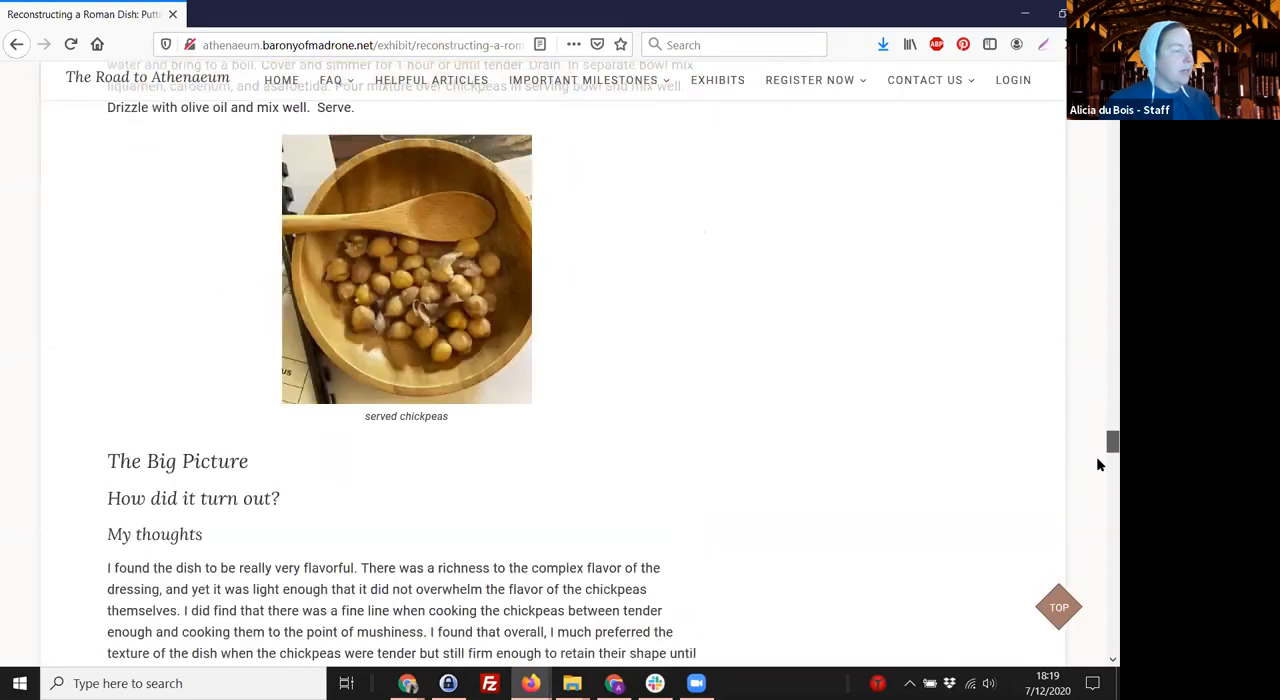
pyautogui.scroll(-3)
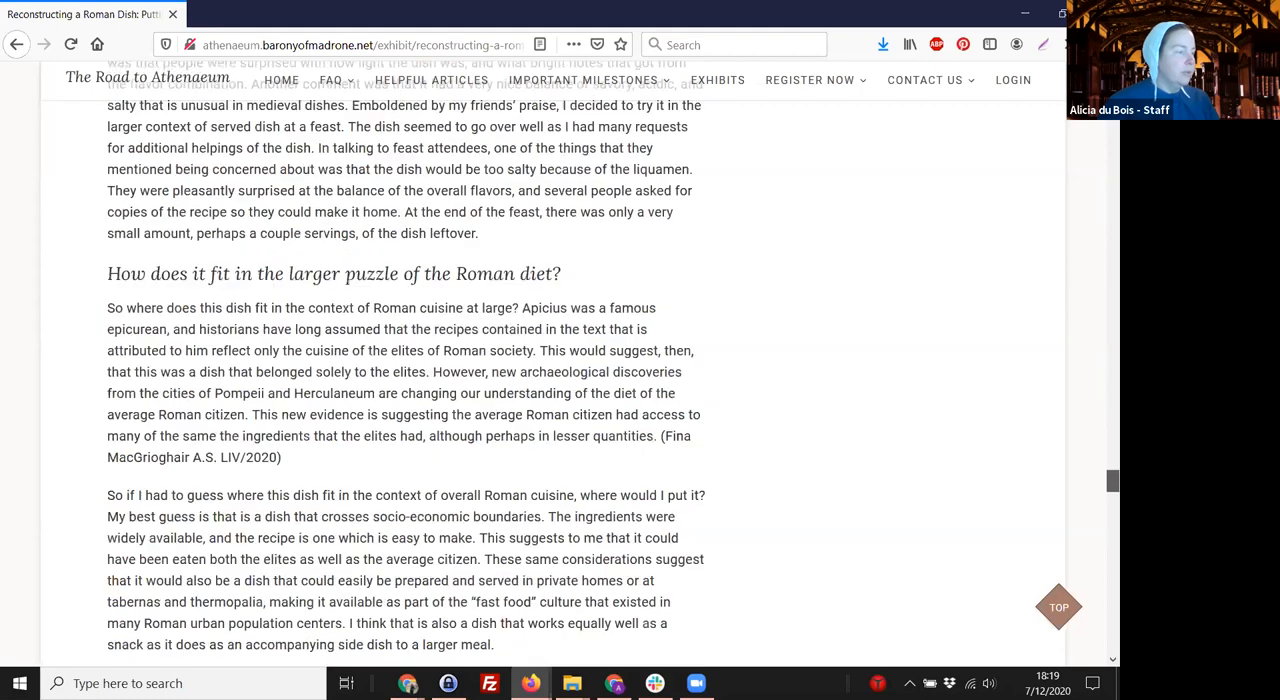
pyautogui.scroll(-3)
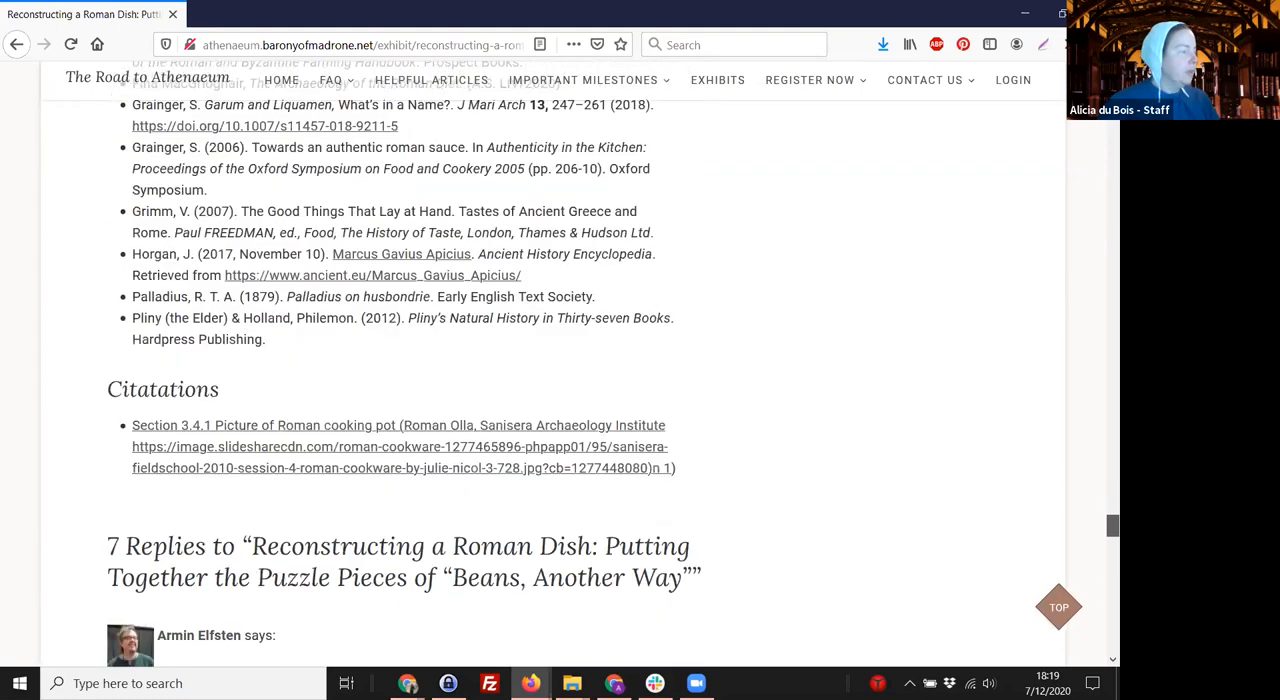
pyautogui.scroll(-3)
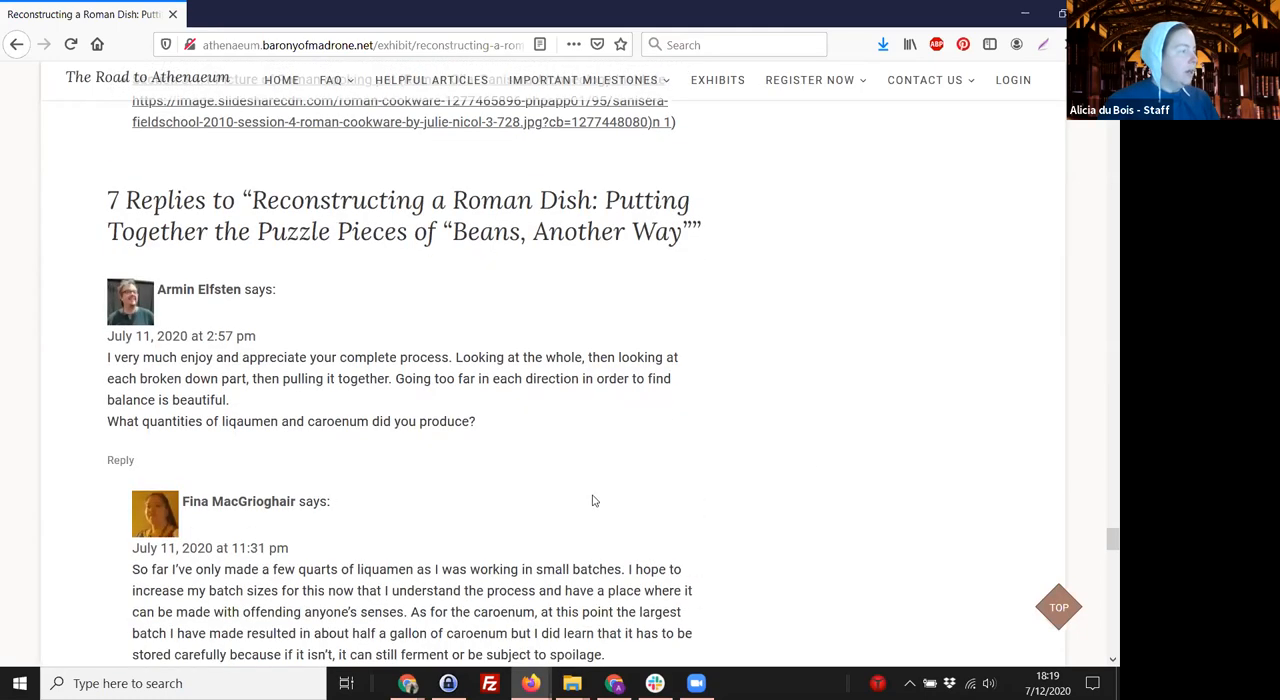
pyautogui.scroll(-3)
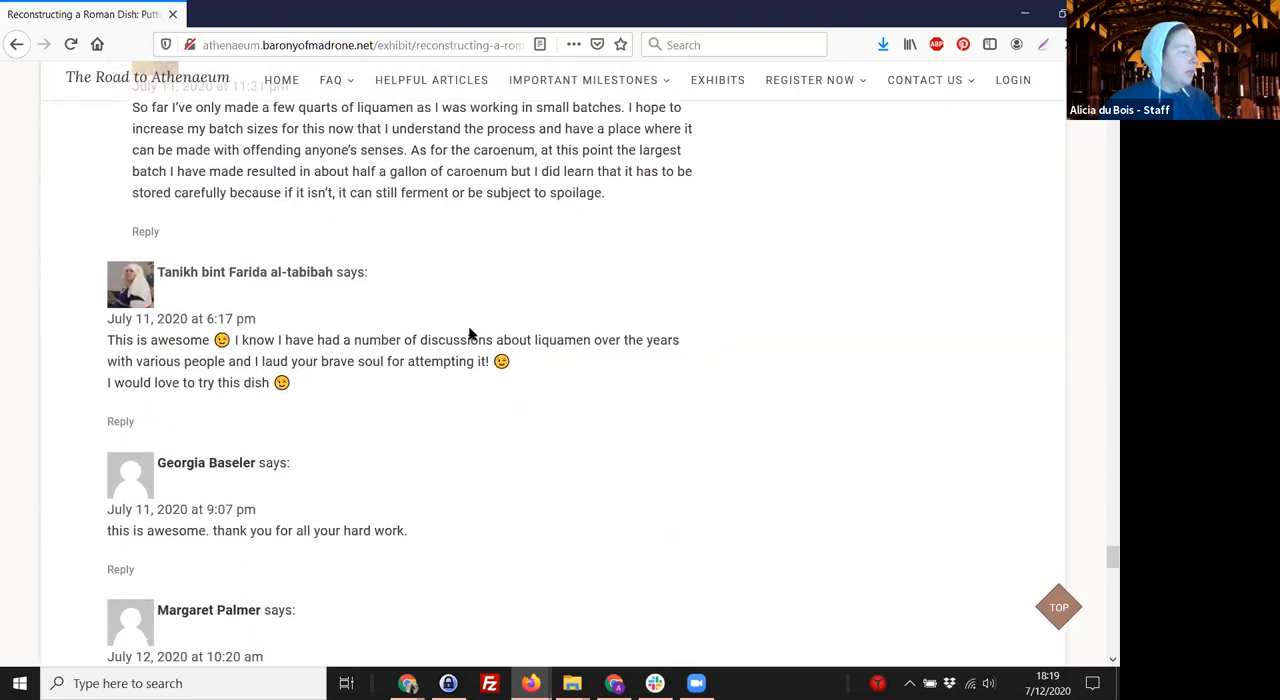
pyautogui.scroll(-3)
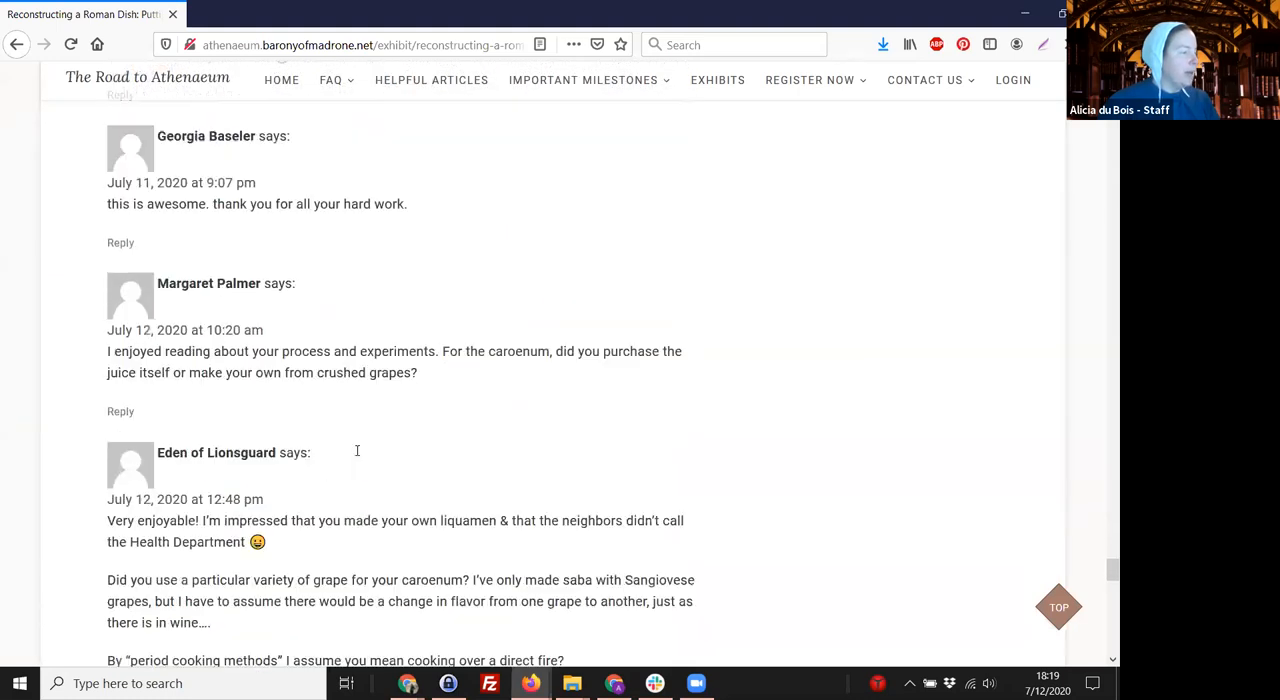
pyautogui.scroll(-3)
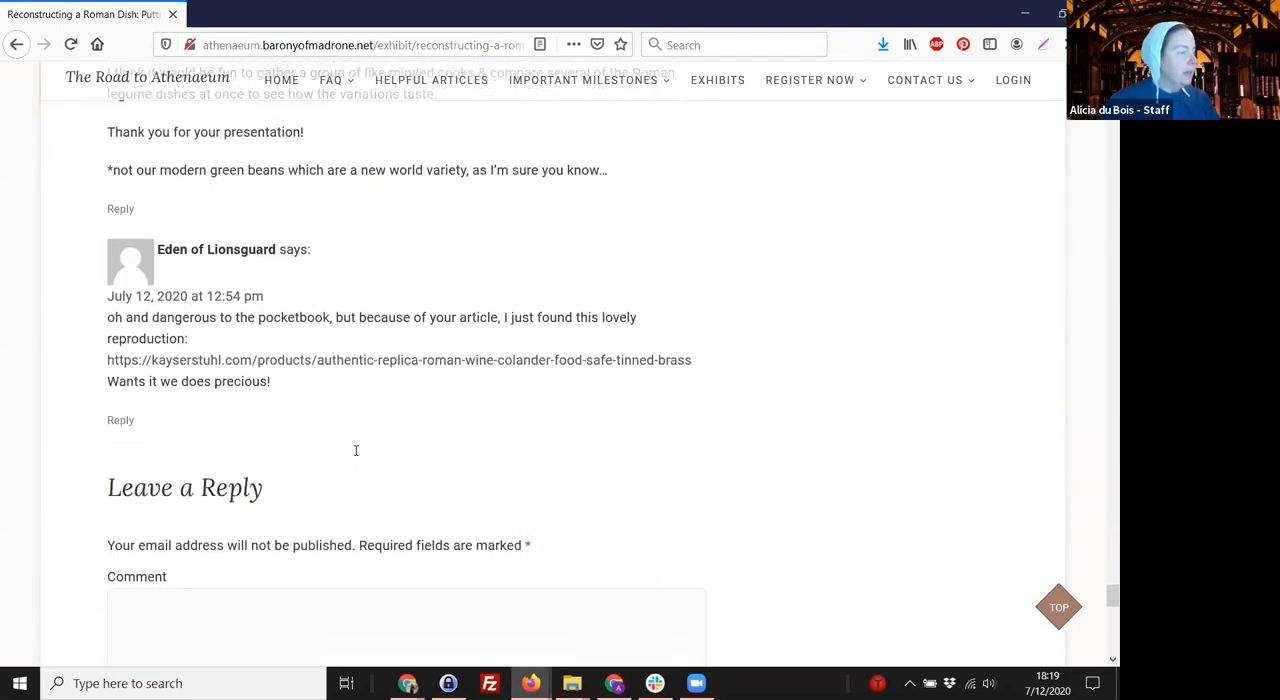
pyautogui.scroll(-3)
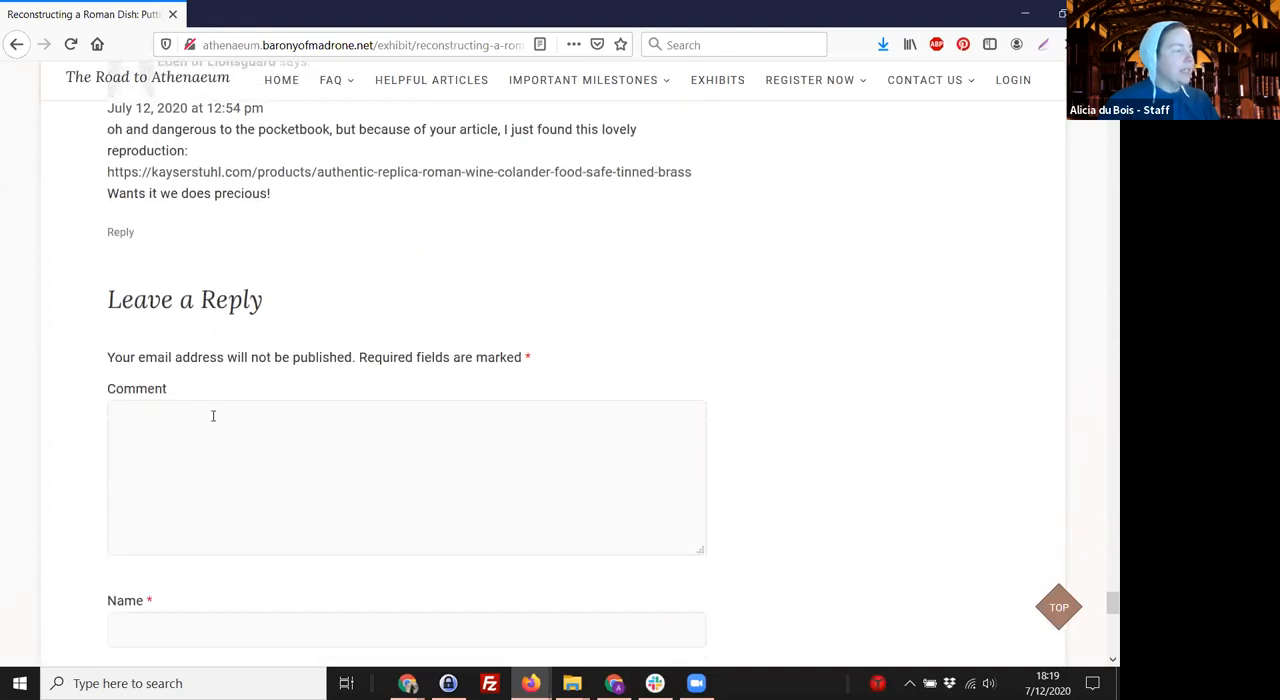
# Reveal the comment form's Name, Email, Website fields down to the Post Comment button
pyautogui.scroll(-3)
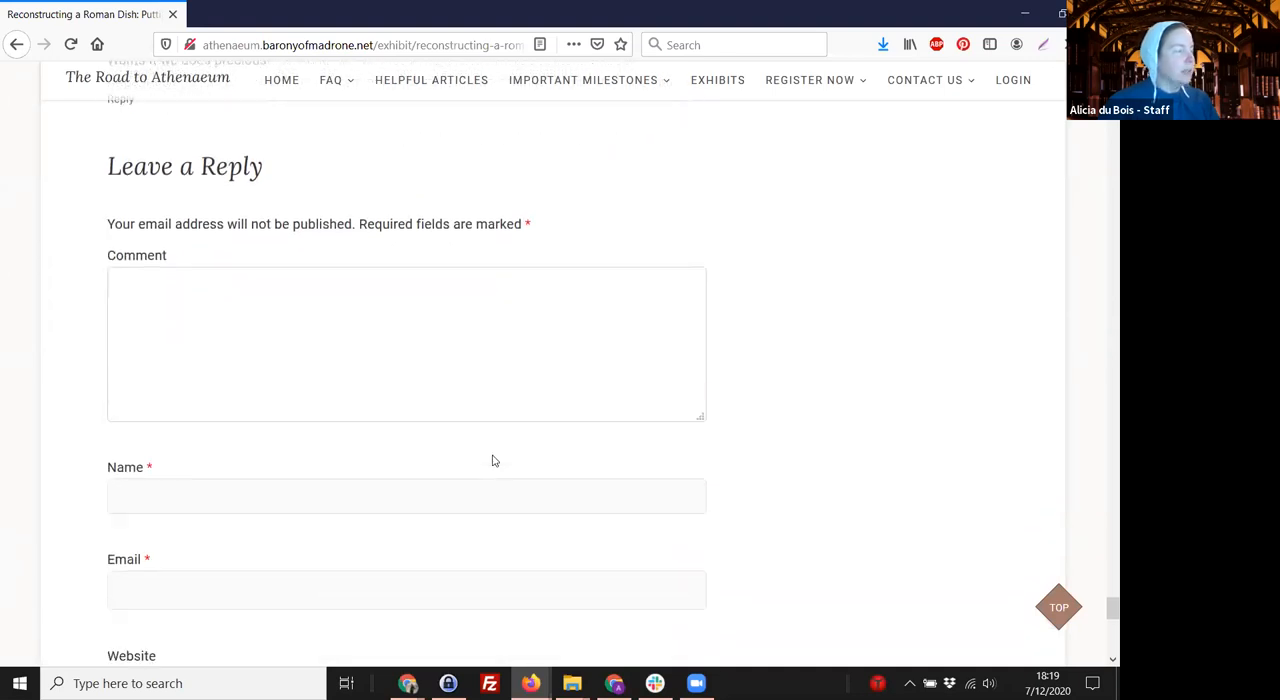
pyautogui.moveTo(382, 550)
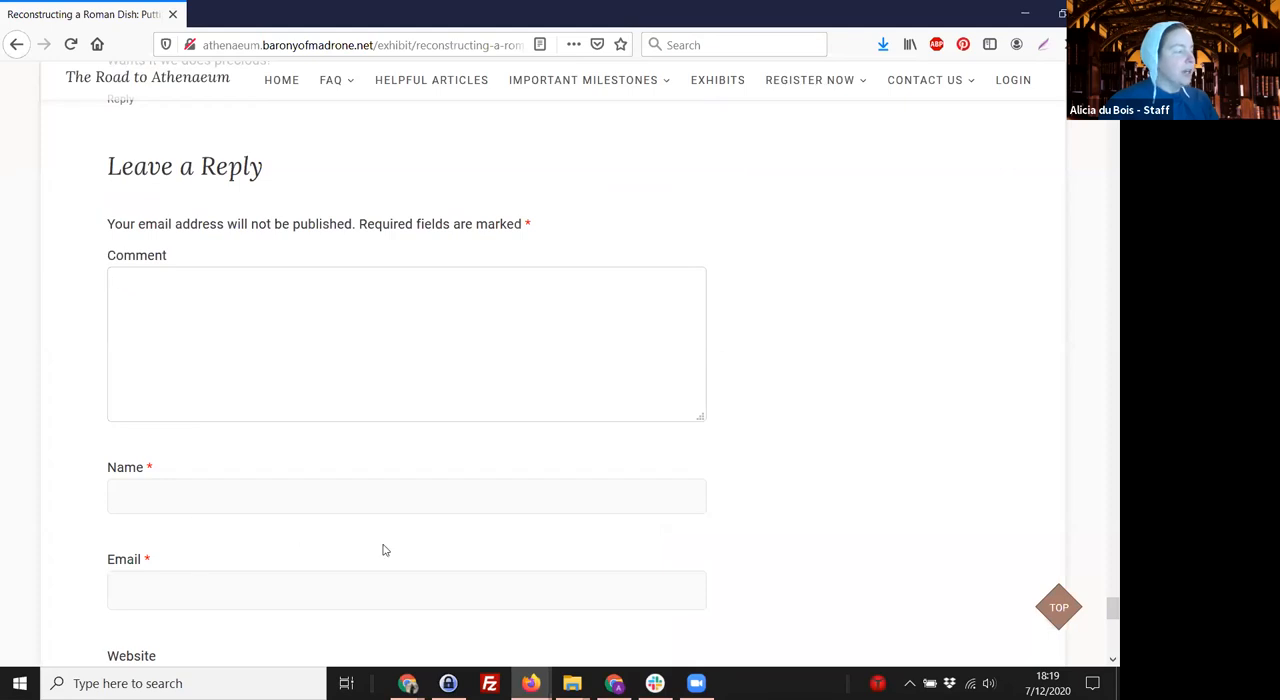
pyautogui.scroll(-3)
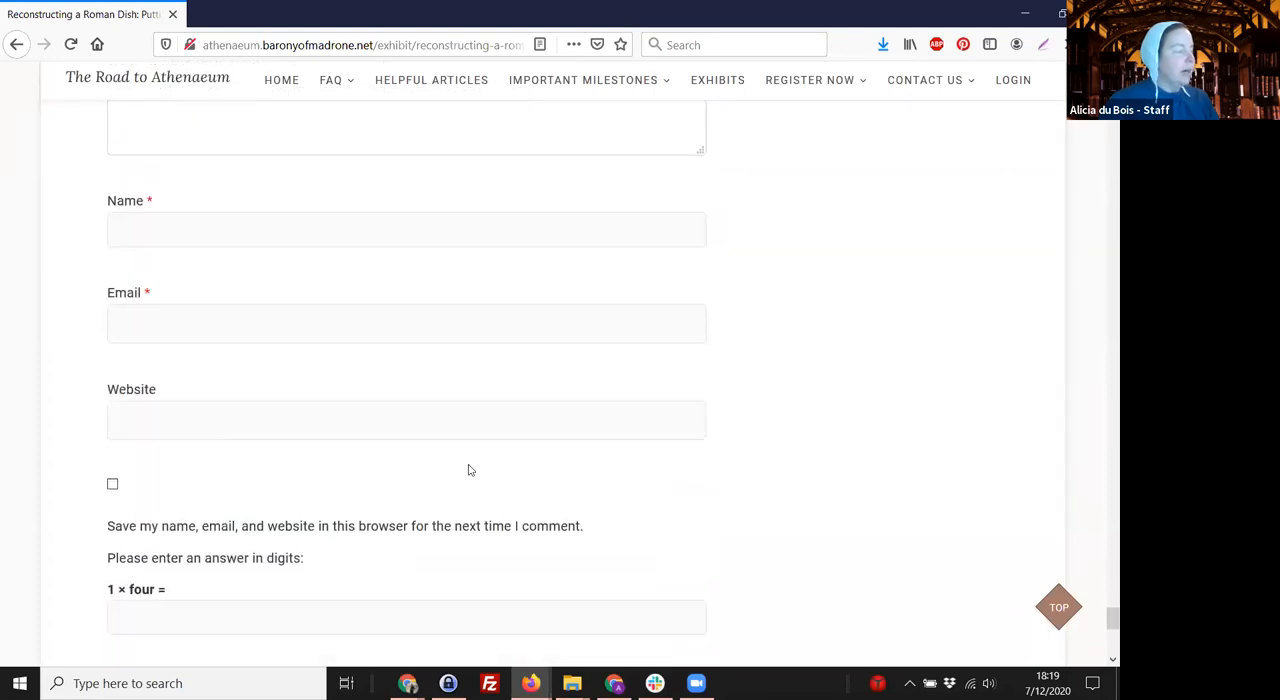
pyautogui.scroll(-3)
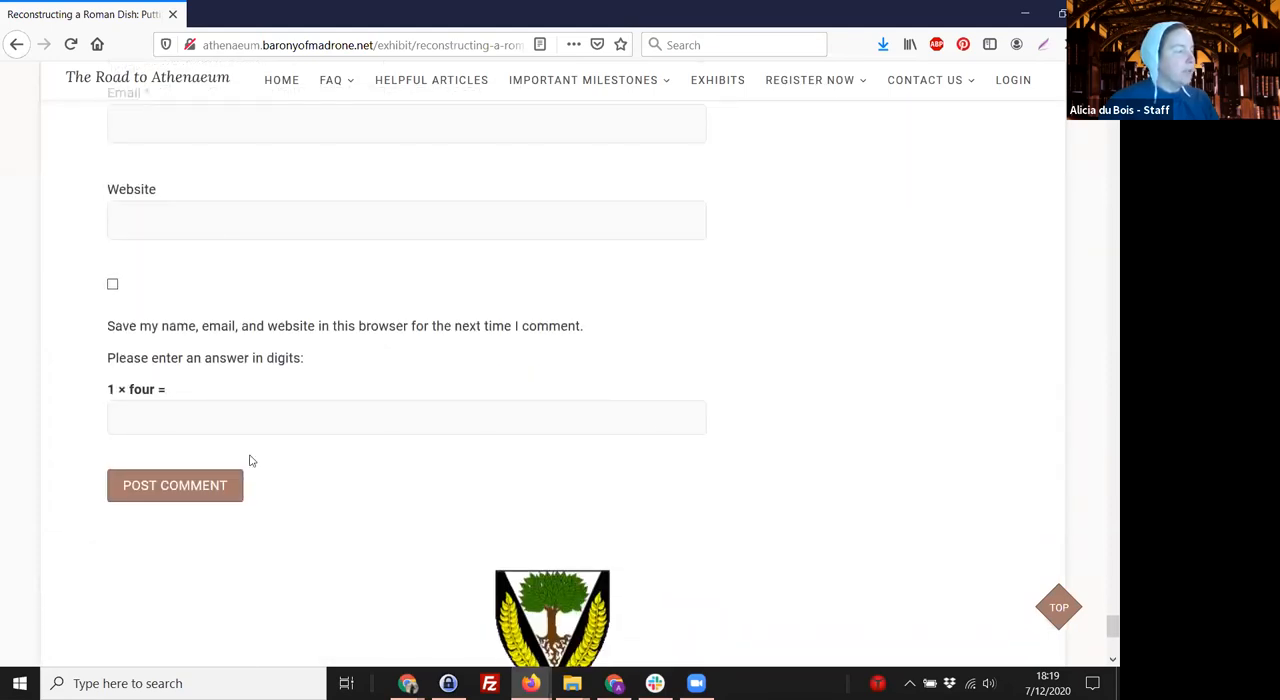
pyautogui.moveTo(560, 342)
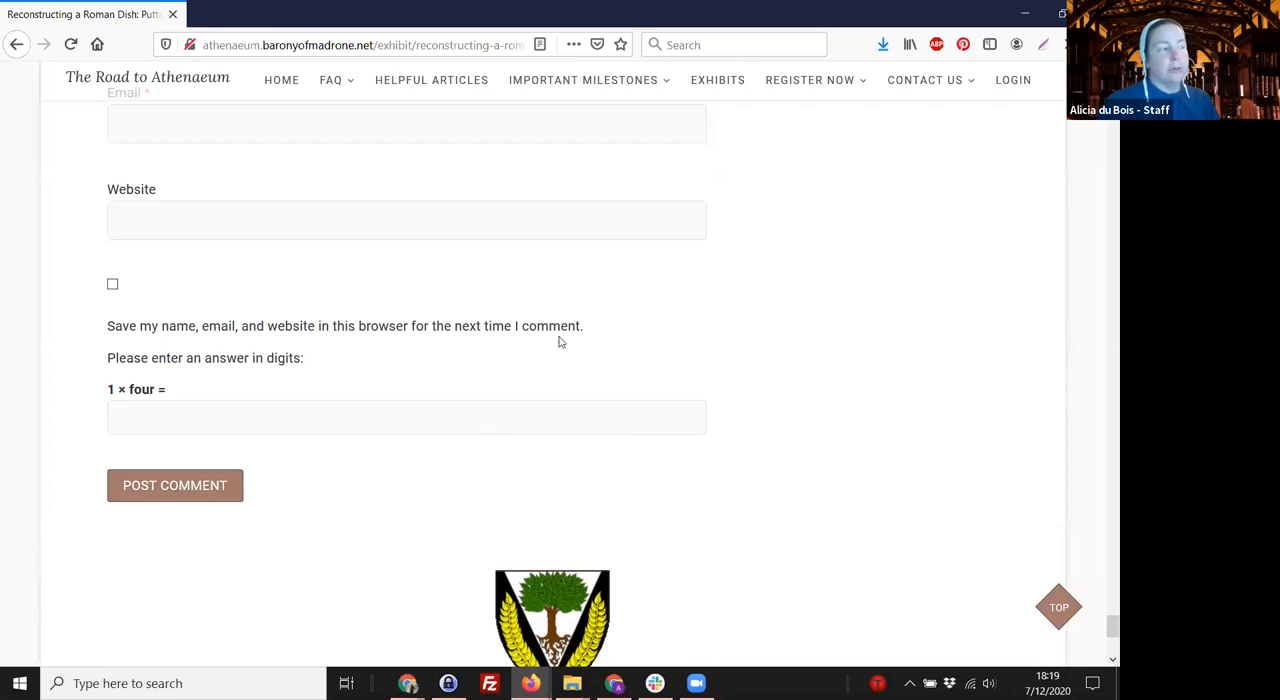
pyautogui.moveTo(936, 444)
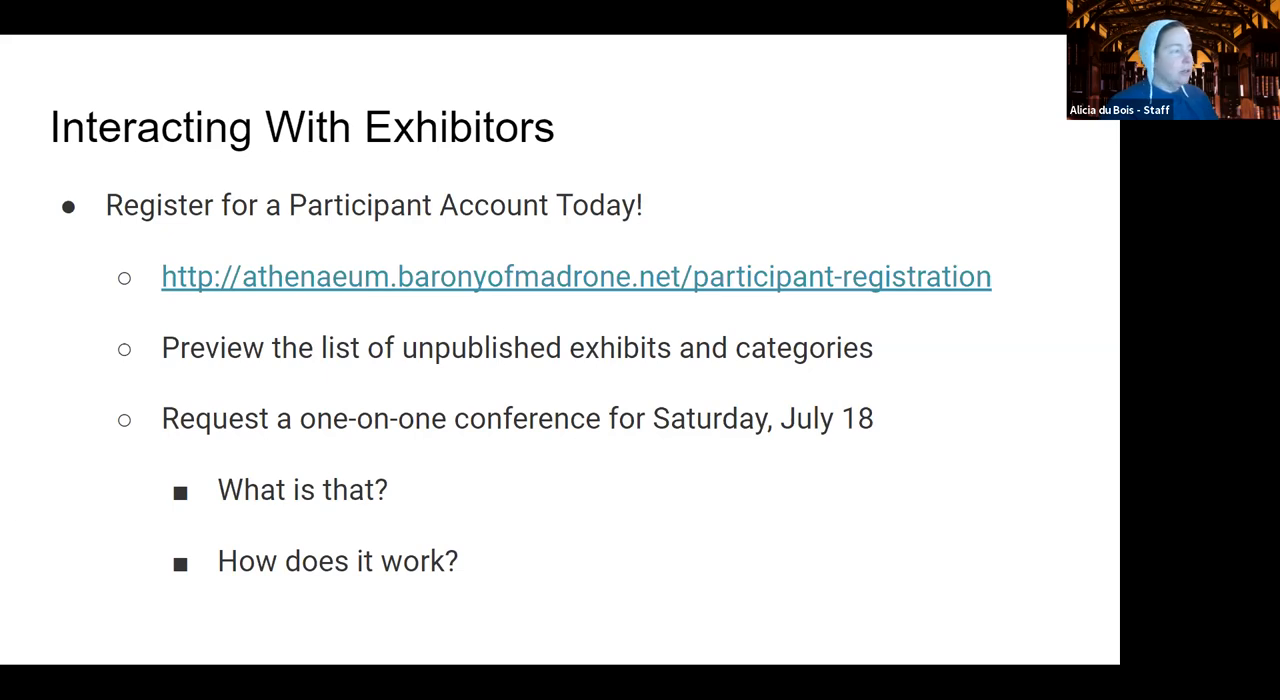
pyautogui.moveTo(570, 406)
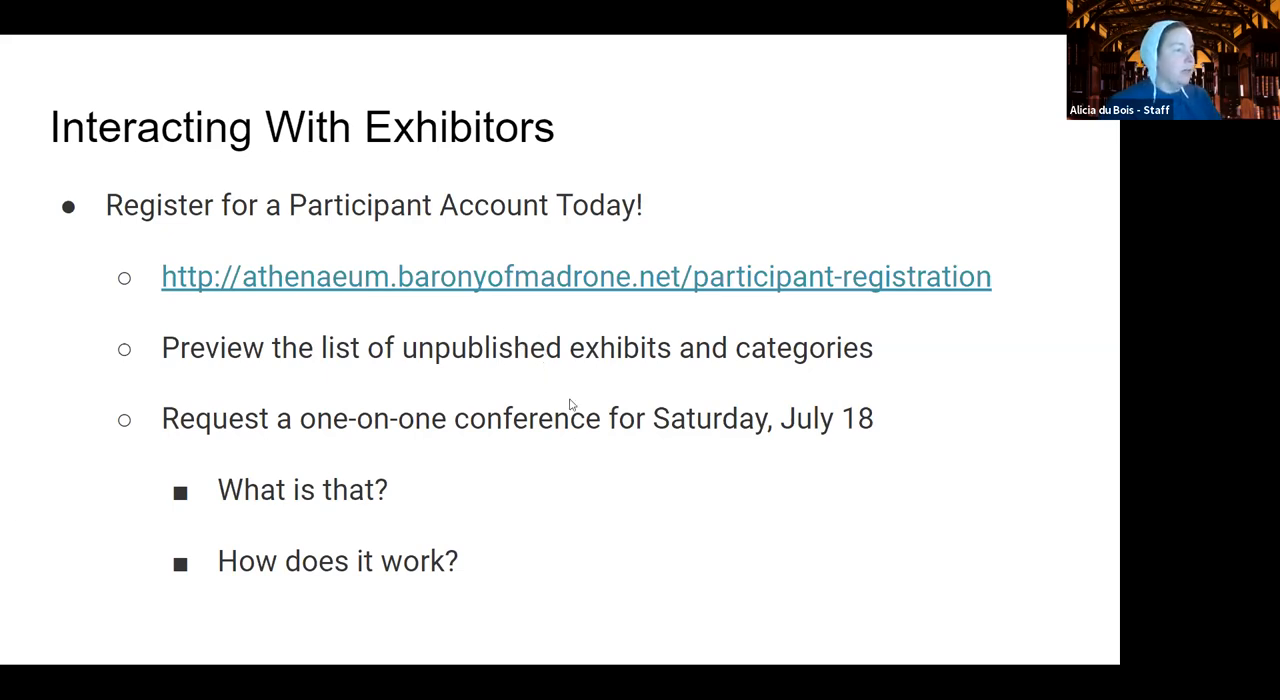
pyautogui.moveTo(630, 484)
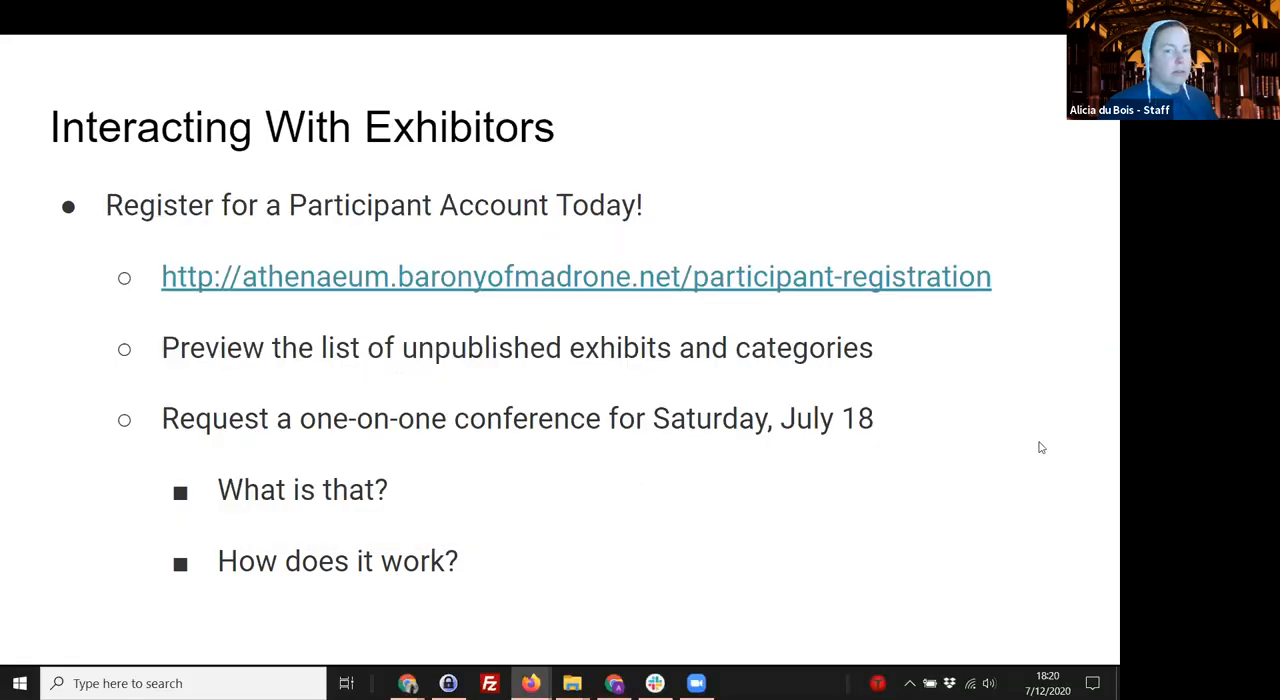
# Switch away from the slideshow with Alt+Tab to reach another window
pyautogui.press('alt+tab')
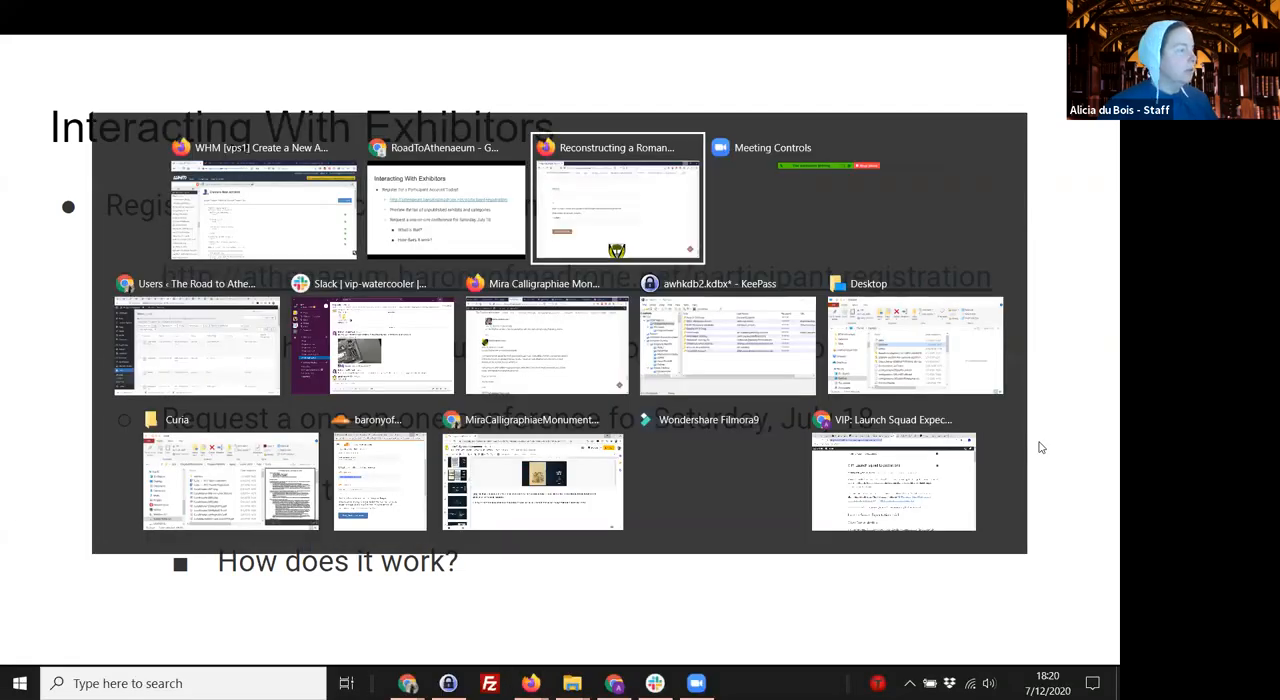
# Return to the Roman dish exhibit's header and choose Login from the site menu
pyautogui.click(616, 196)
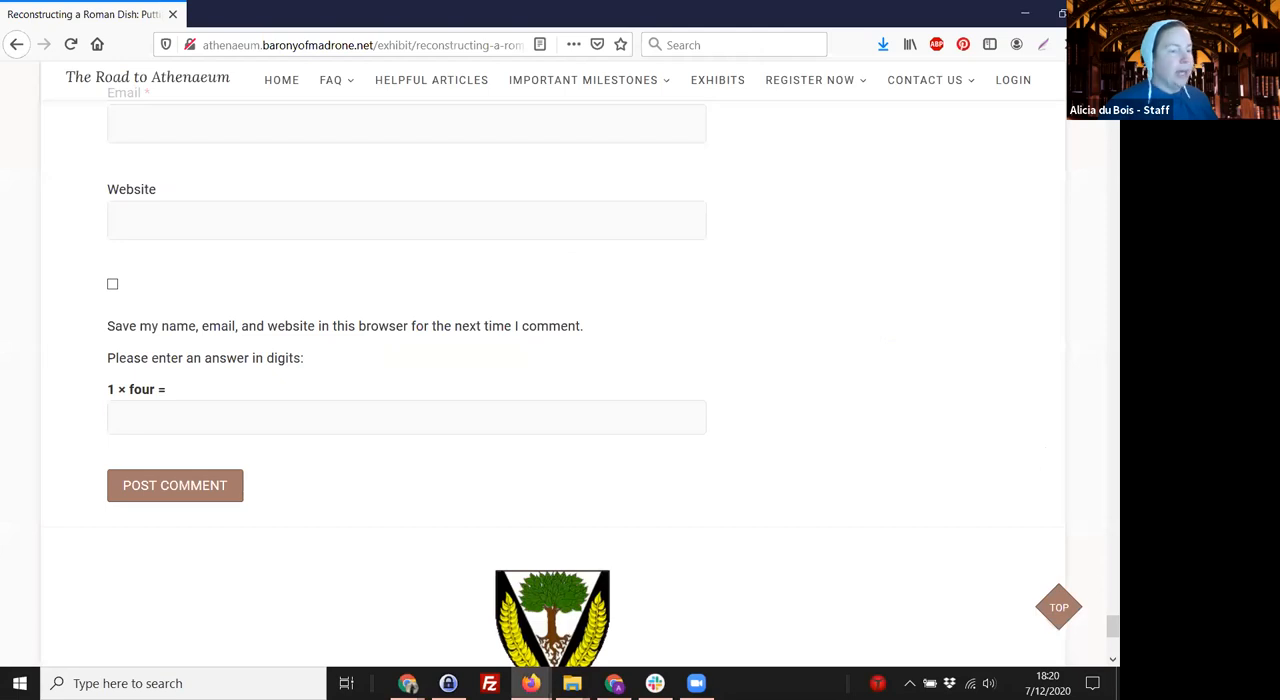
pyautogui.scroll(3)
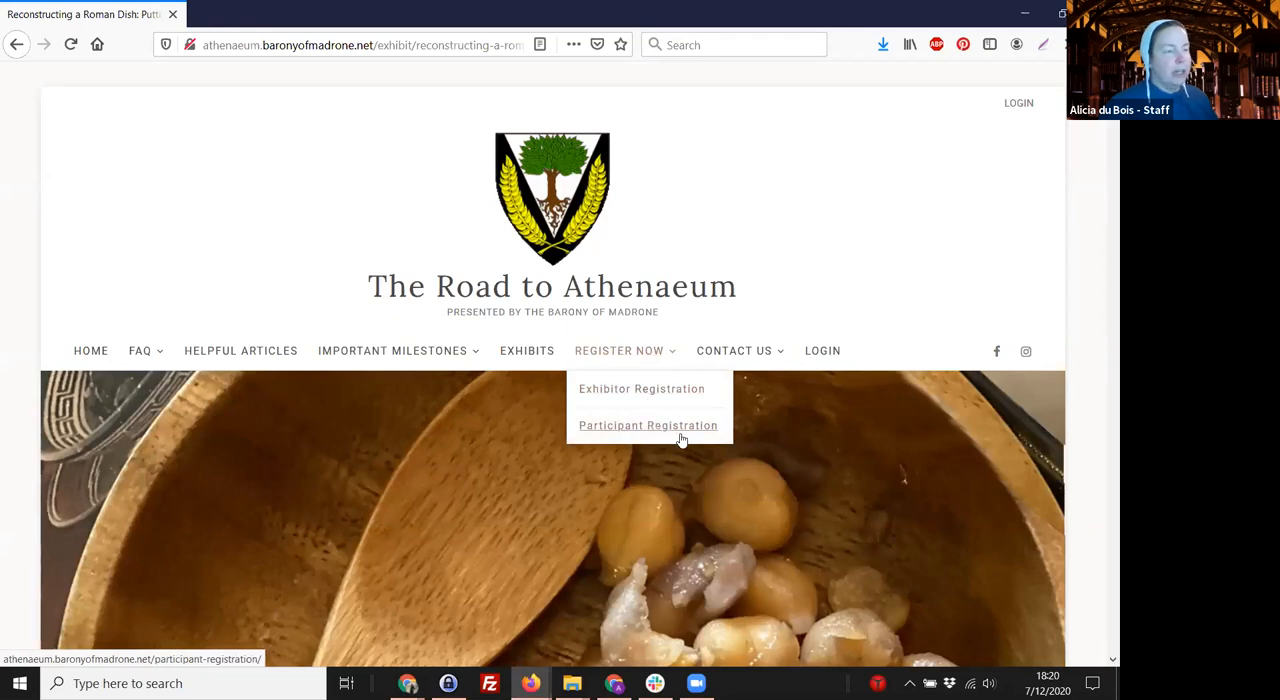
pyautogui.moveTo(648, 424)
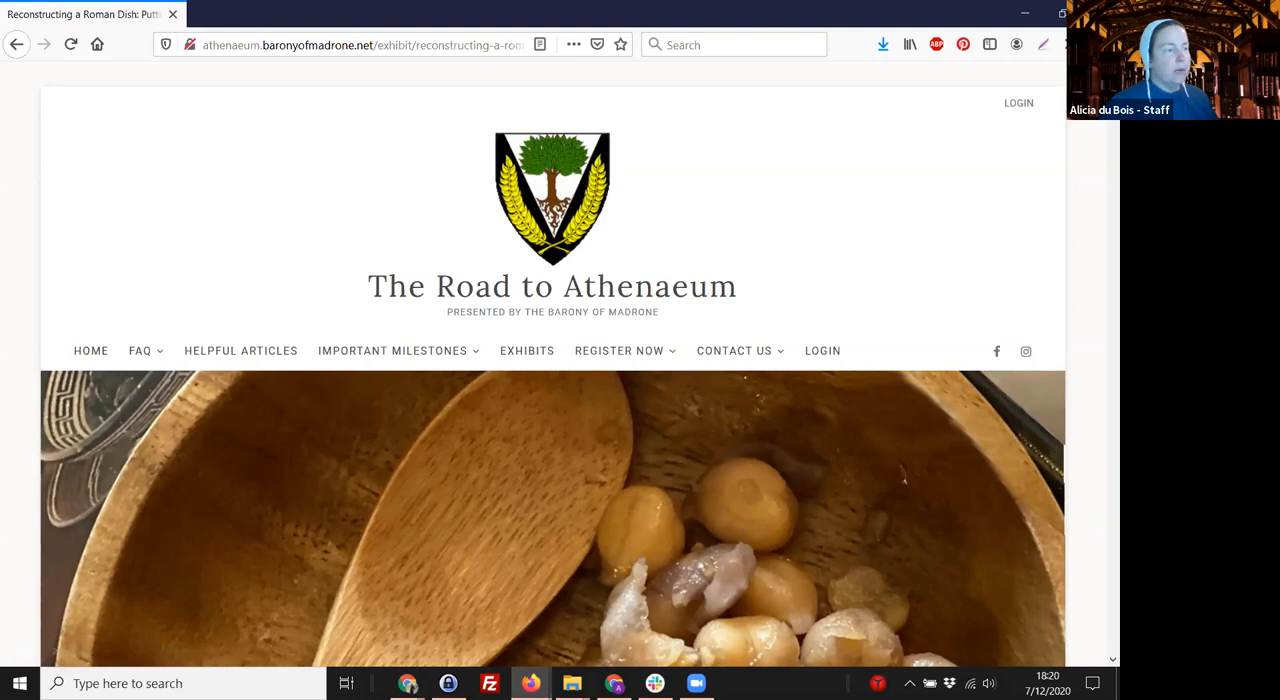
pyautogui.scroll(-3)
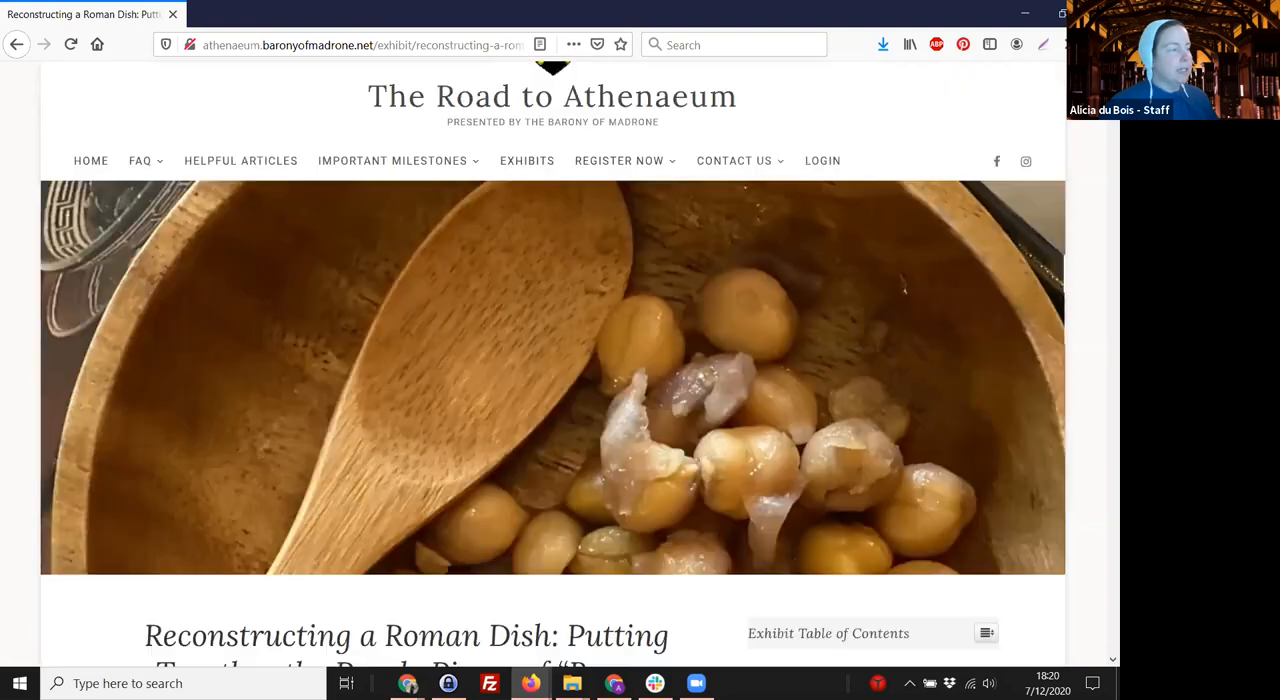
pyautogui.scroll(3)
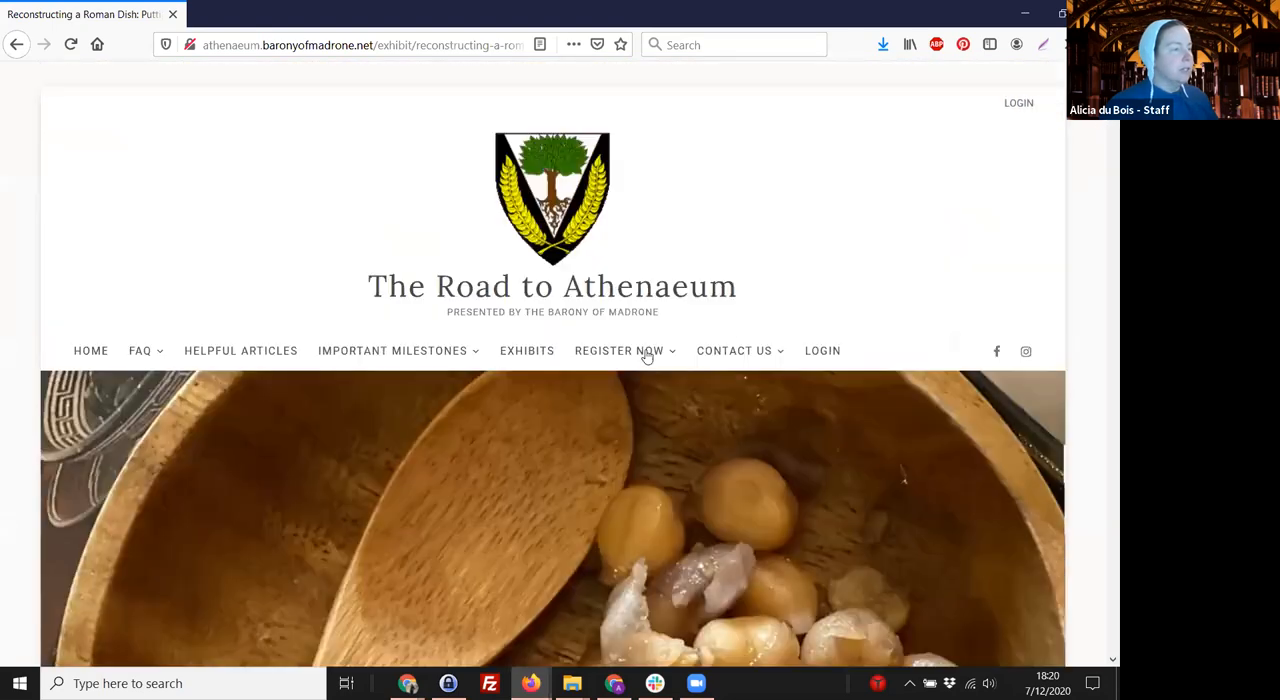
pyautogui.click(822, 350)
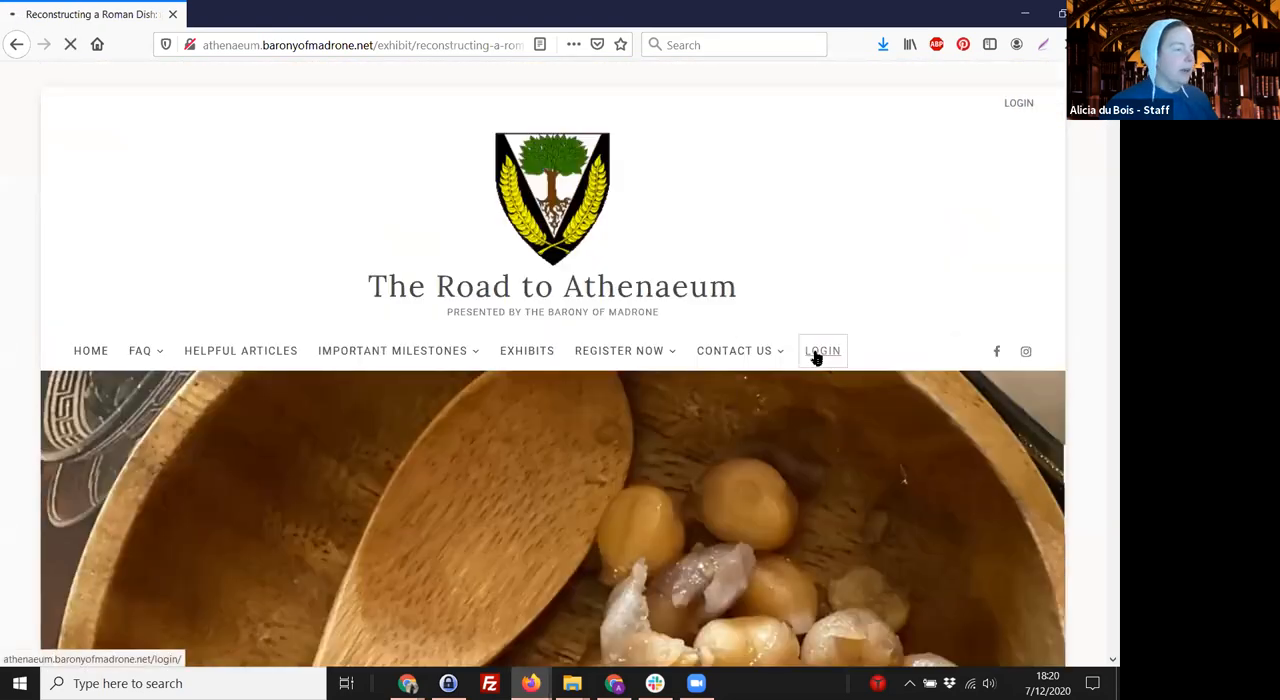
# Log in with saved credentials, reach the exhibitor welcome page, and head to Exhibits
pyautogui.click(822, 350)
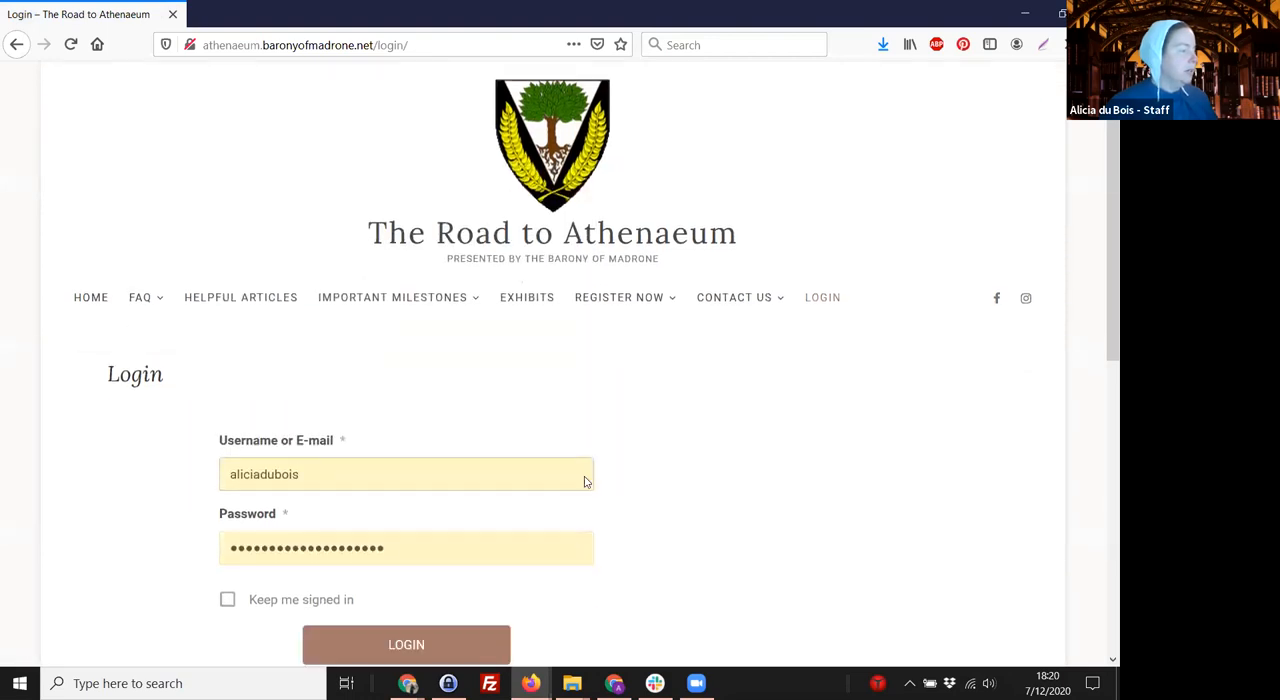
pyautogui.click(406, 644)
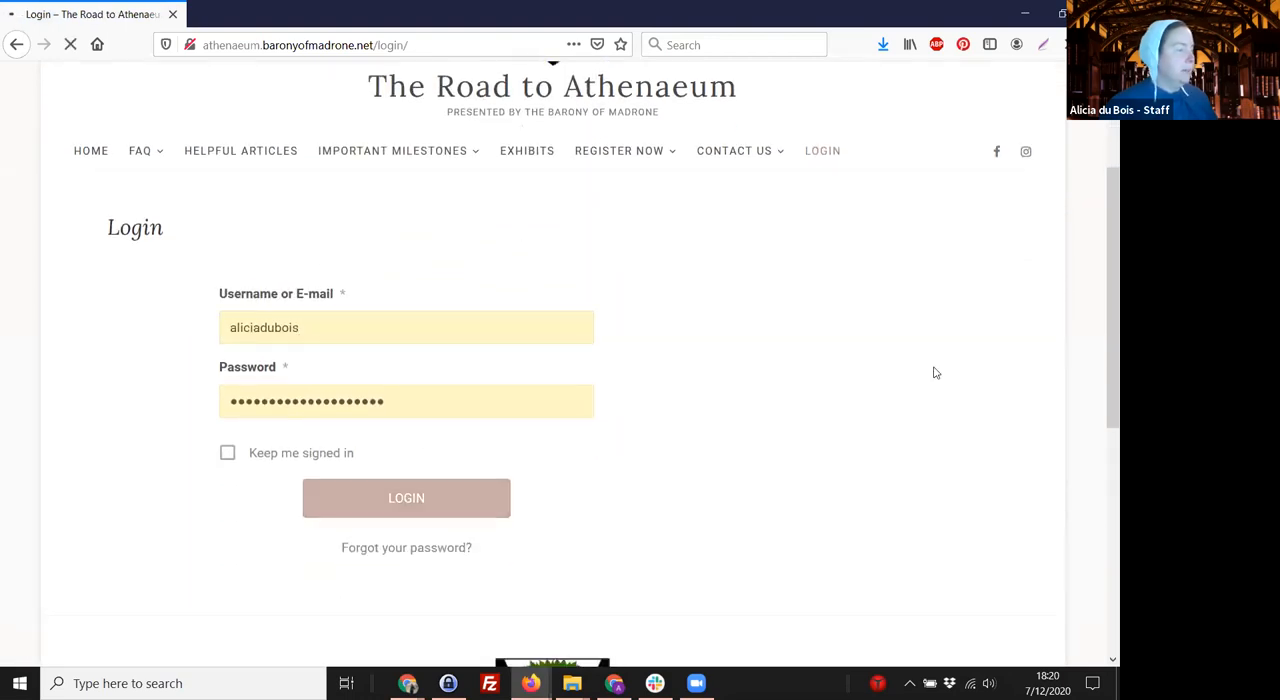
pyautogui.click(406, 498)
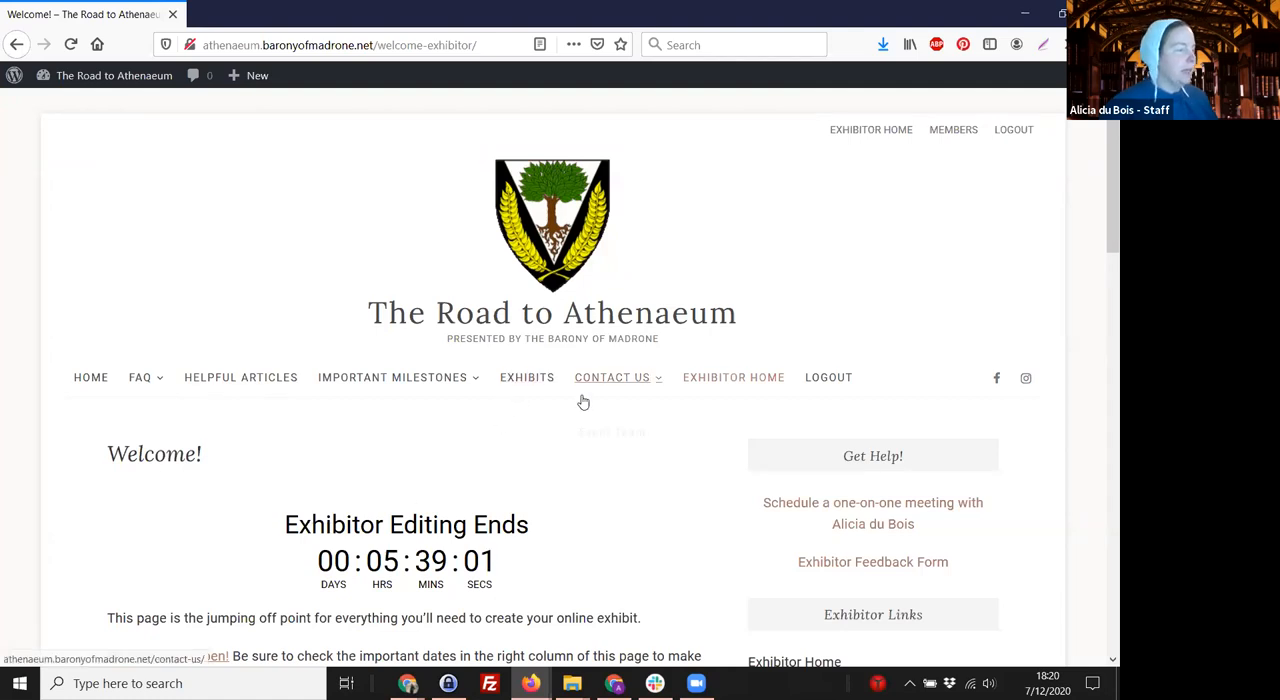
pyautogui.moveTo(452, 482)
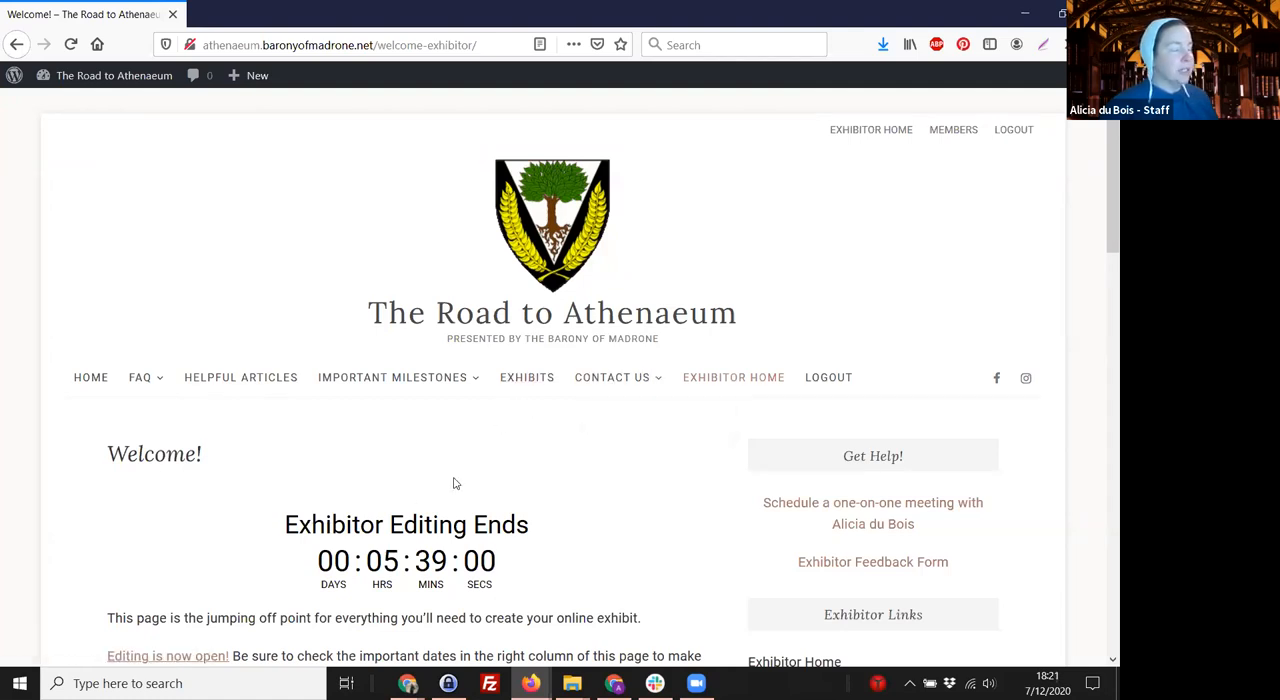
pyautogui.click(528, 376)
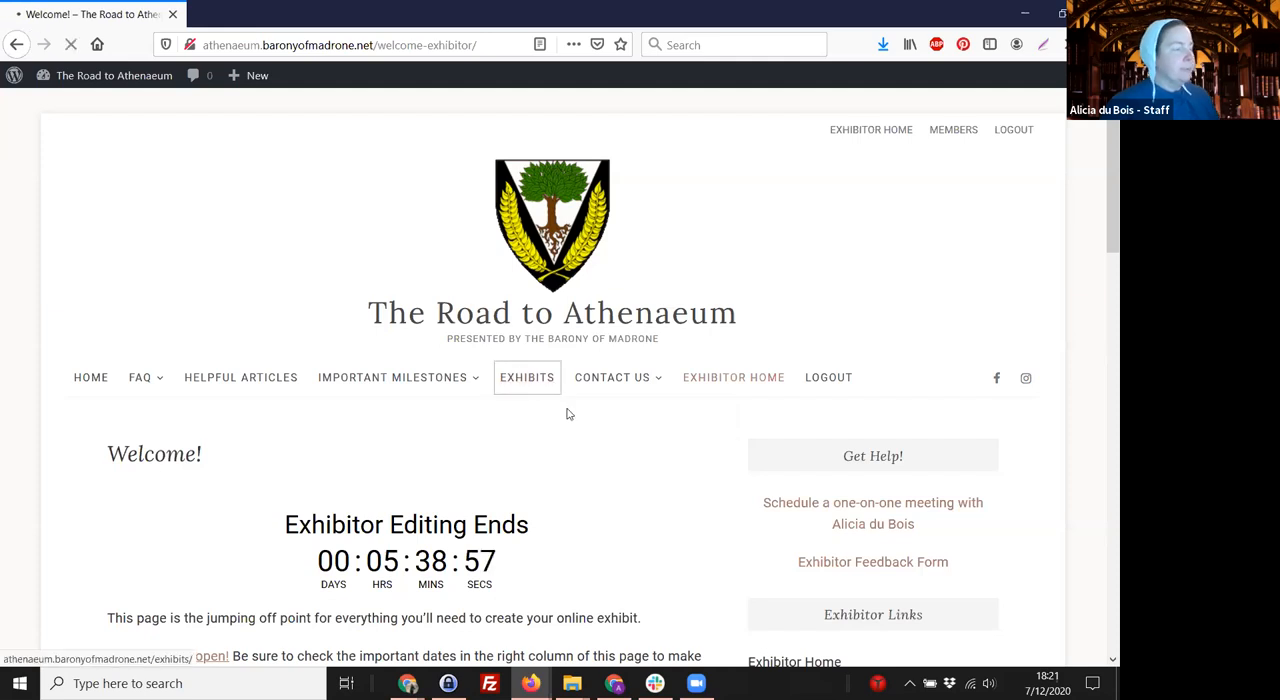
# From the exhibit list, open the Aliter Dulcia exhibit
pyautogui.click(526, 376)
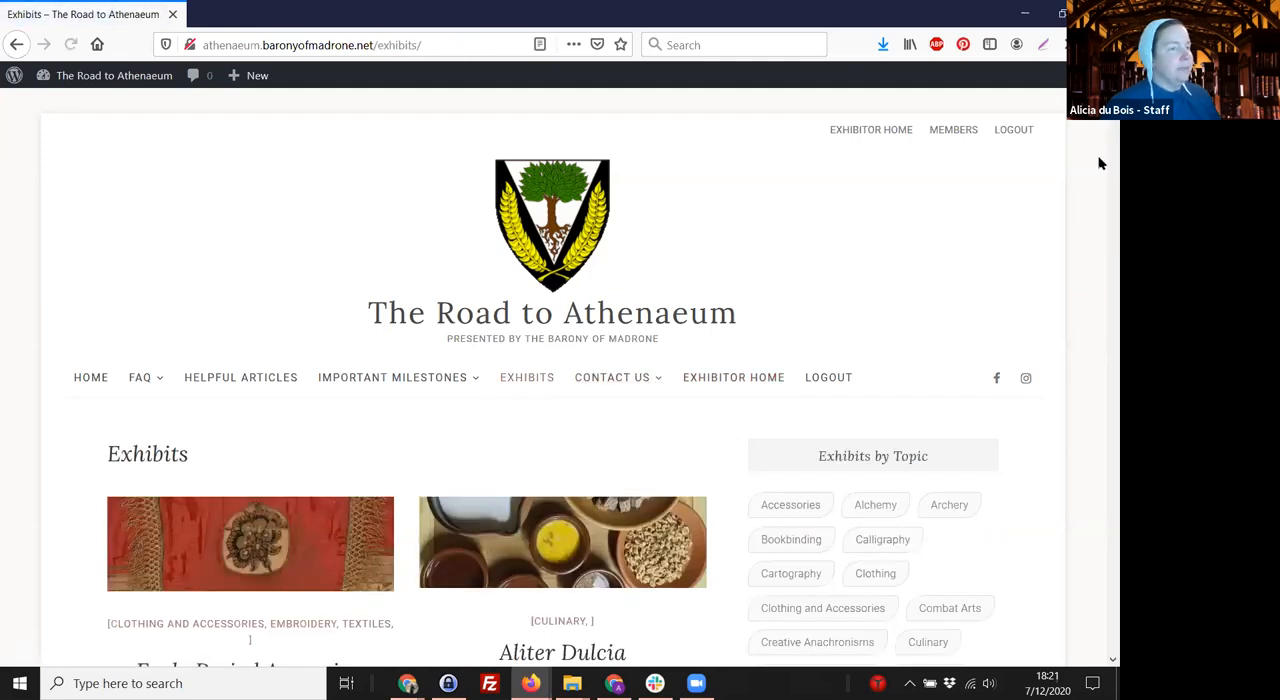
pyautogui.scroll(-3)
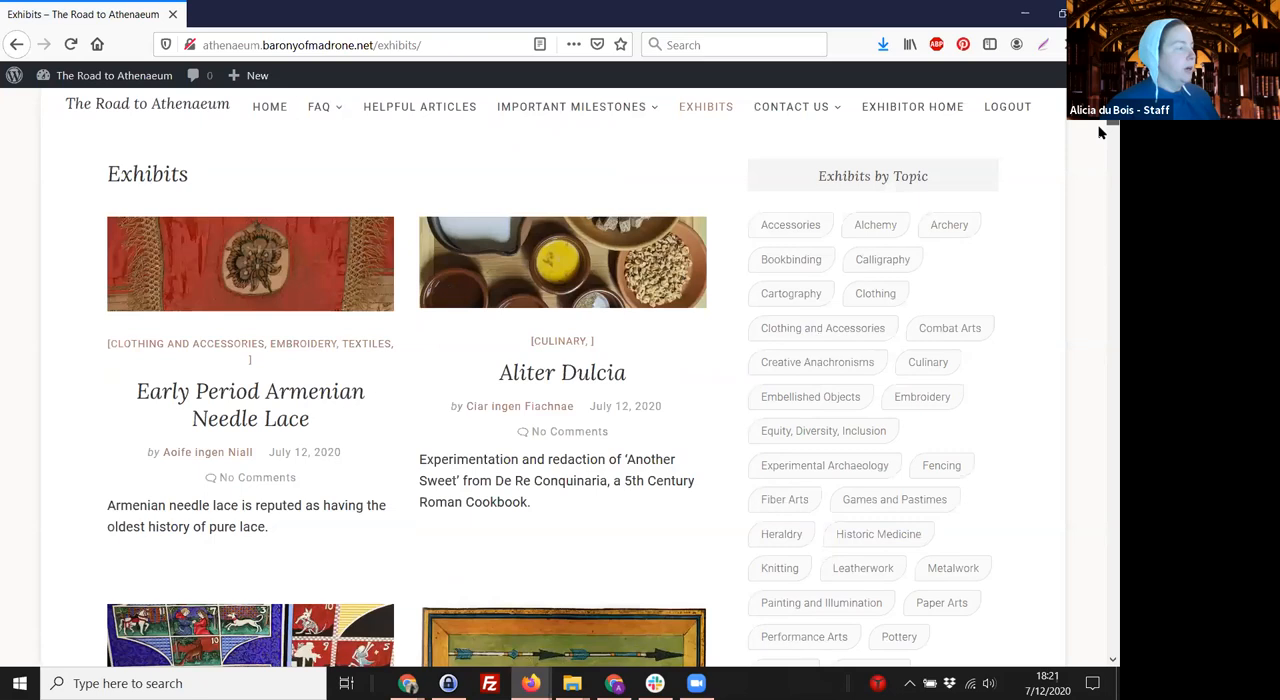
pyautogui.scroll(-3)
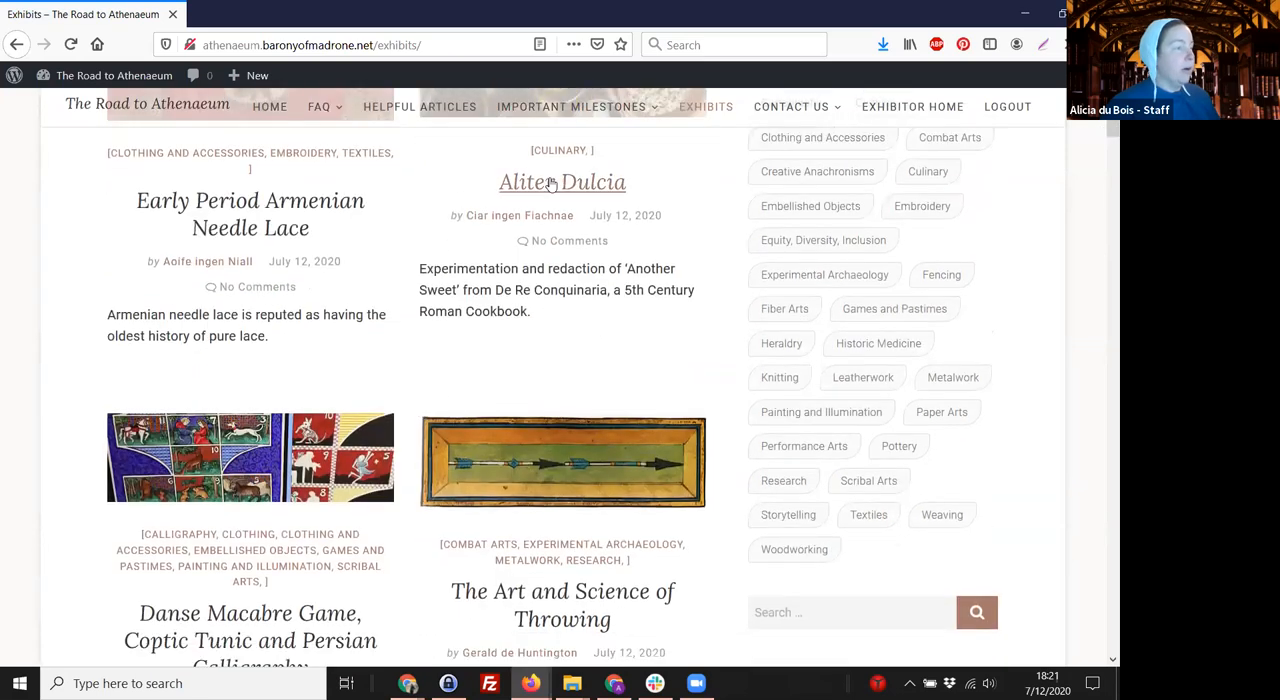
pyautogui.click(562, 182)
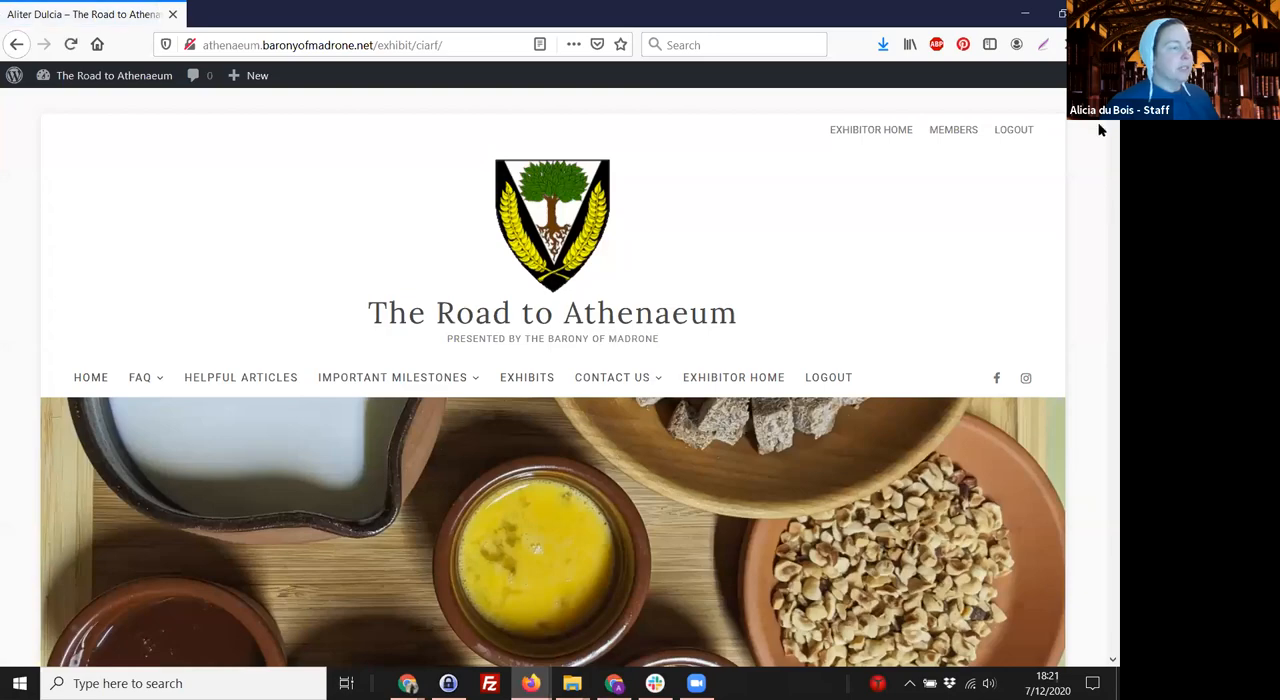
# Read down through its research, photos and references to the Acknowledgements section
pyautogui.scroll(-3)
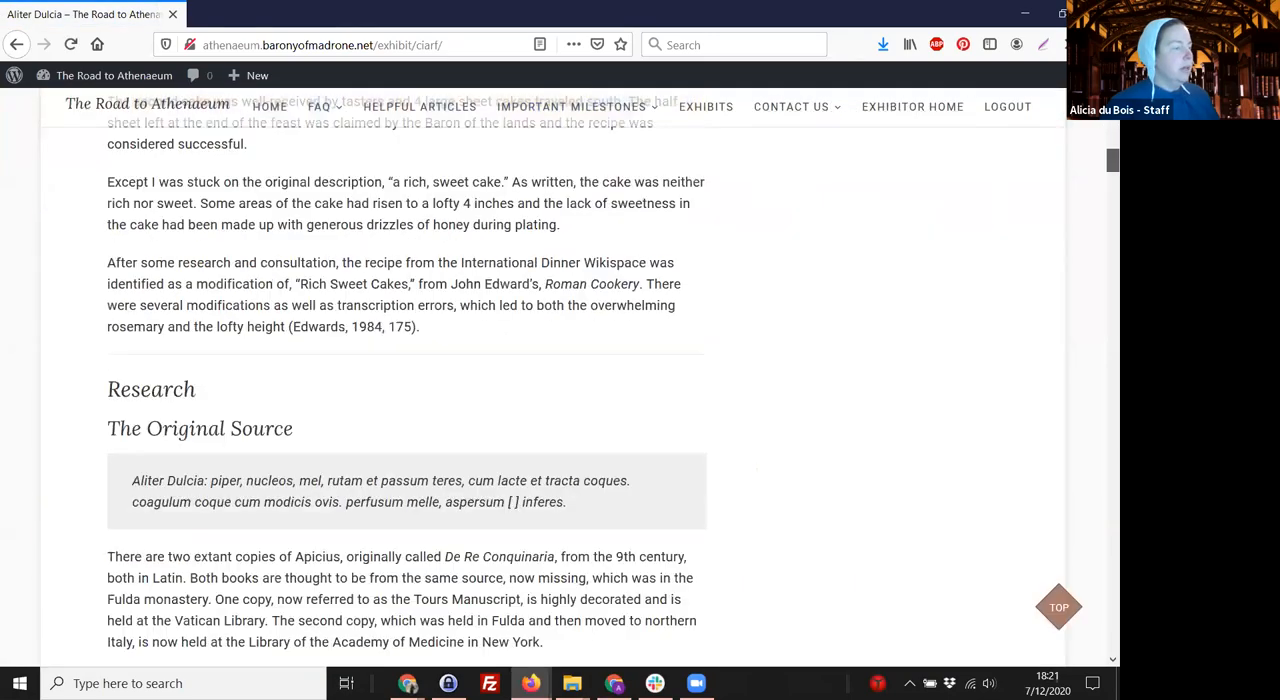
pyautogui.scroll(-3)
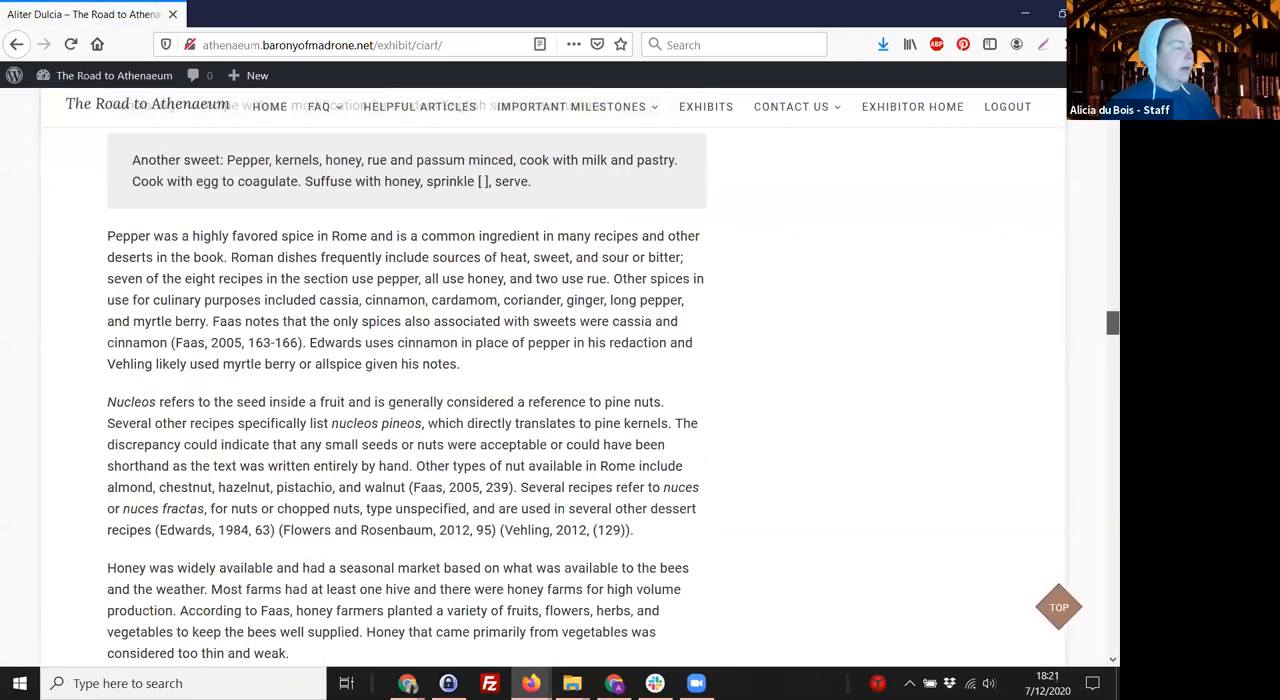
pyautogui.scroll(-3)
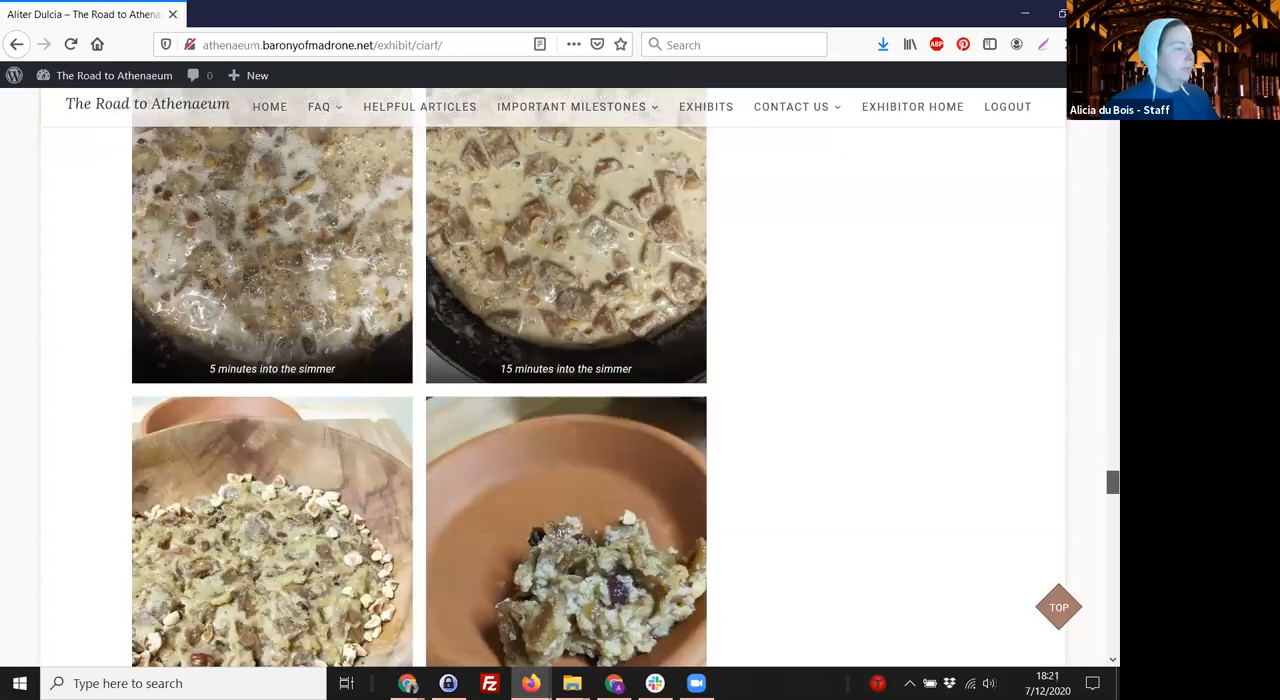
pyautogui.scroll(-3)
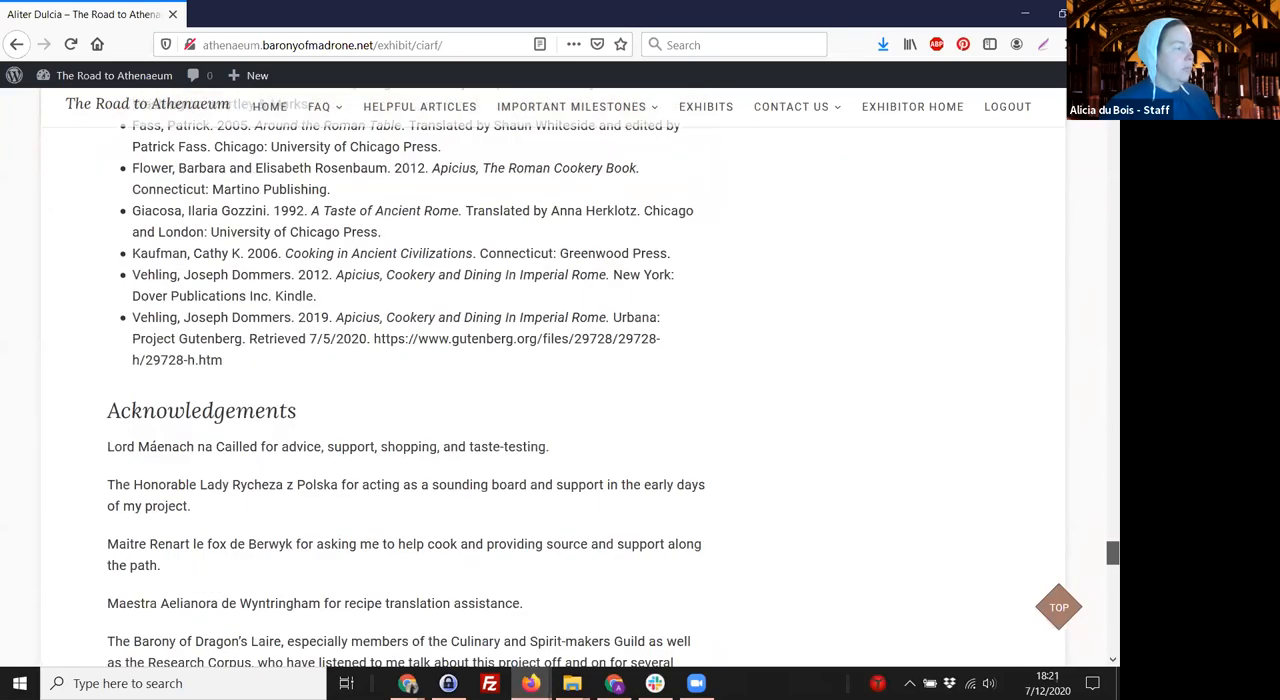
pyautogui.scroll(-3)
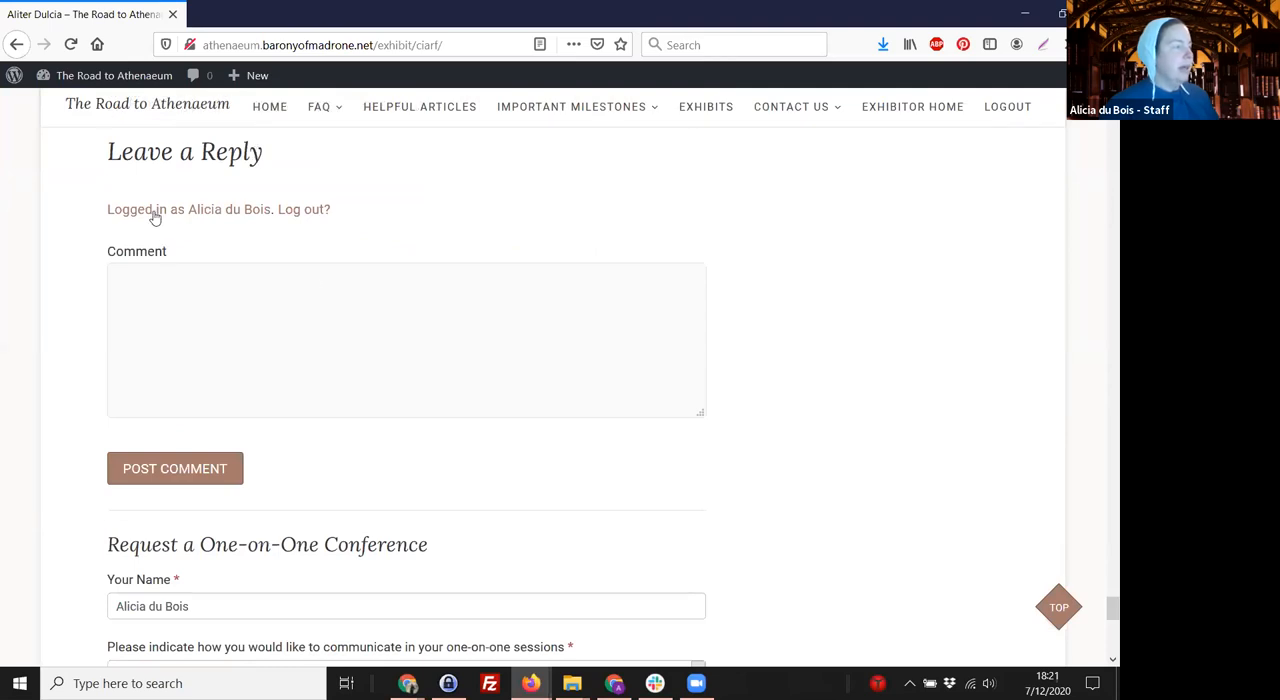
pyautogui.moveTo(236, 210)
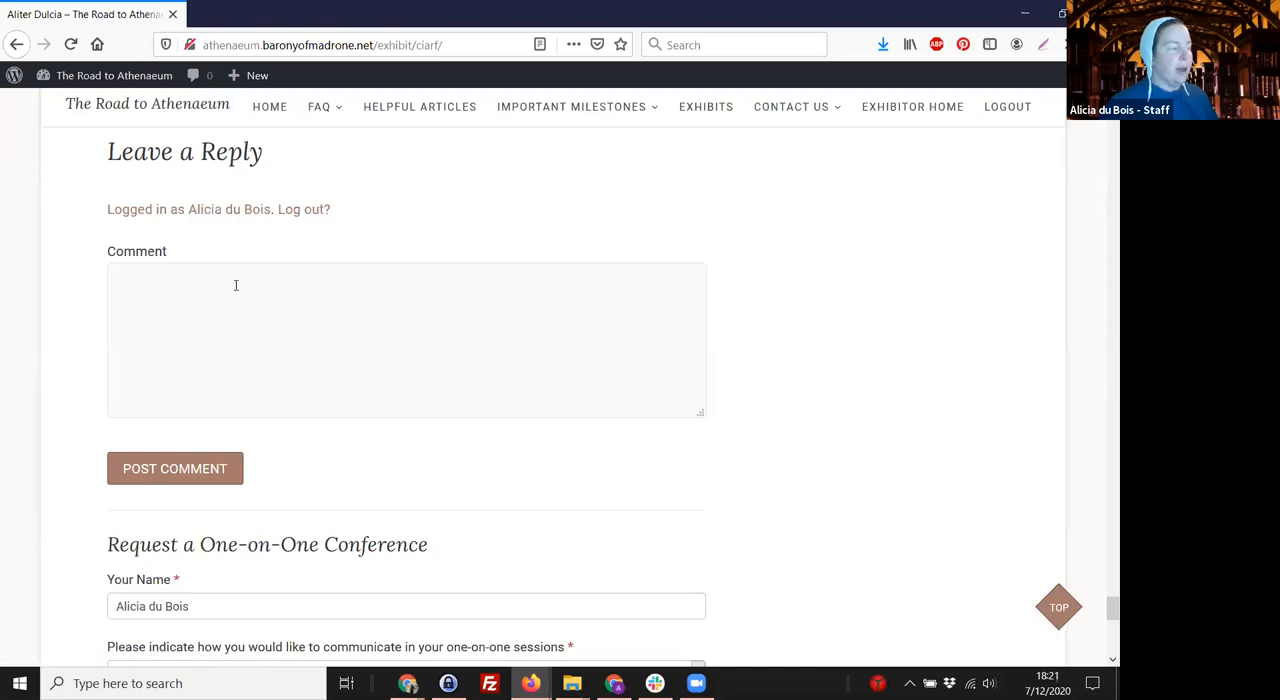
pyautogui.moveTo(372, 358)
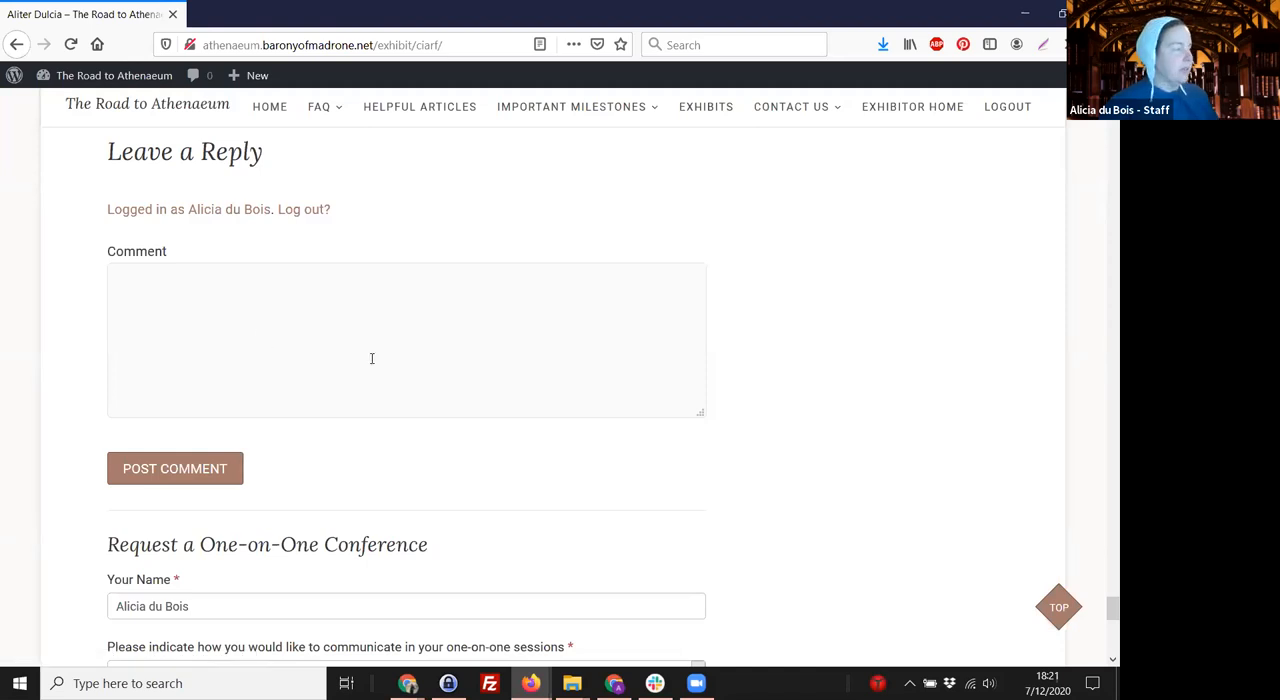
# Bring the Leave a Reply box and Request a One-on-One Conference form into view
pyautogui.scroll(-3)
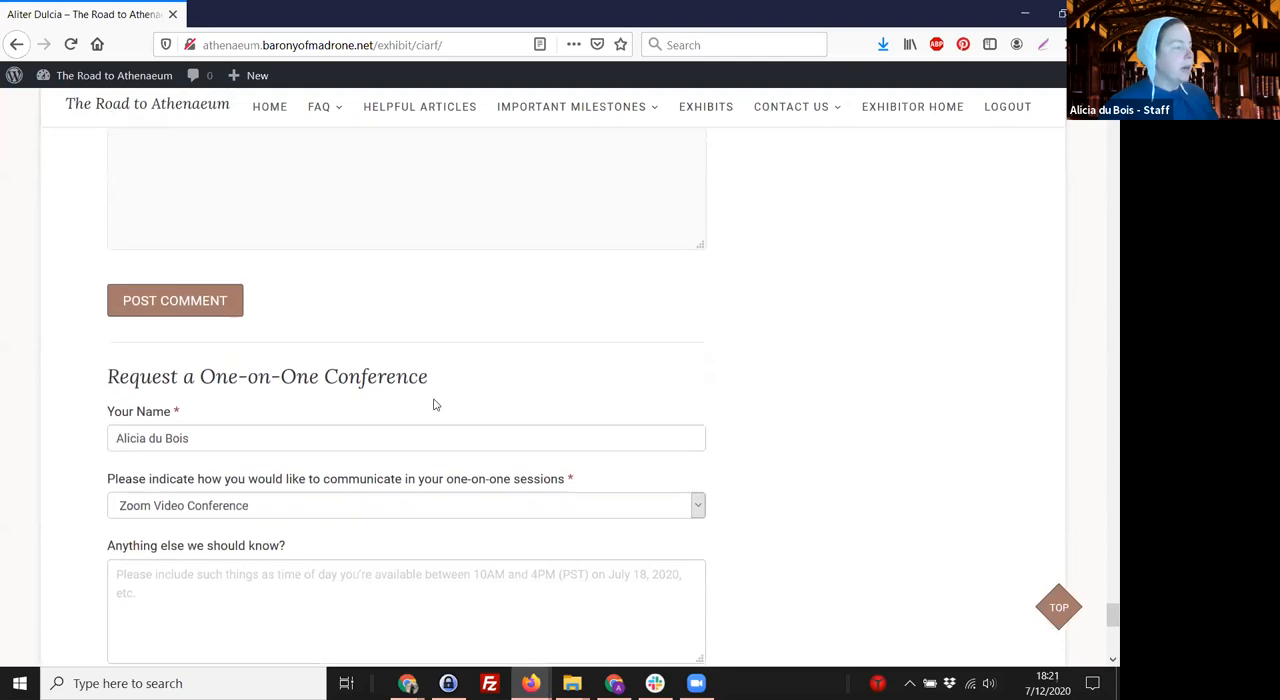
pyautogui.scroll(-3)
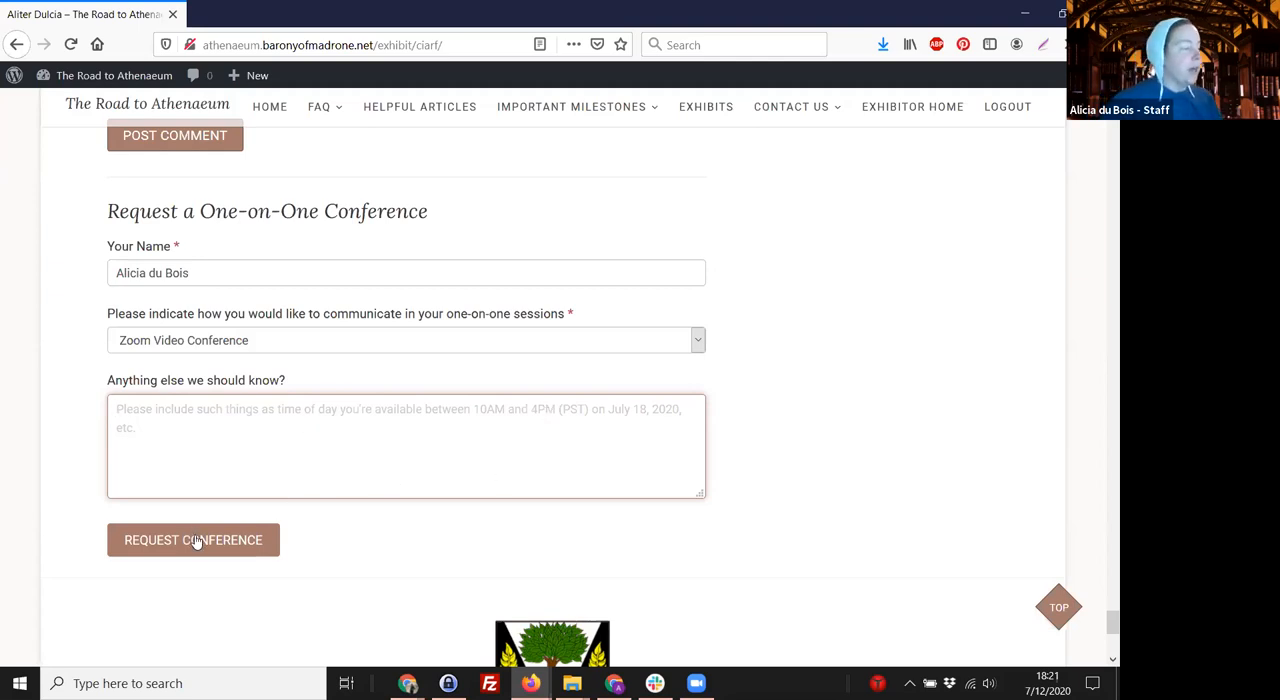
pyautogui.moveTo(170, 556)
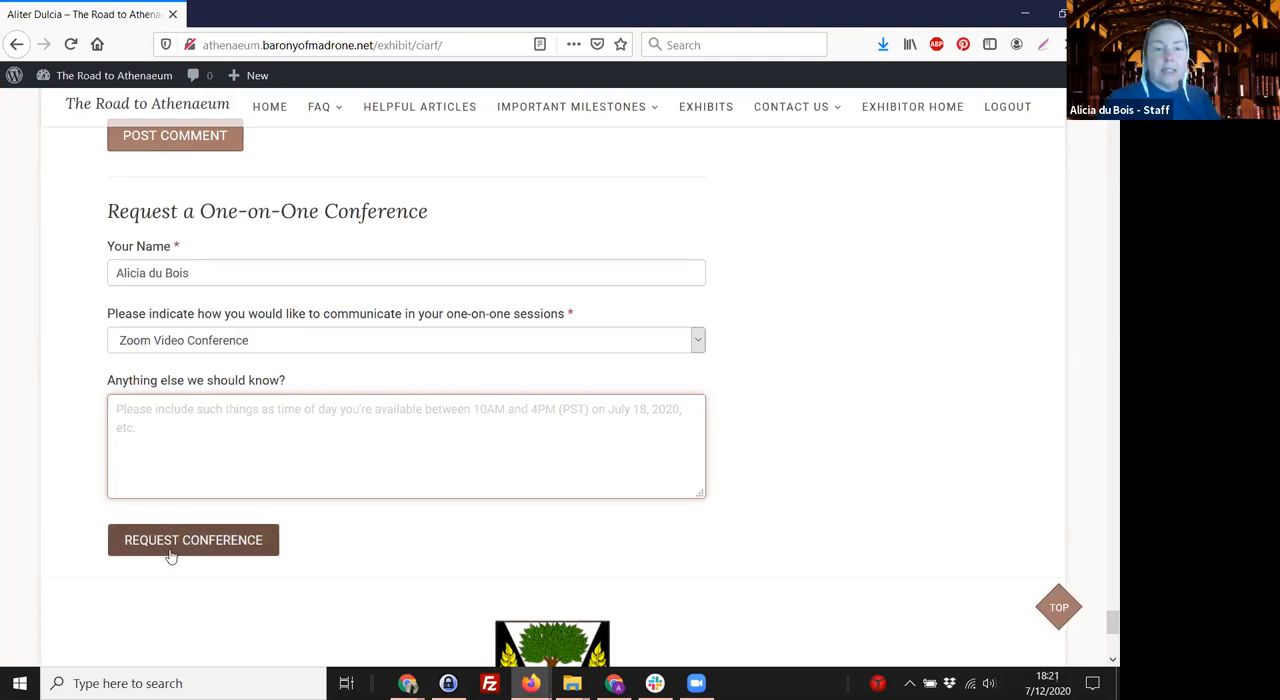
pyautogui.moveTo(750, 332)
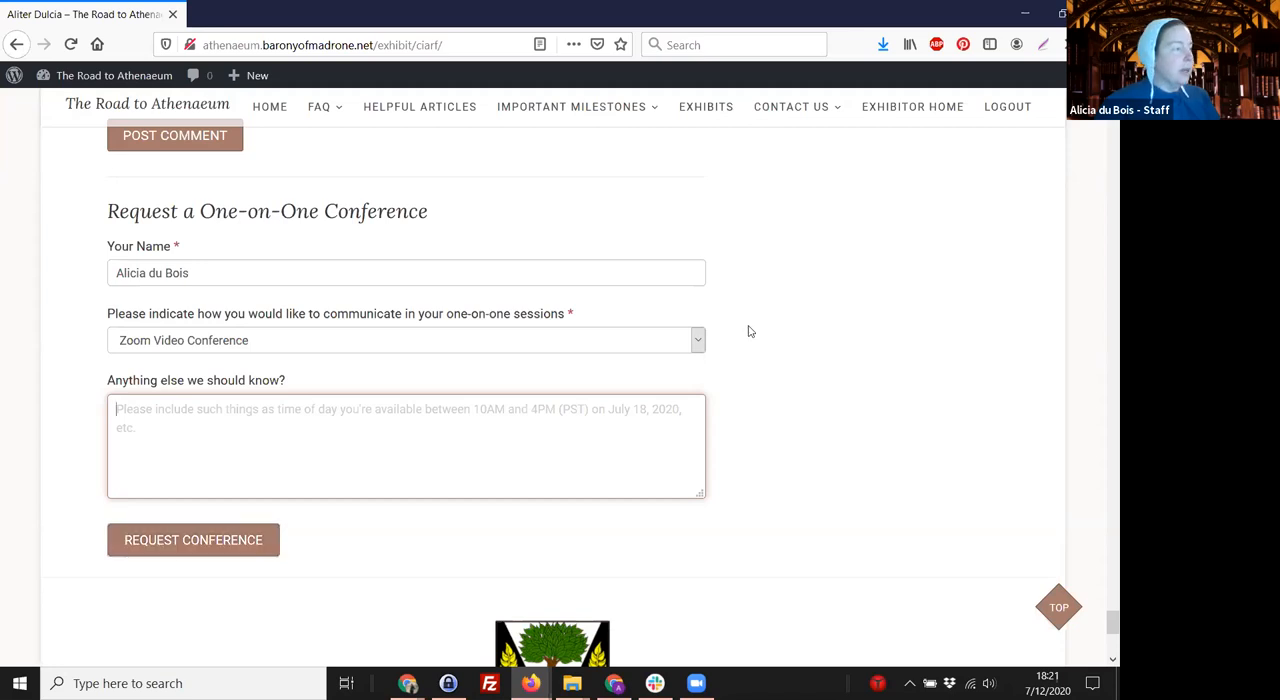
pyautogui.moveTo(616, 248)
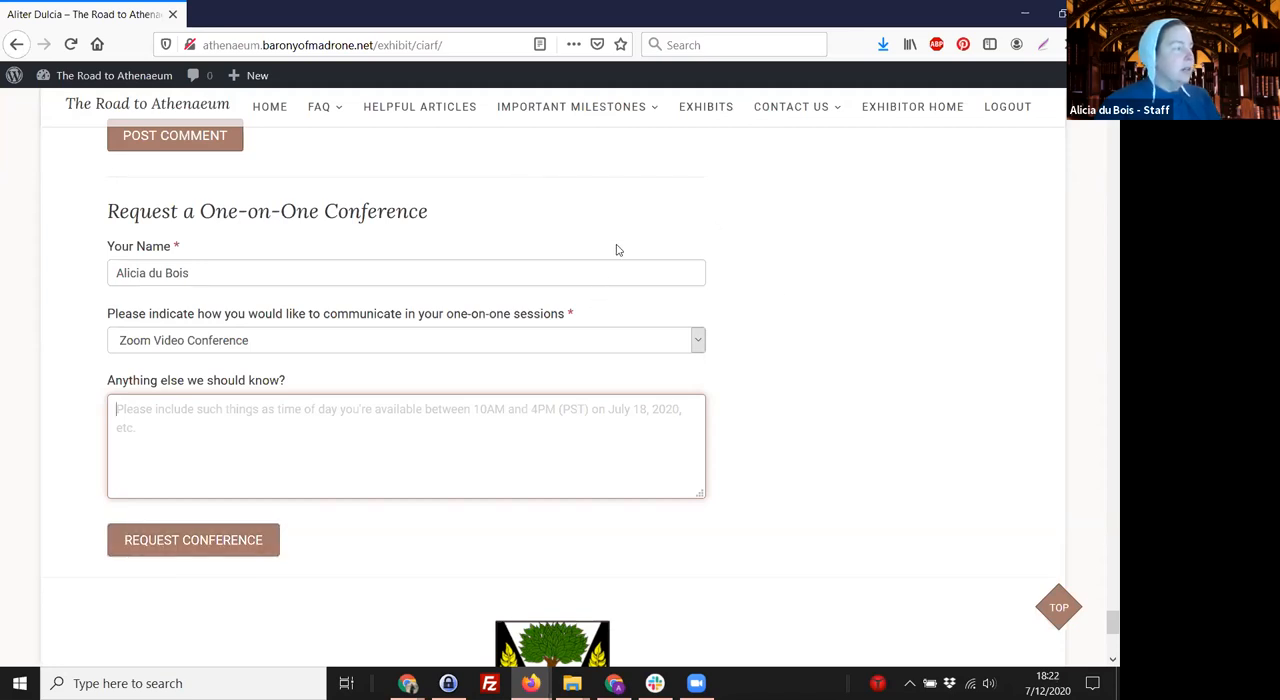
pyautogui.moveTo(630, 214)
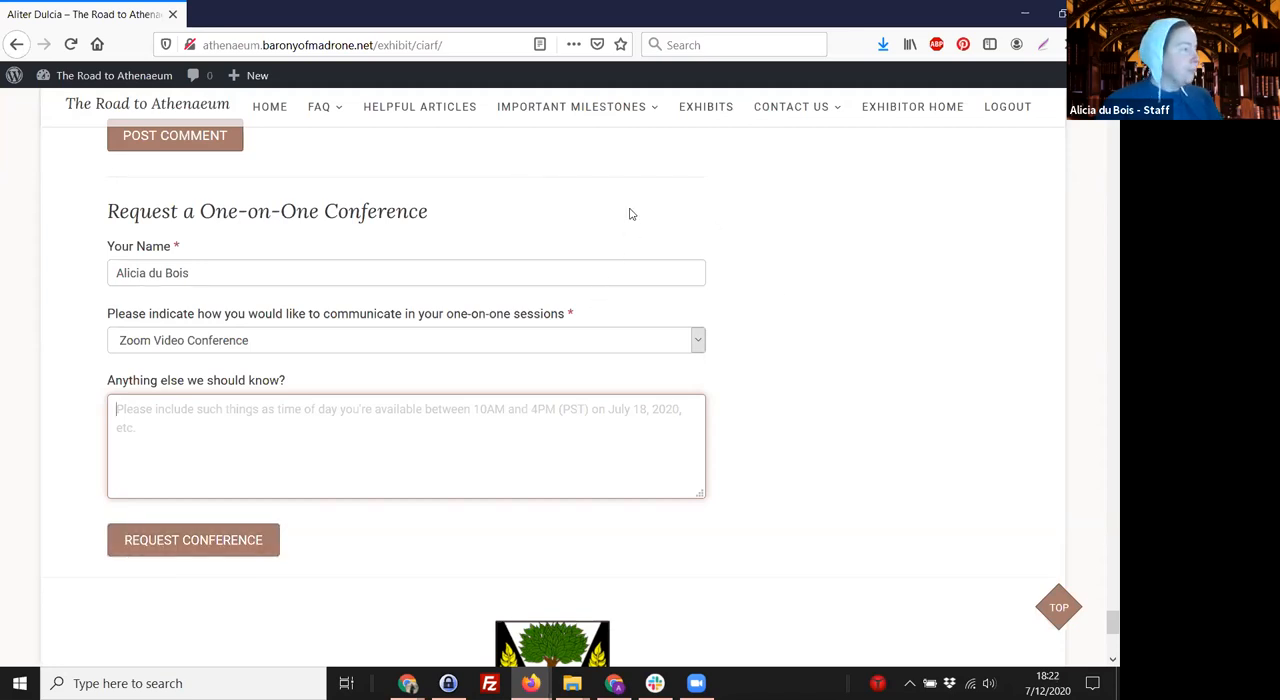
pyautogui.moveTo(838, 90)
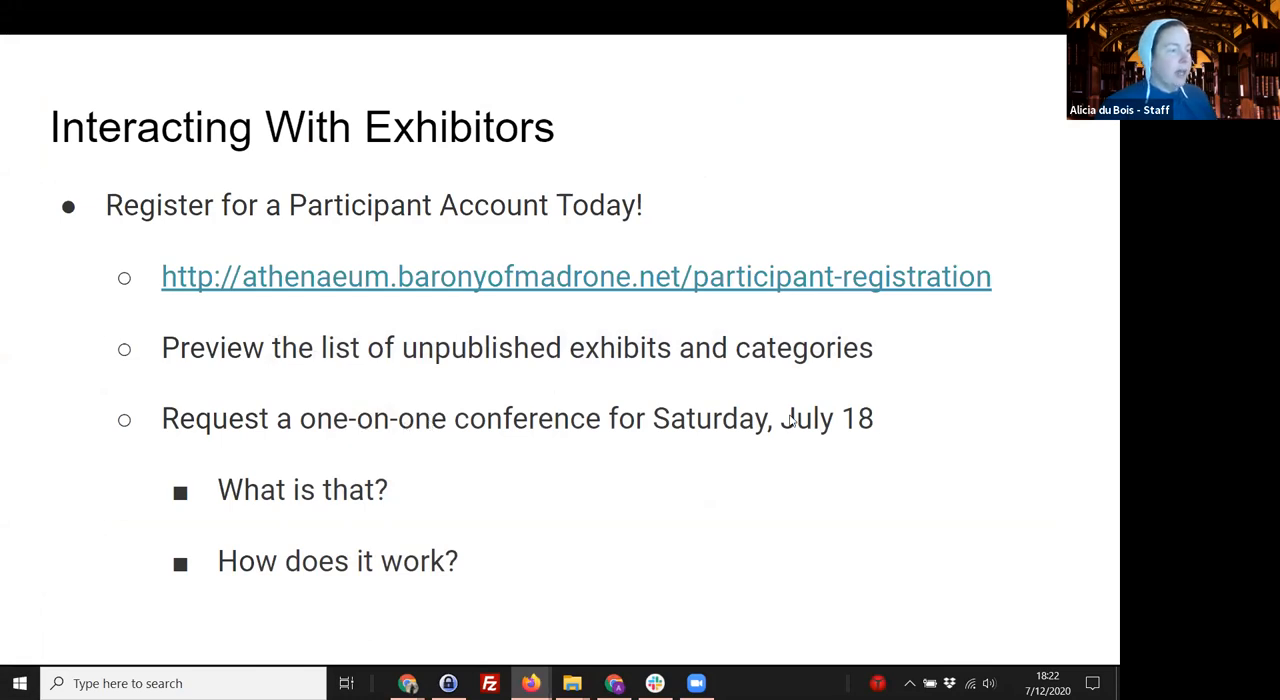
pyautogui.moveTo(716, 424)
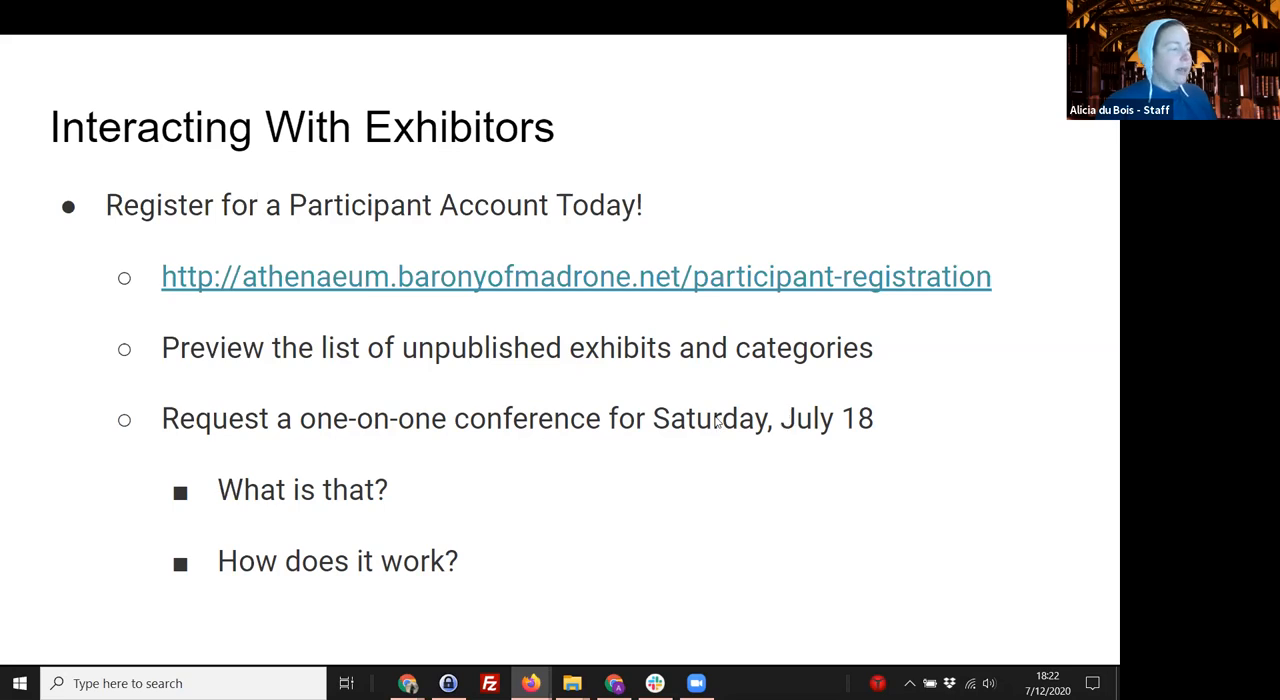
pyautogui.moveTo(660, 436)
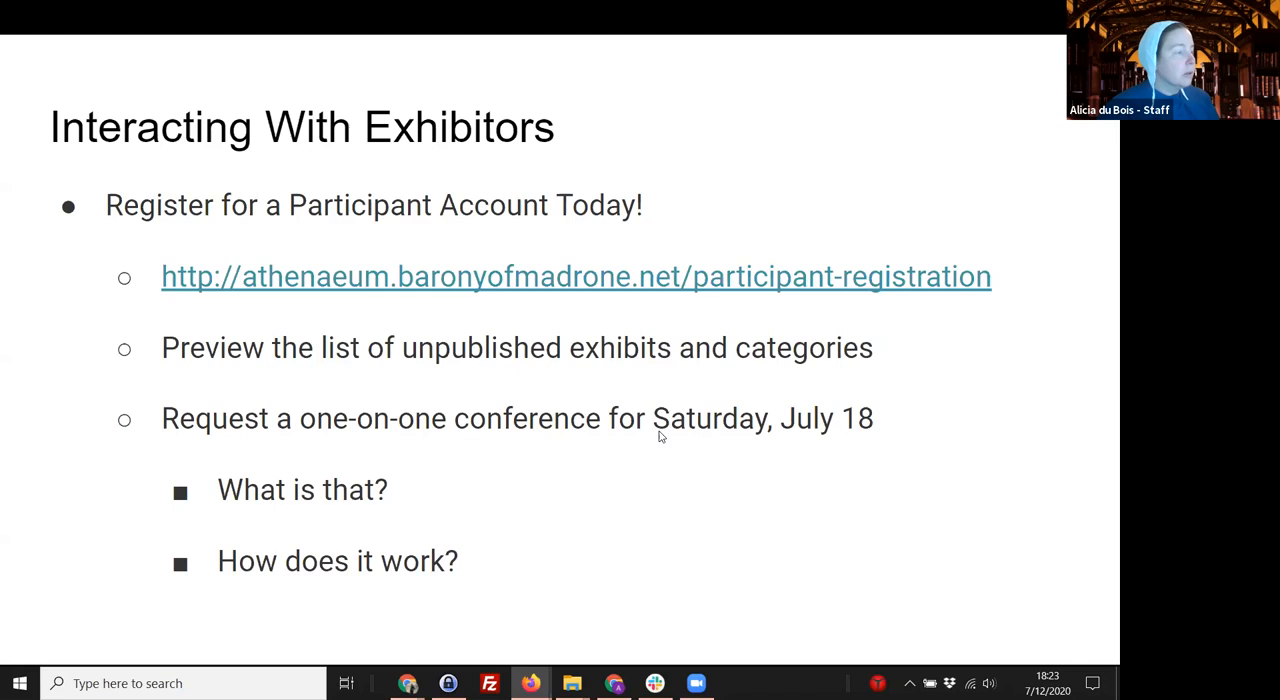
pyautogui.moveTo(164, 354)
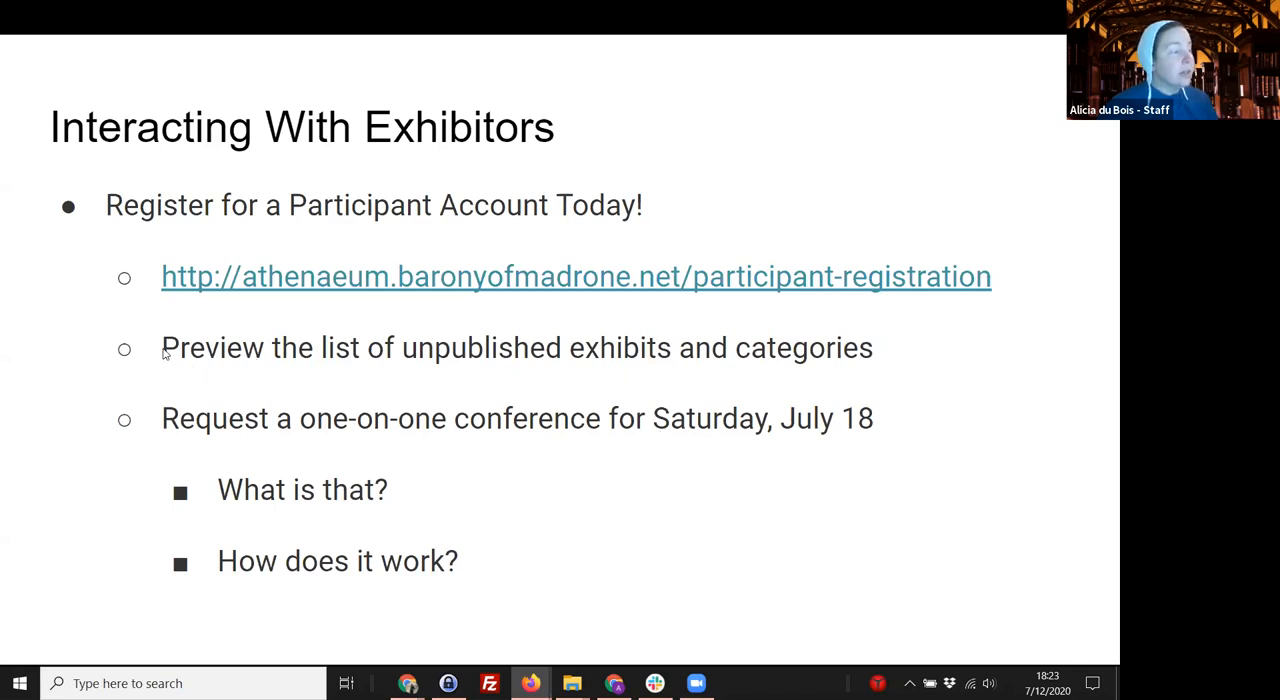
pyautogui.moveTo(770, 348)
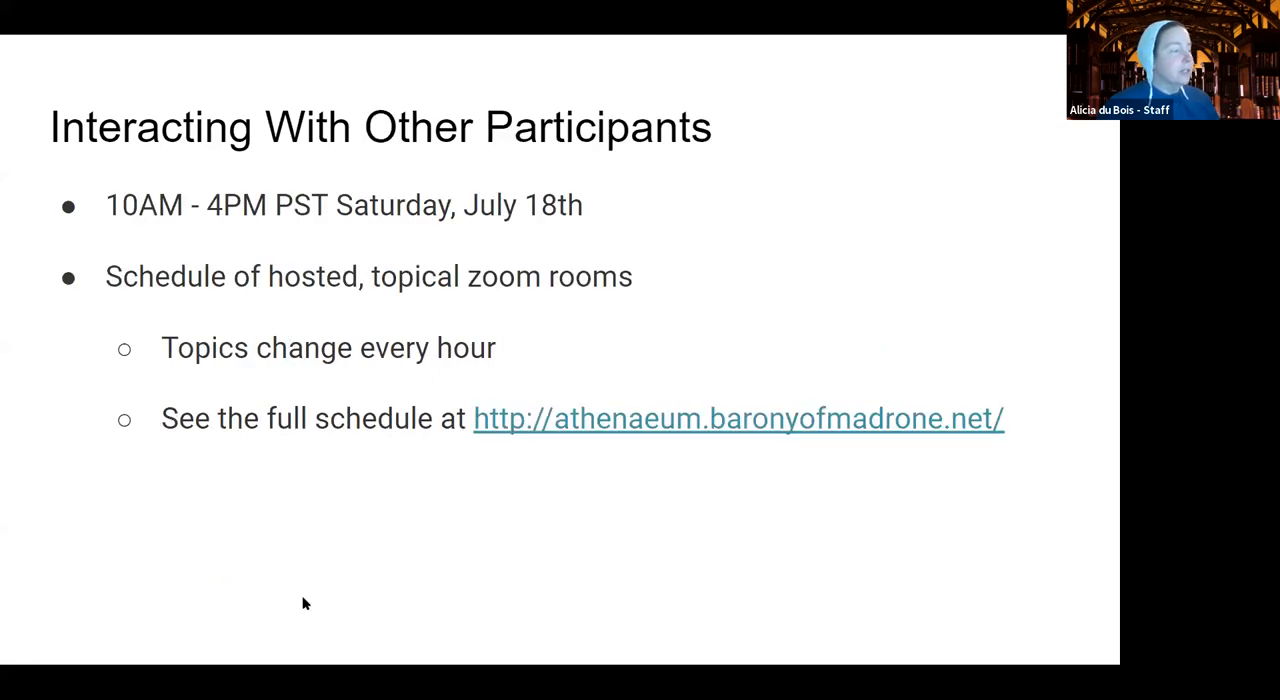
pyautogui.click(132, 656)
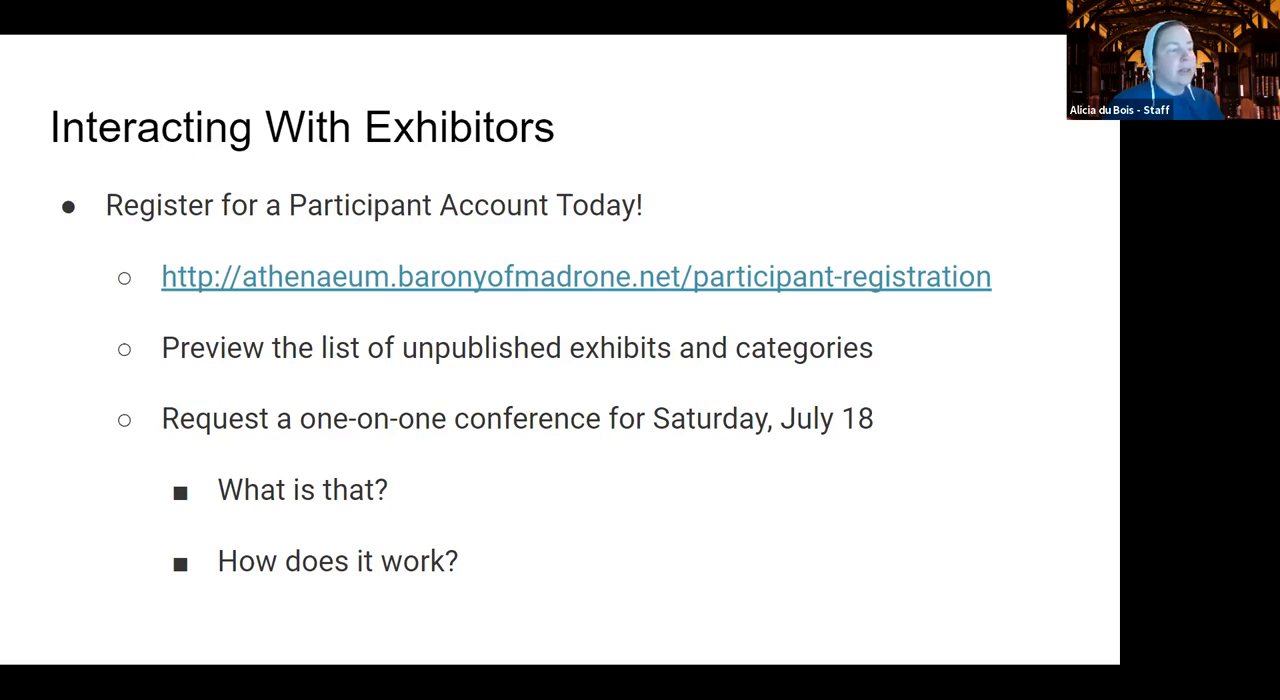
pyautogui.moveTo(688, 360)
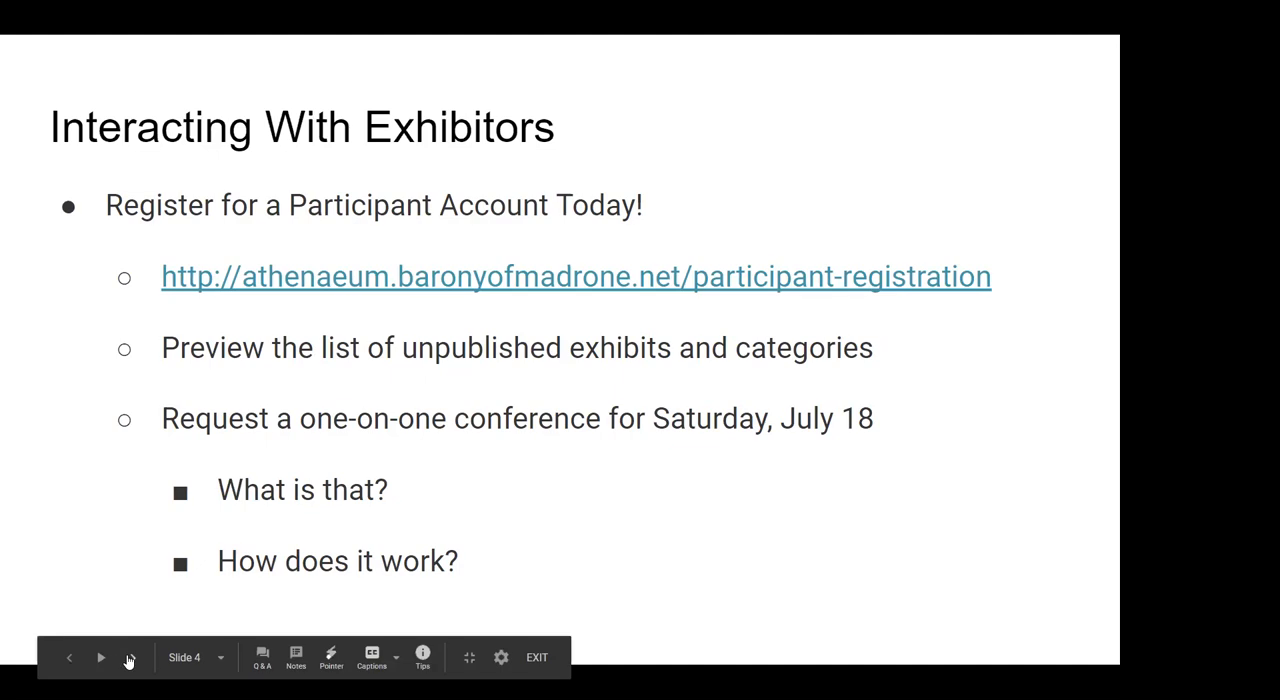
pyautogui.moveTo(130, 658)
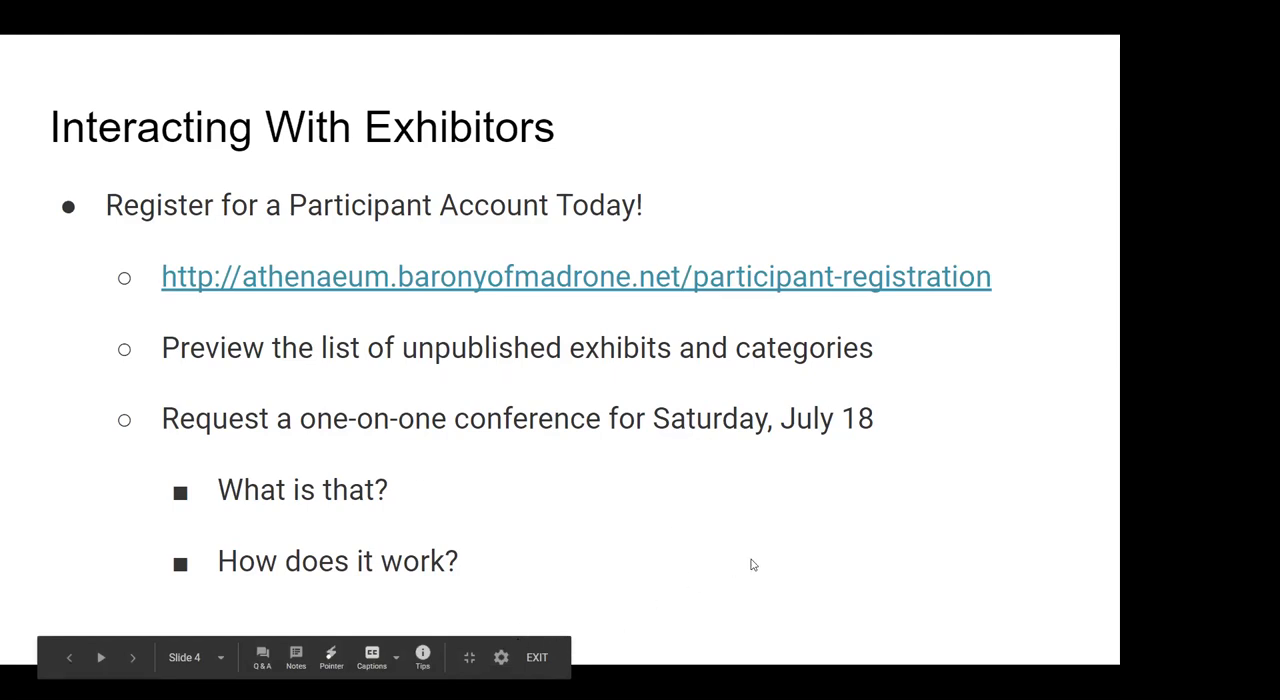
pyautogui.moveTo(458, 566)
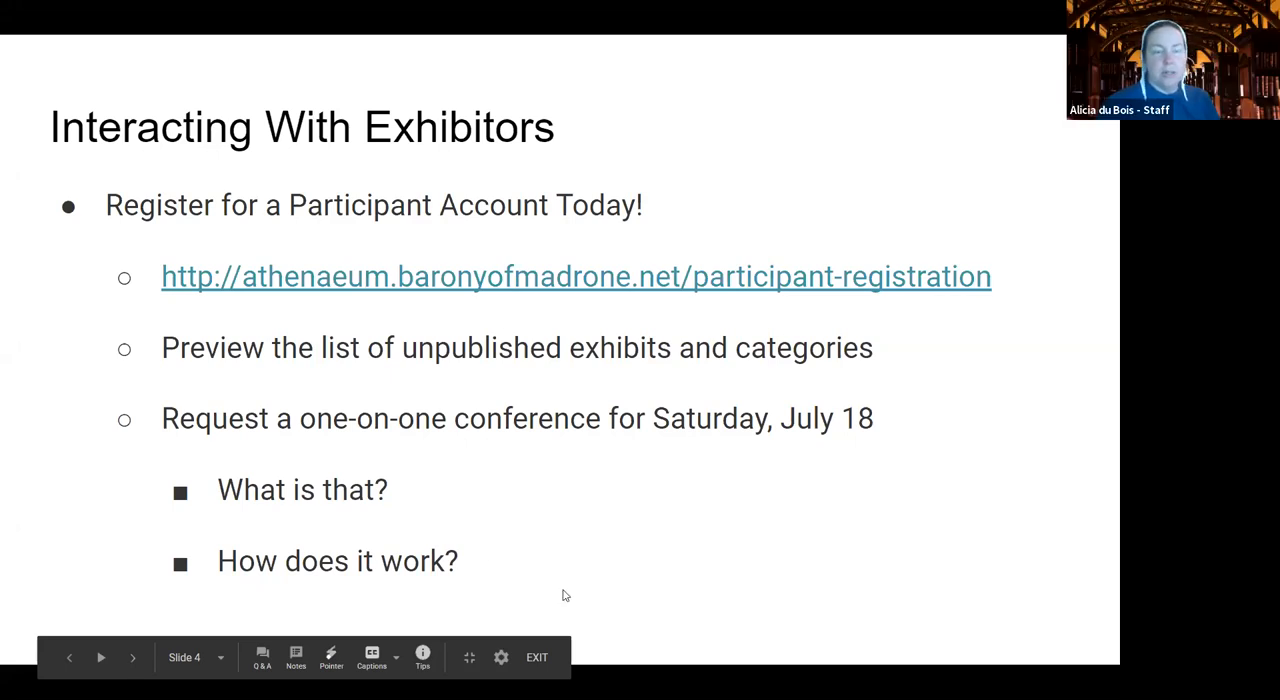
# Advance the slideshow to slide 5, Interacting With Other Participants
pyautogui.click(132, 656)
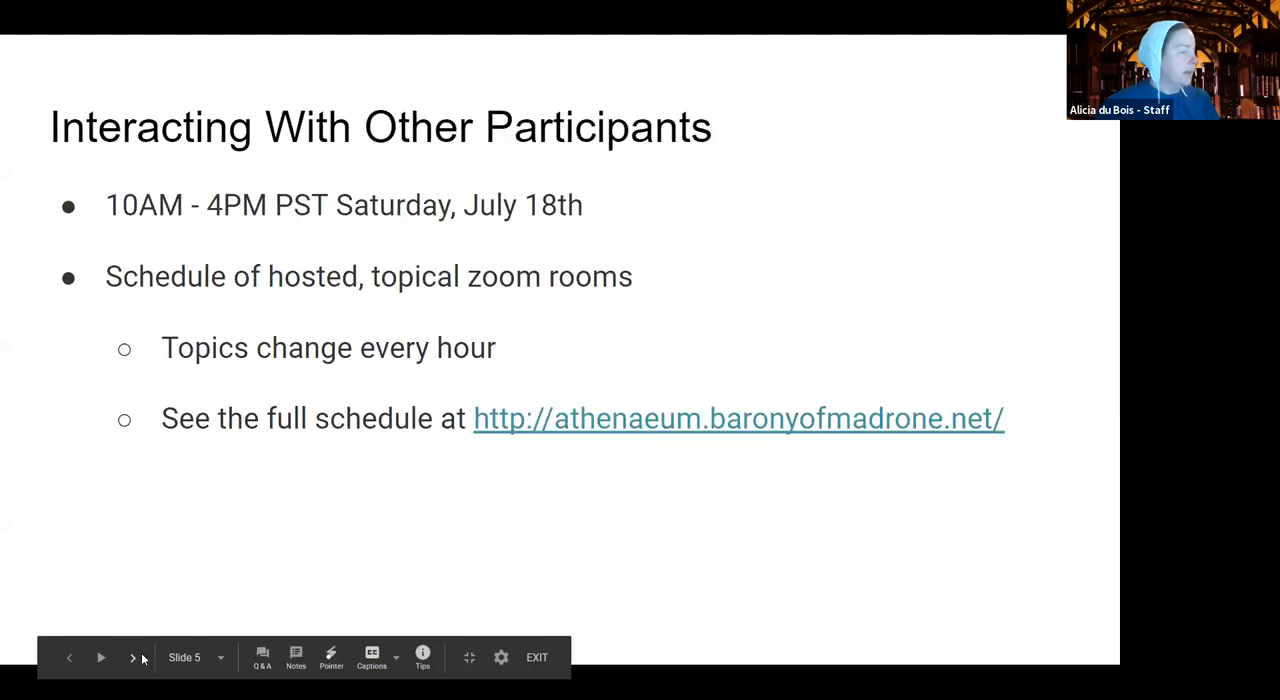
pyautogui.moveTo(292, 532)
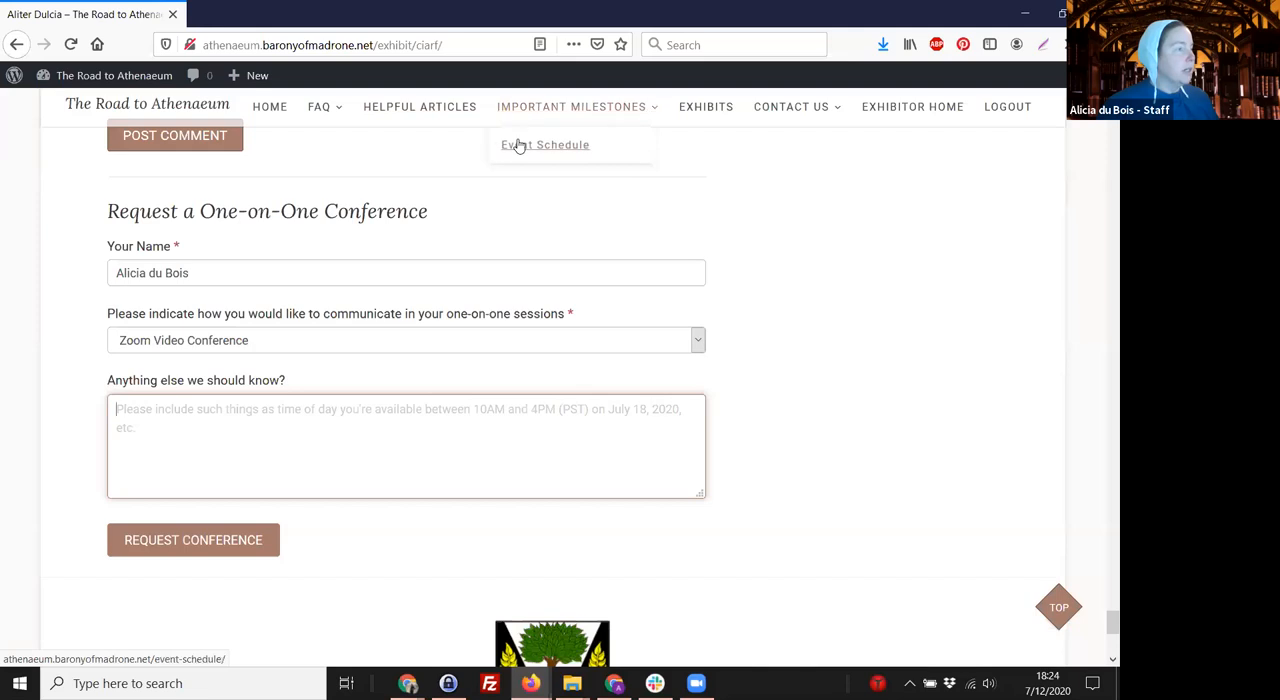
# Go to the Event Schedule page under Important Milestones for July 18, 2020
pyautogui.click(544, 144)
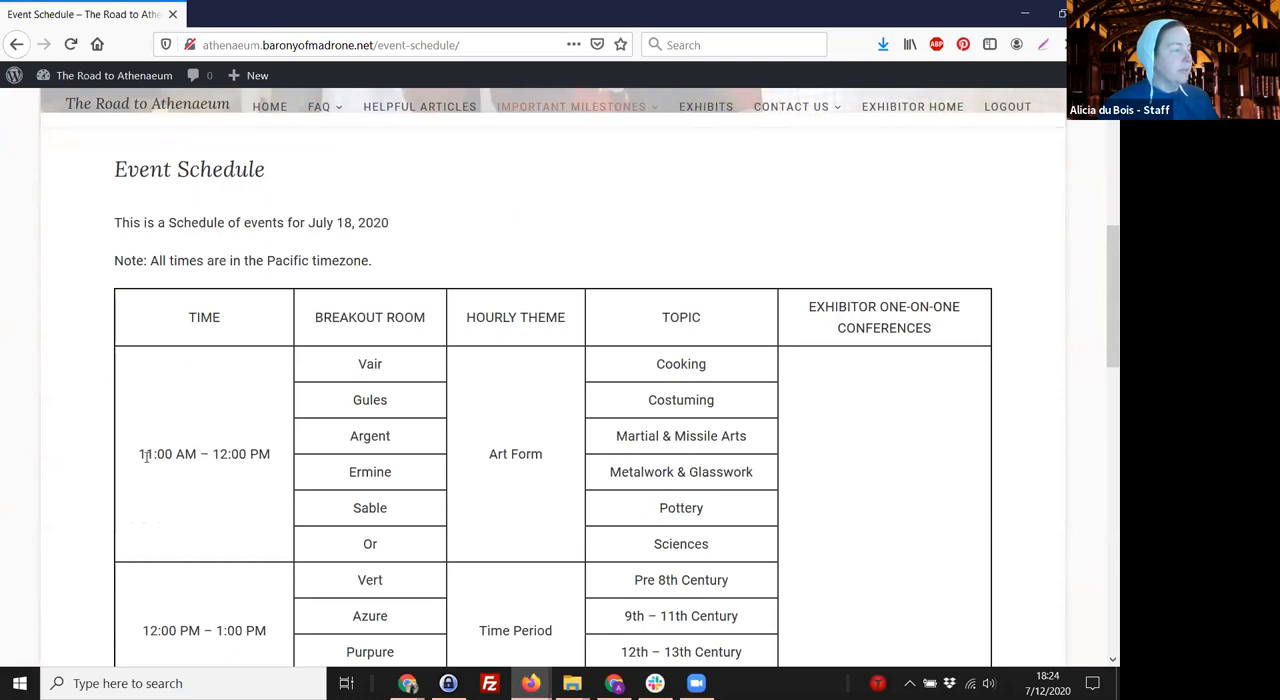
pyautogui.moveTo(388, 500)
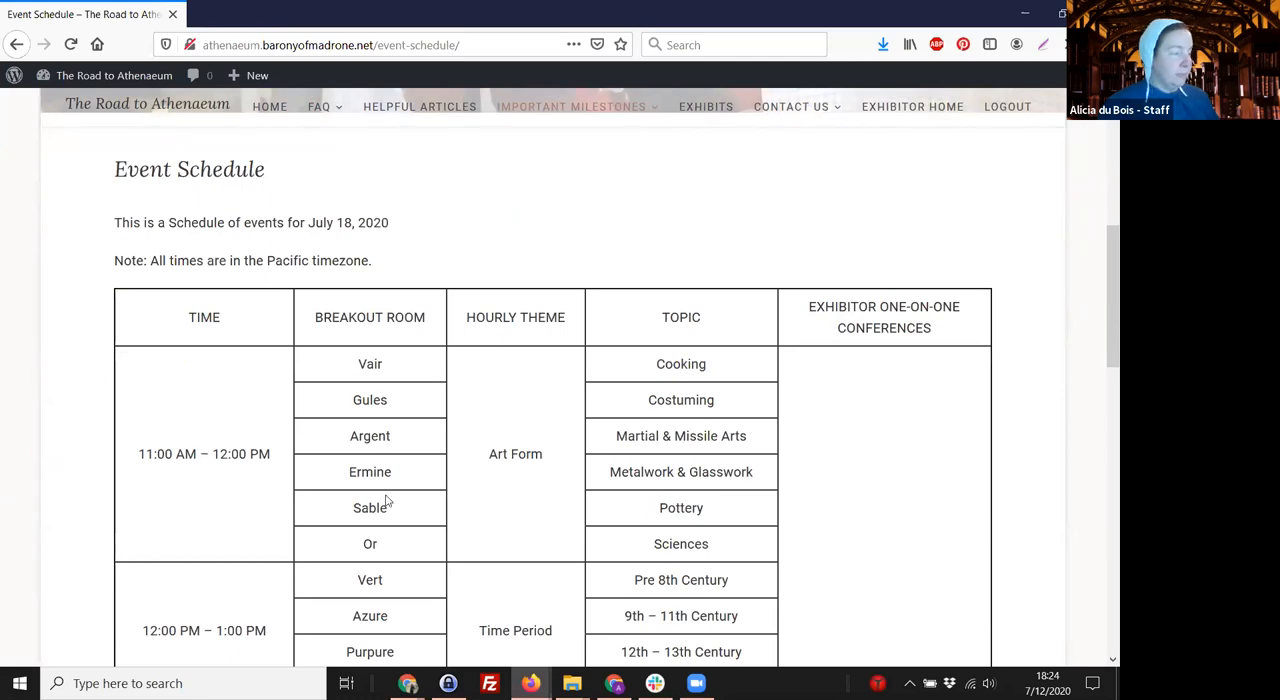
pyautogui.moveTo(536, 480)
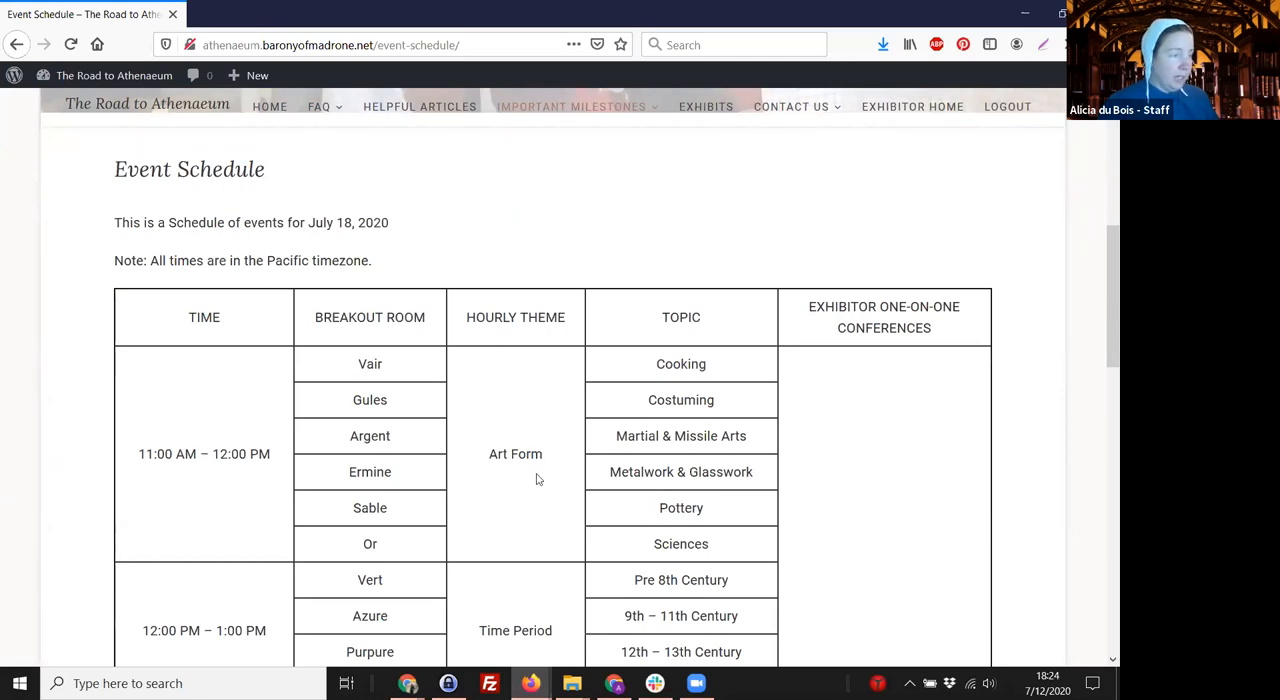
pyautogui.moveTo(680, 534)
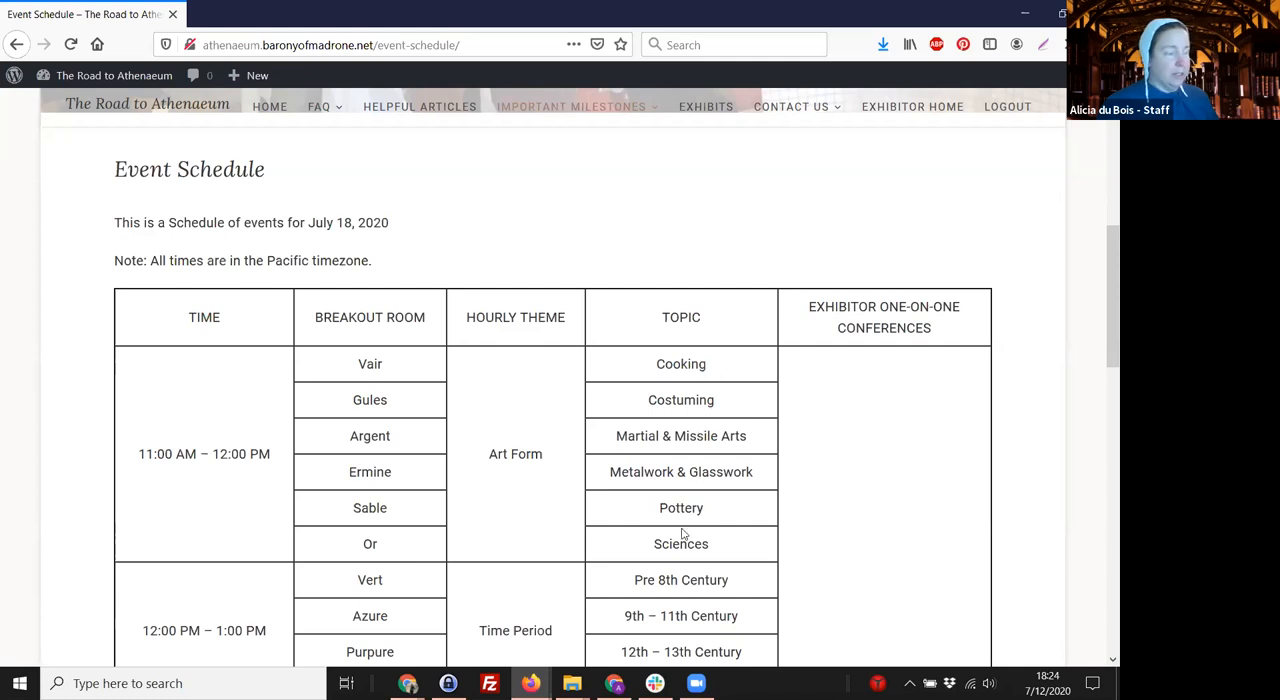
pyautogui.moveTo(704, 526)
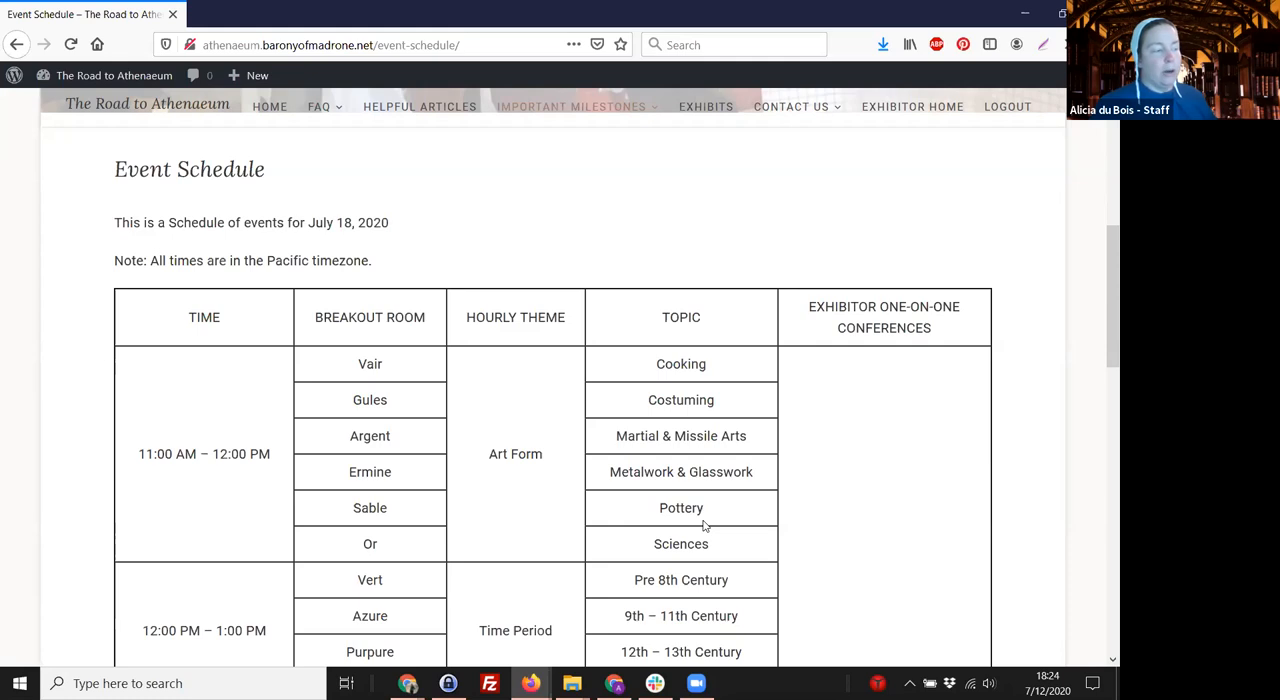
pyautogui.moveTo(420, 536)
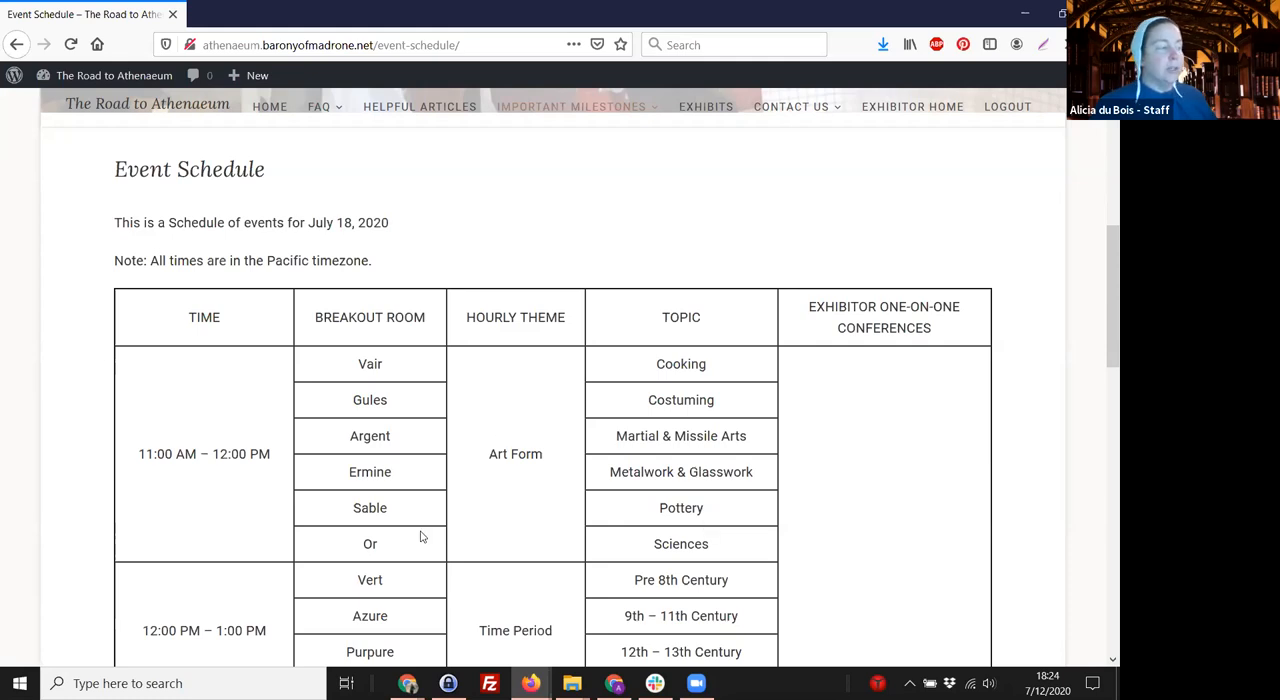
pyautogui.moveTo(604, 502)
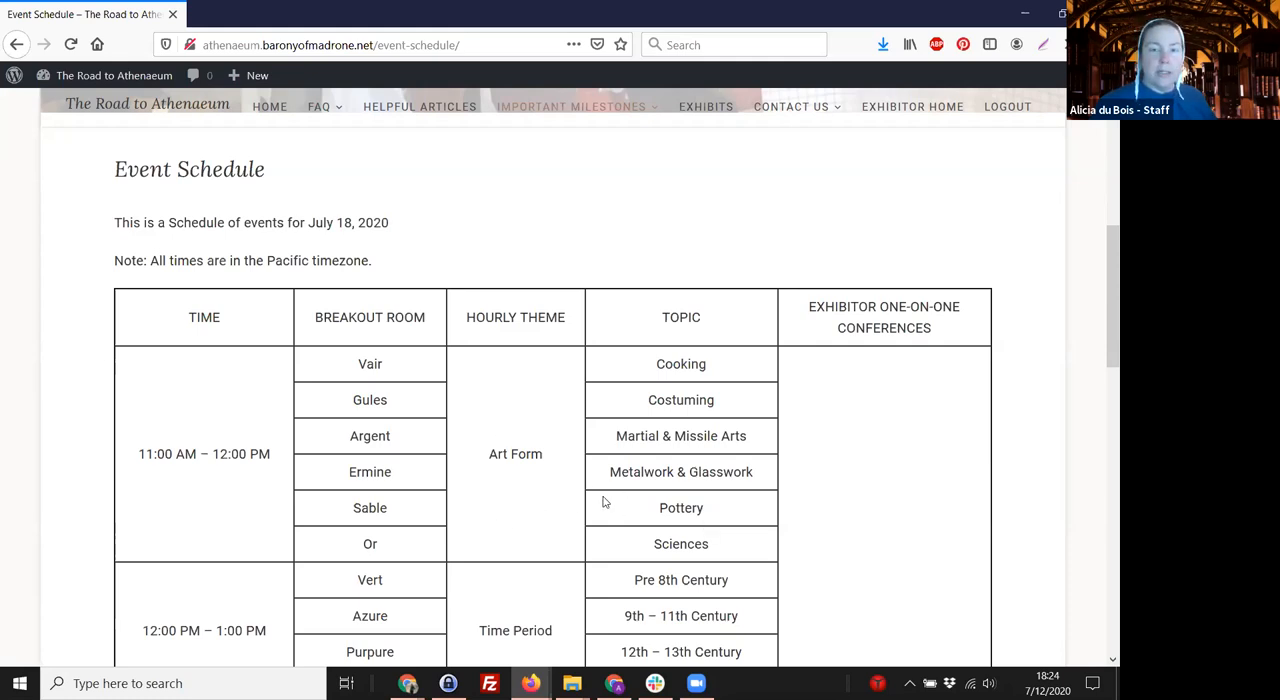
# Scroll through the afternoon sessions from 1:00 PM to the 3:00–4:00 PM Art Form topics
pyautogui.scroll(-3)
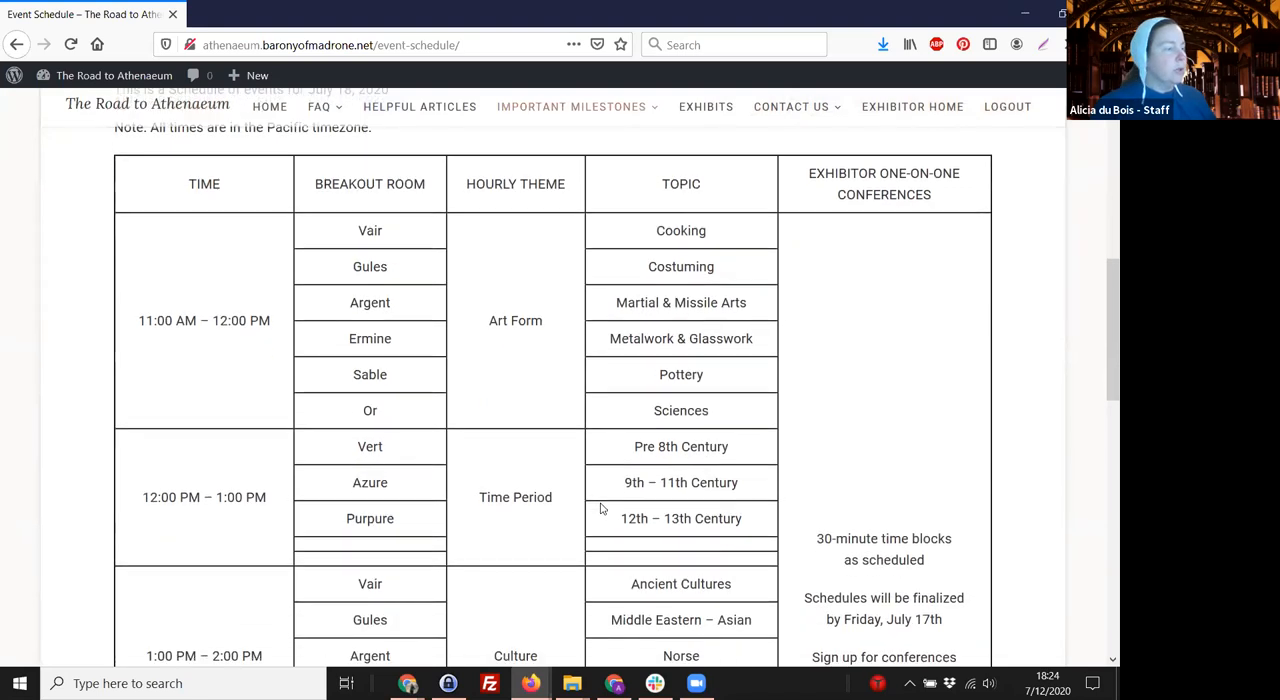
pyautogui.moveTo(288, 344)
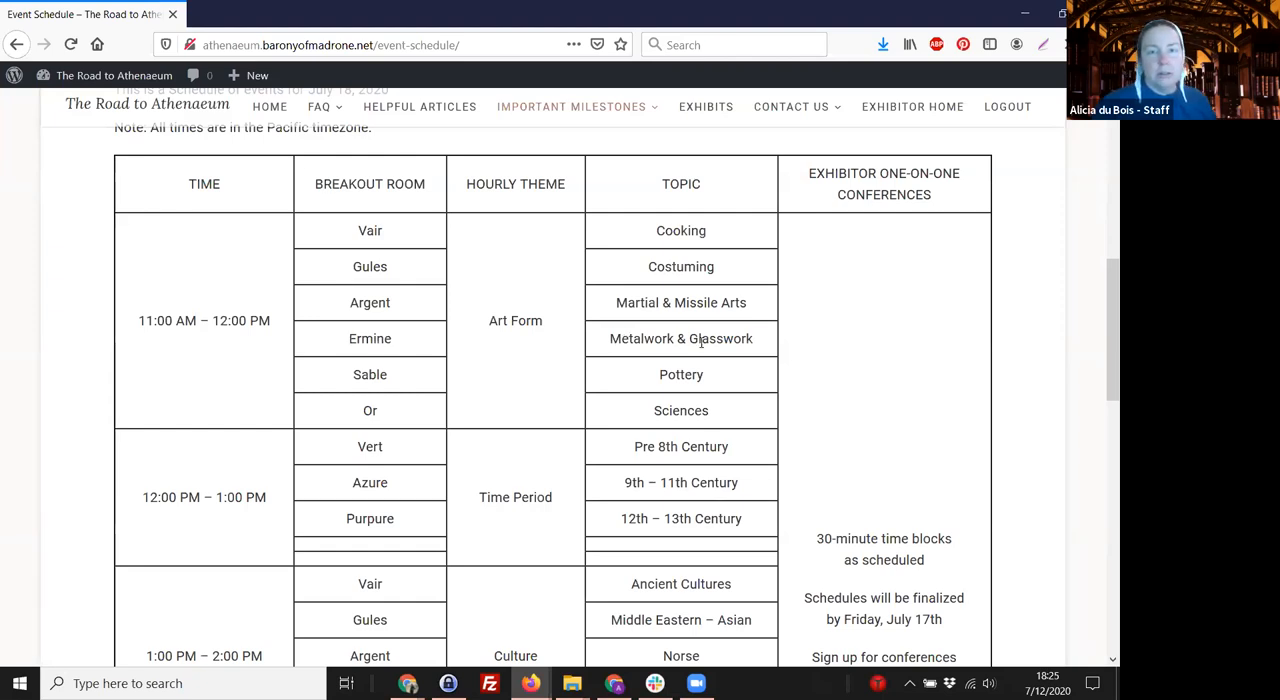
pyautogui.moveTo(556, 468)
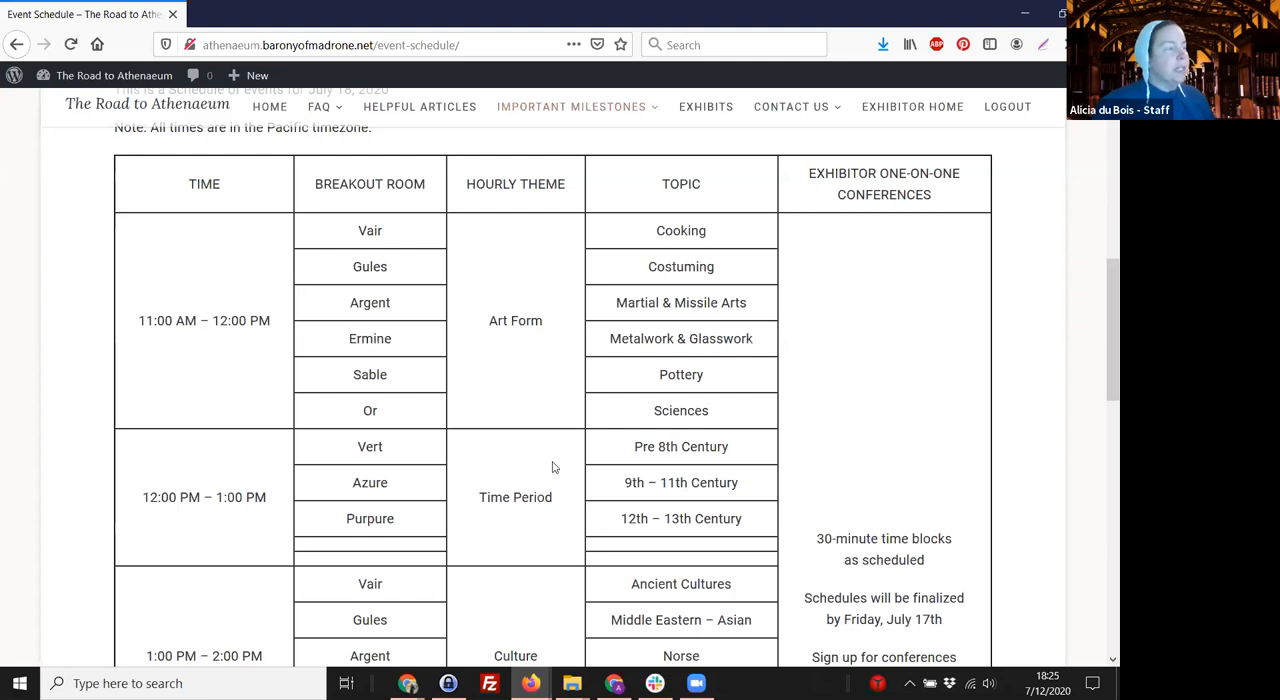
pyautogui.moveTo(696, 428)
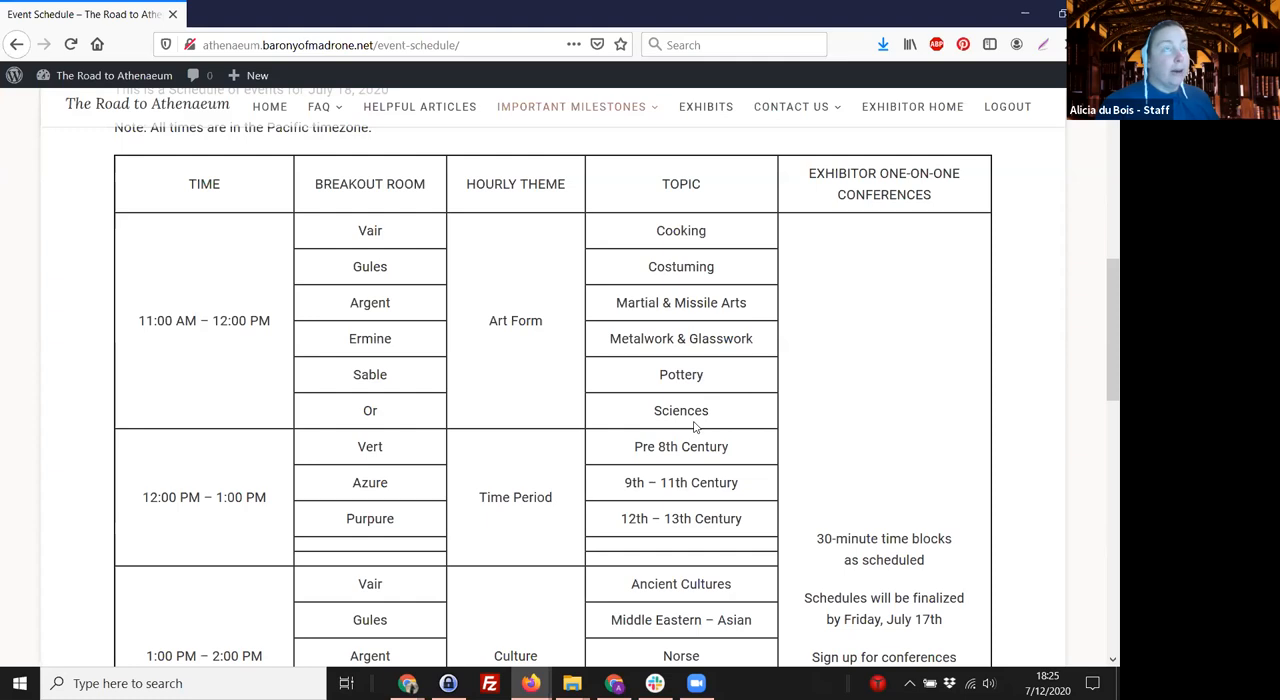
pyautogui.moveTo(606, 392)
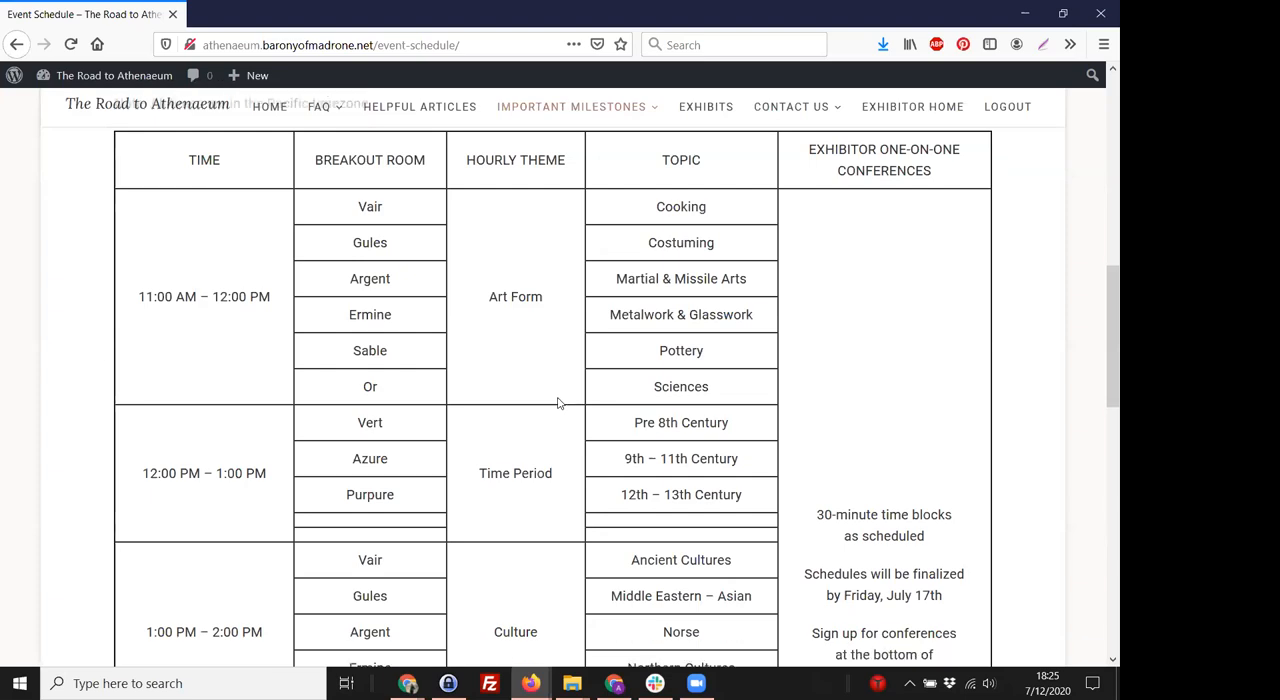
pyautogui.scroll(-3)
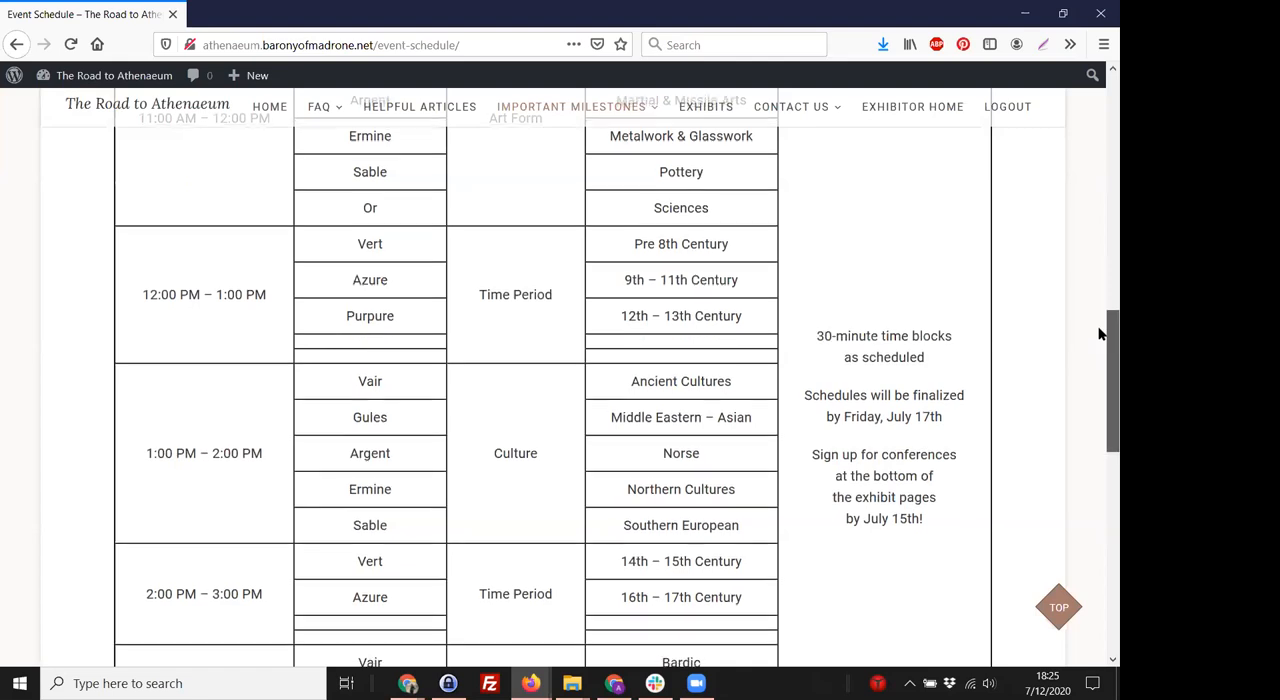
pyautogui.scroll(-3)
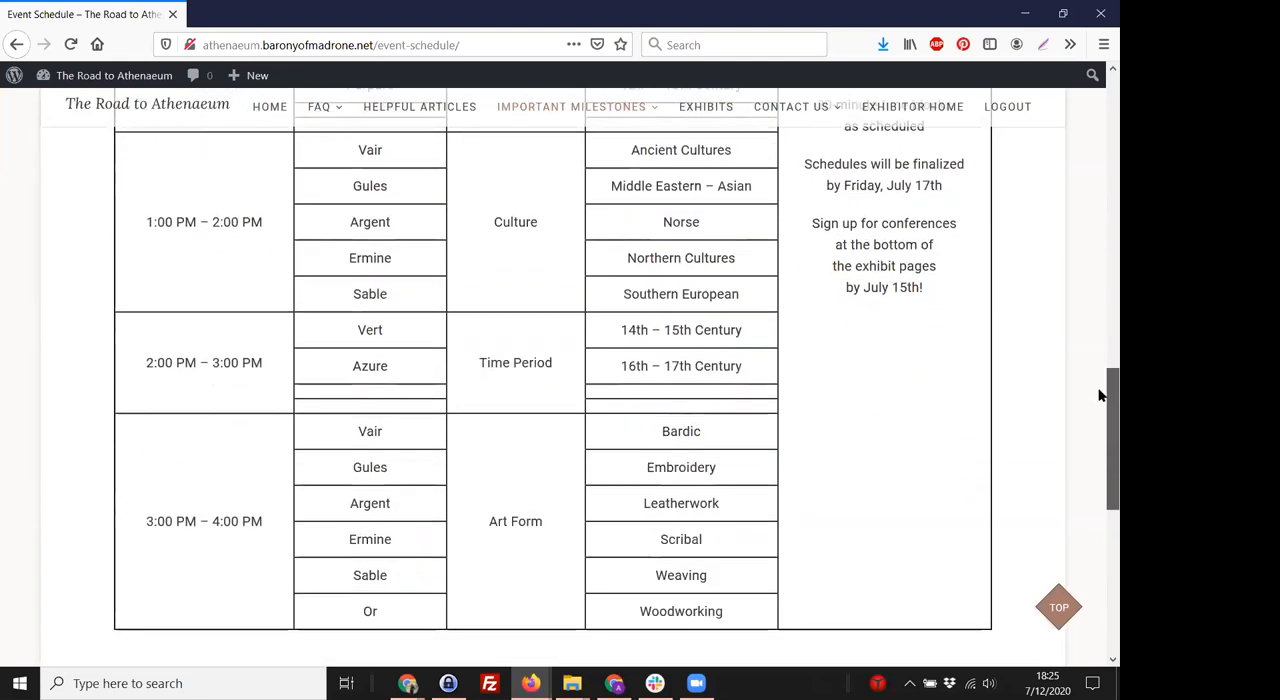
pyautogui.scroll(3)
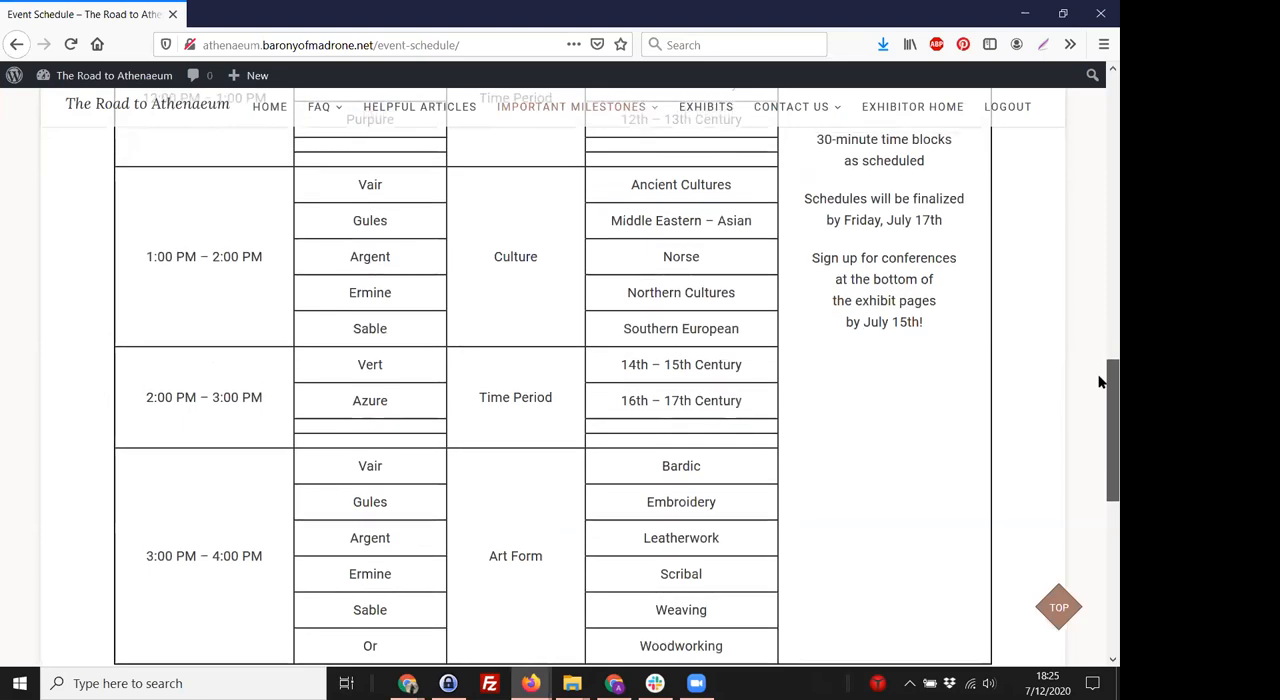
pyautogui.scroll(3)
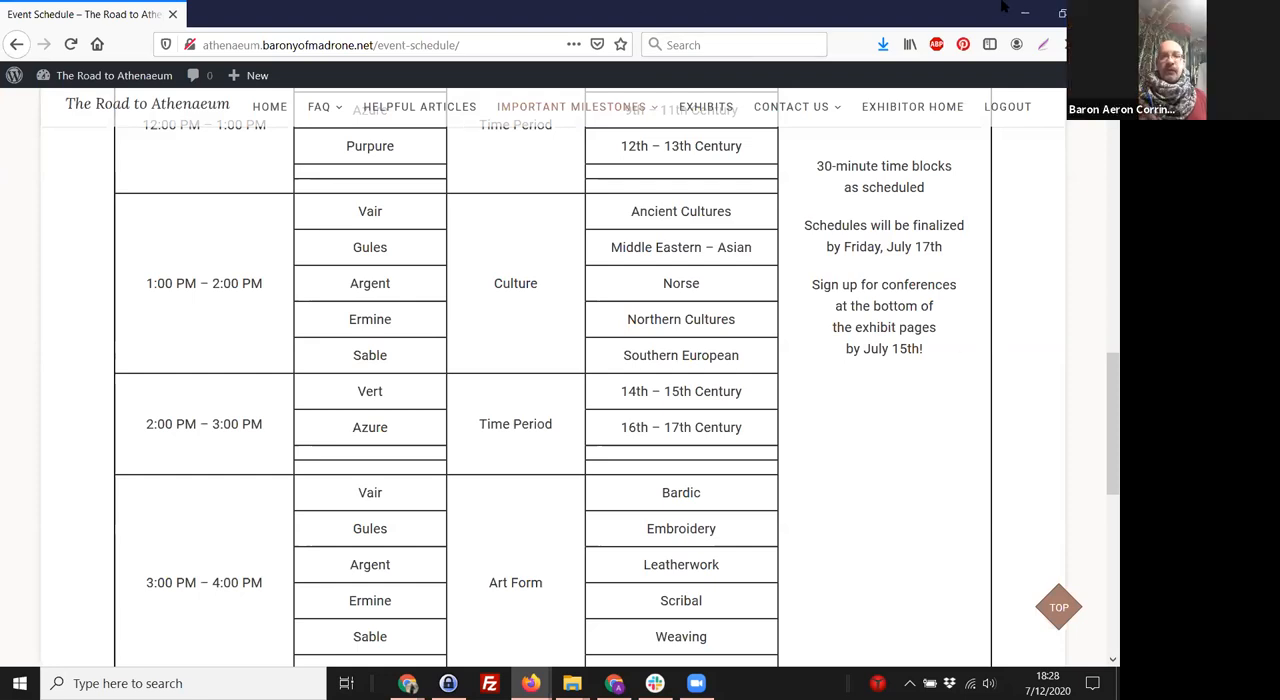
pyautogui.moveTo(1024, 16)
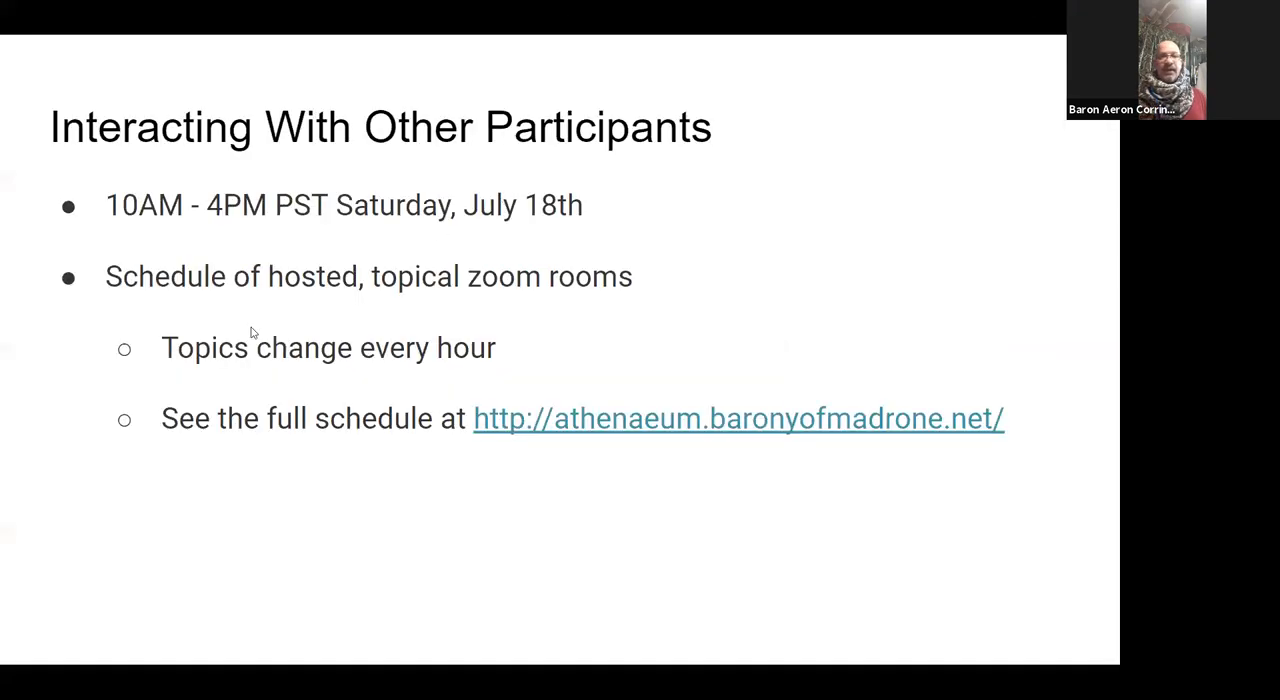
pyautogui.moveTo(370, 472)
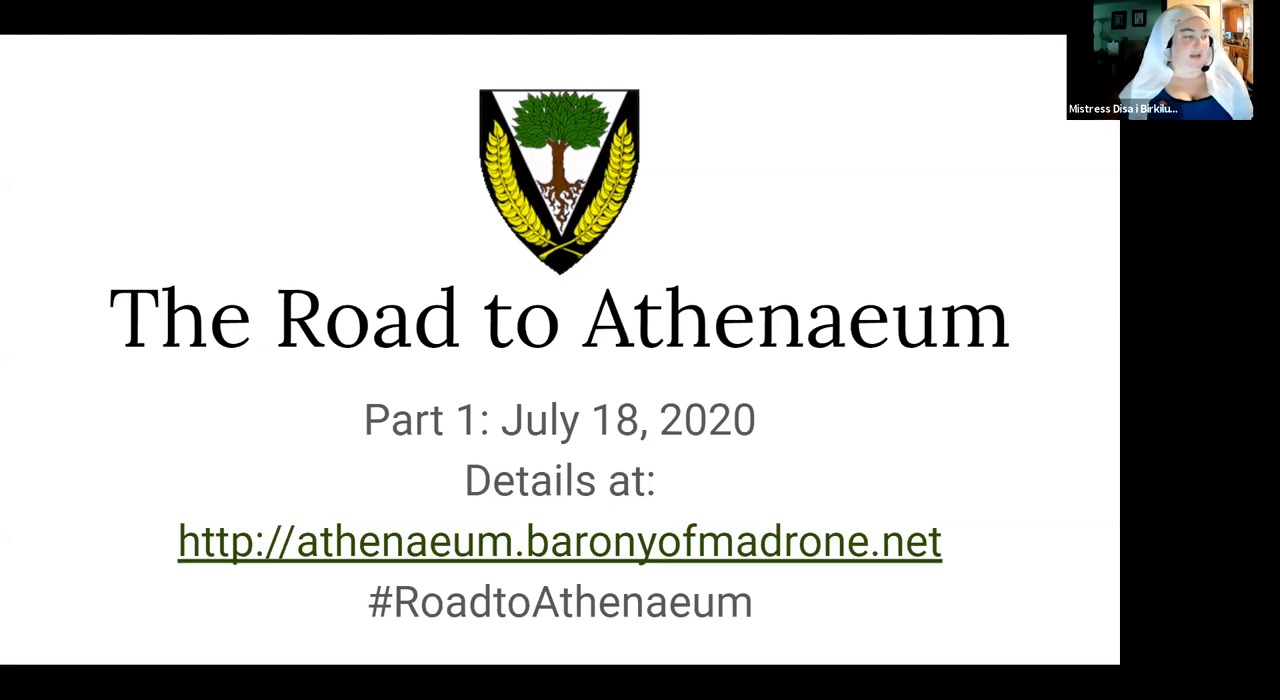
pyautogui.moveTo(828, 272)
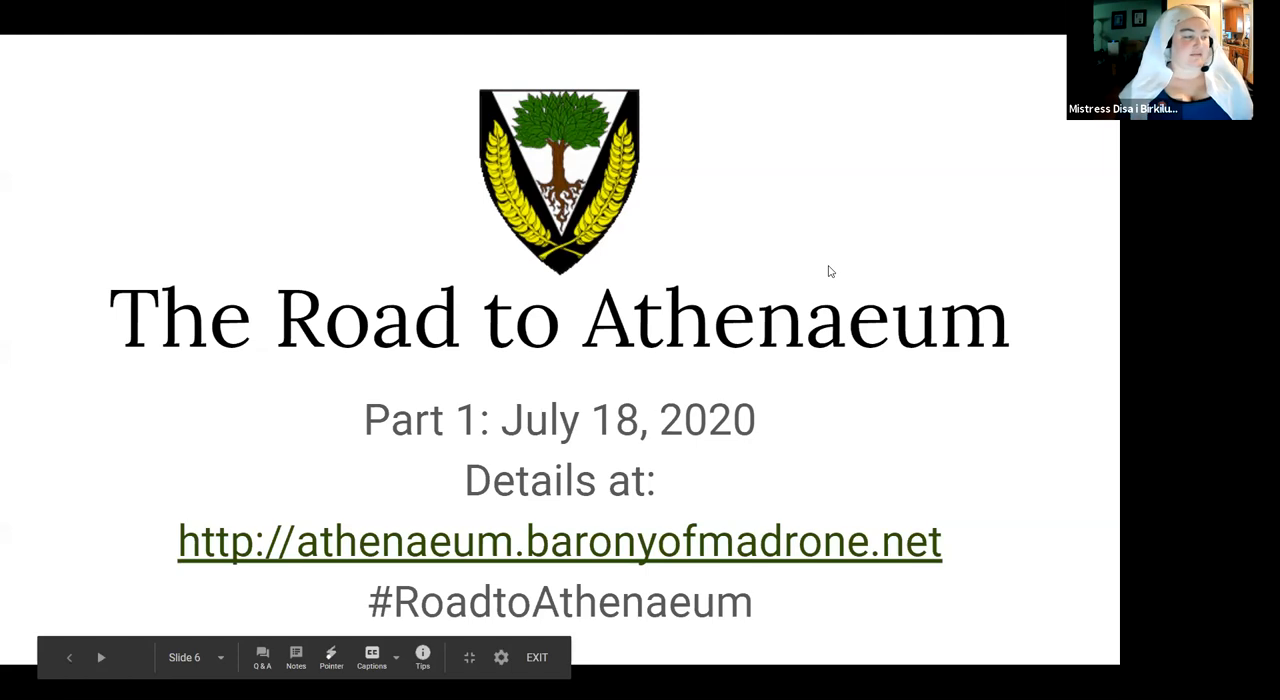
pyautogui.moveTo(782, 576)
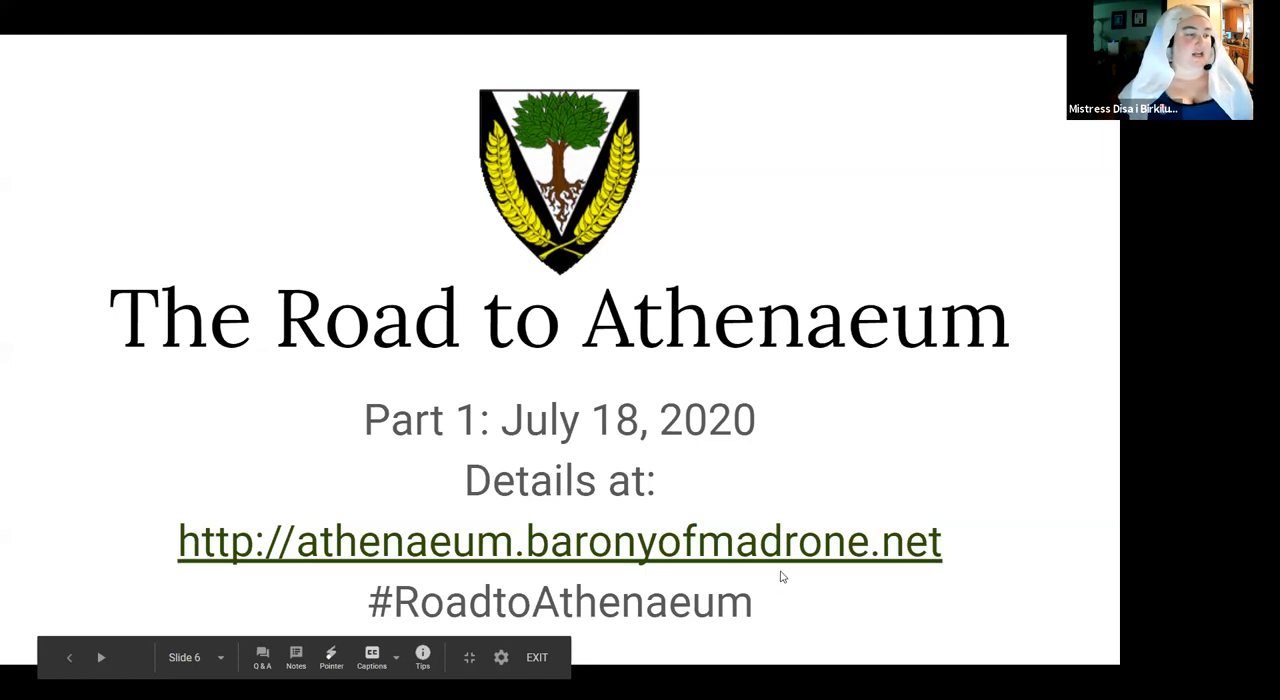